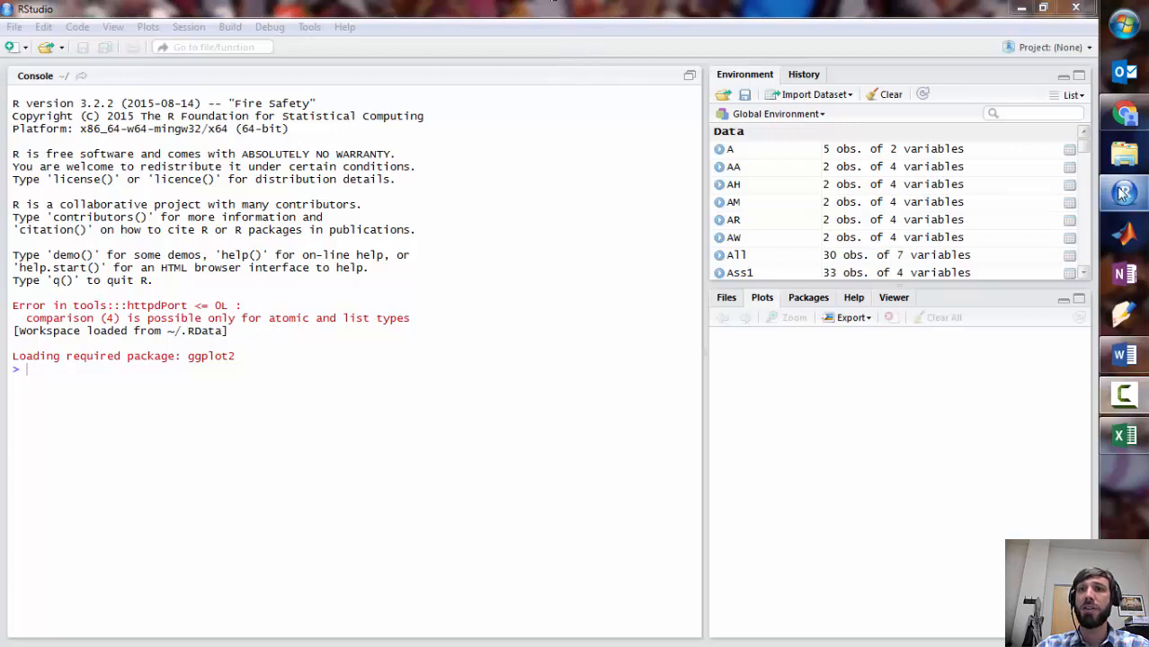
{"action": "mouse_move", "coordinate": [1124, 192]}
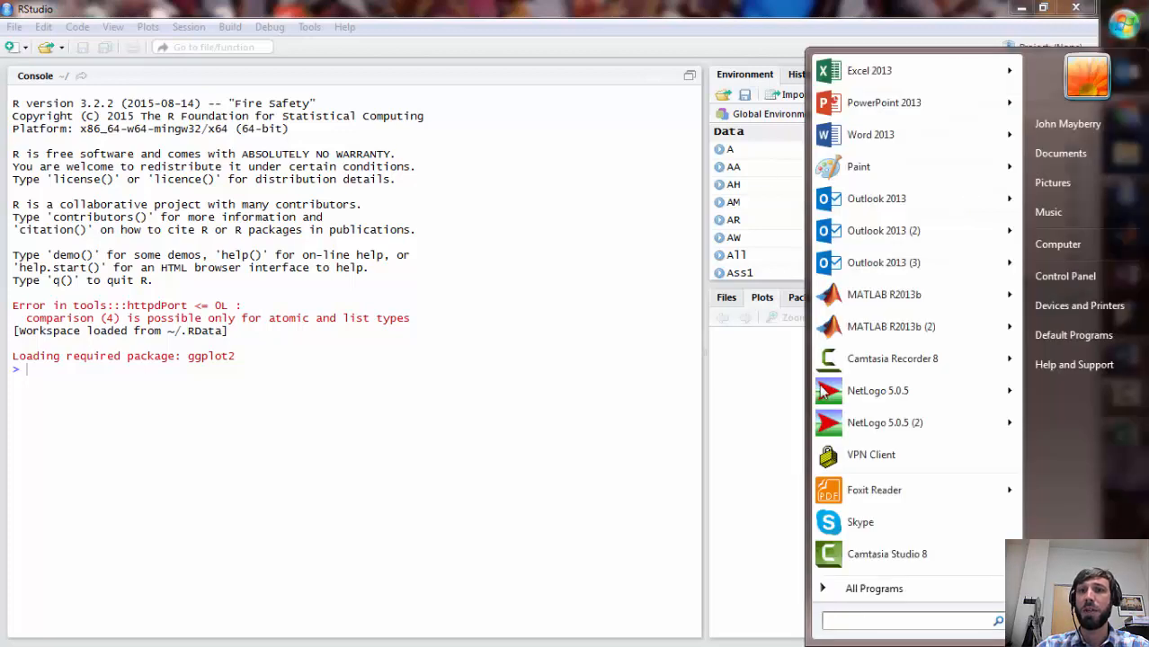
Look over RStudio's Import Dataset options, then bring up the students15 workbook in Excel
{"action": "left_click", "coordinate": [874, 588]}
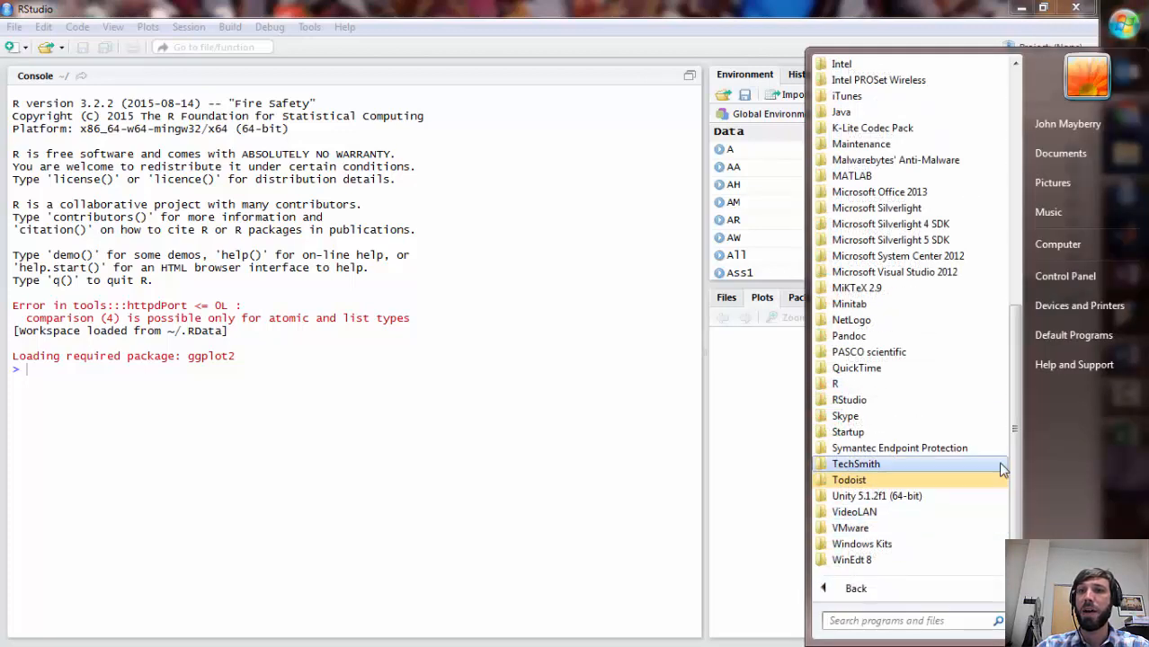
{"action": "mouse_move", "coordinate": [845, 384]}
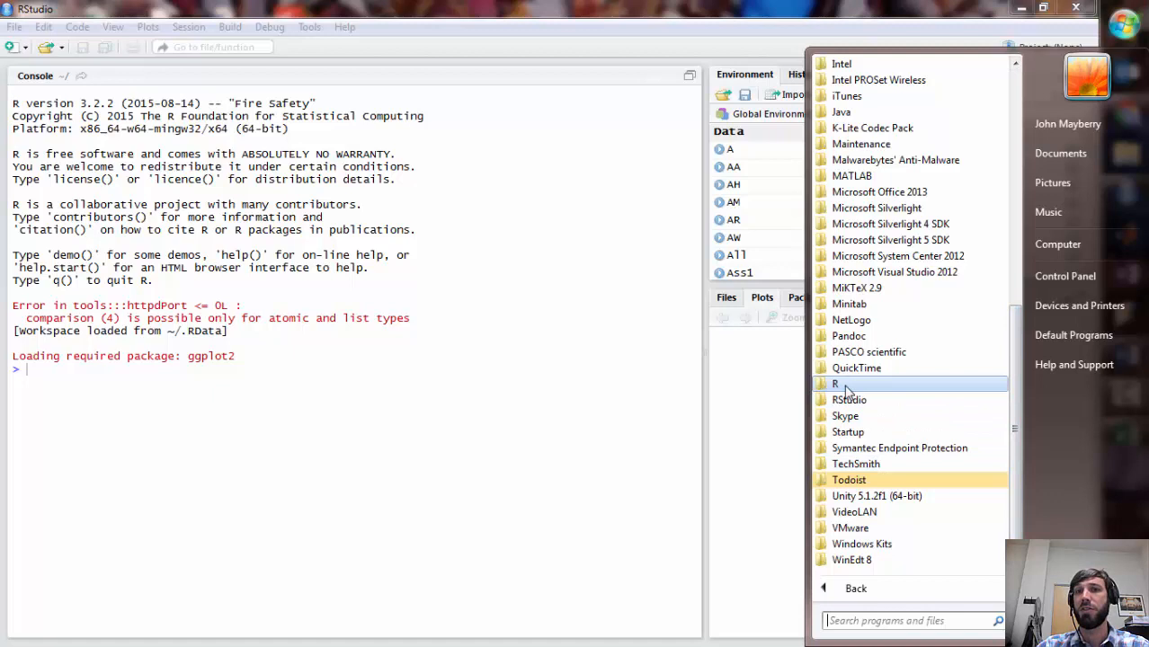
{"action": "mouse_move", "coordinate": [836, 389]}
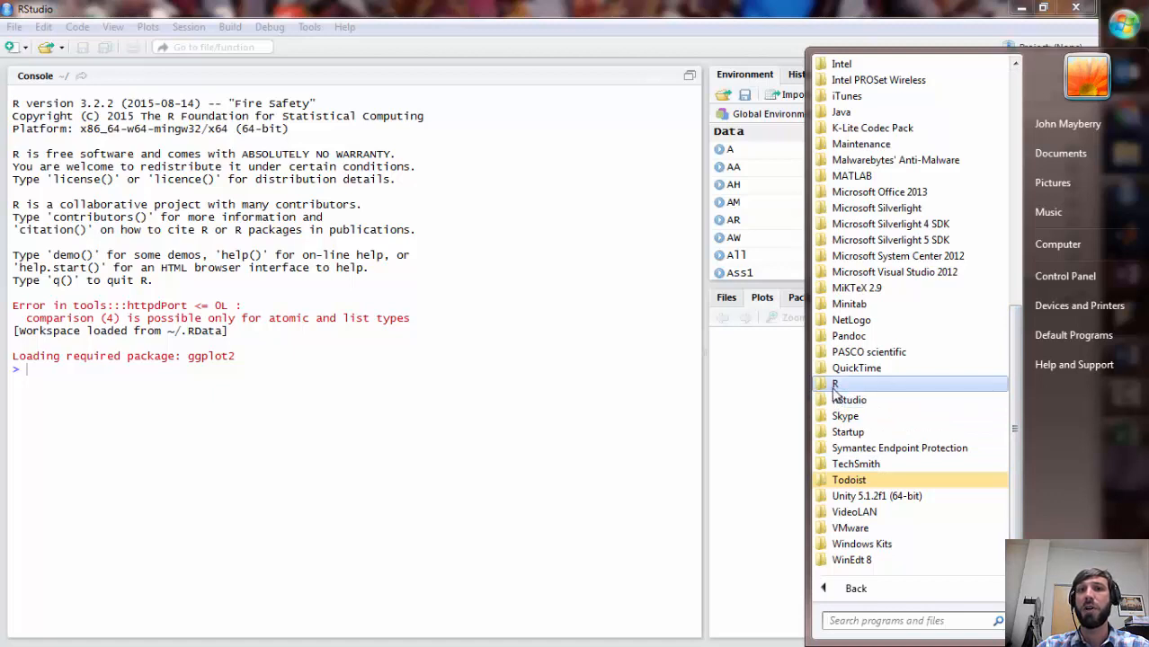
{"action": "left_click", "coordinate": [835, 383]}
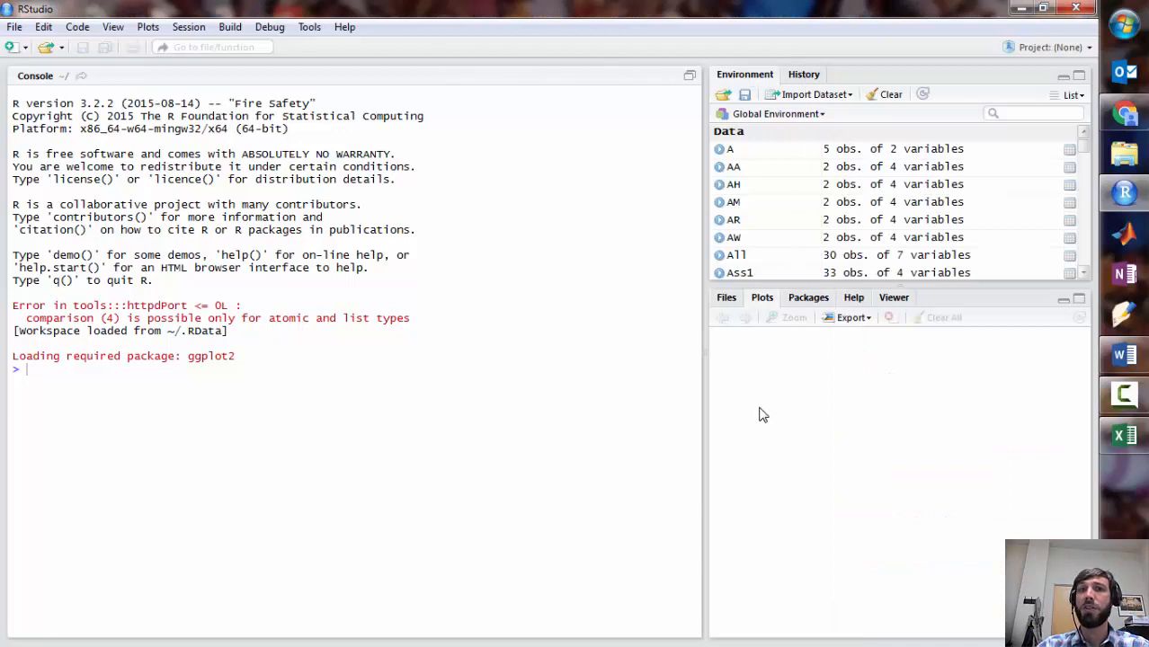
{"action": "mouse_move", "coordinate": [483, 101]}
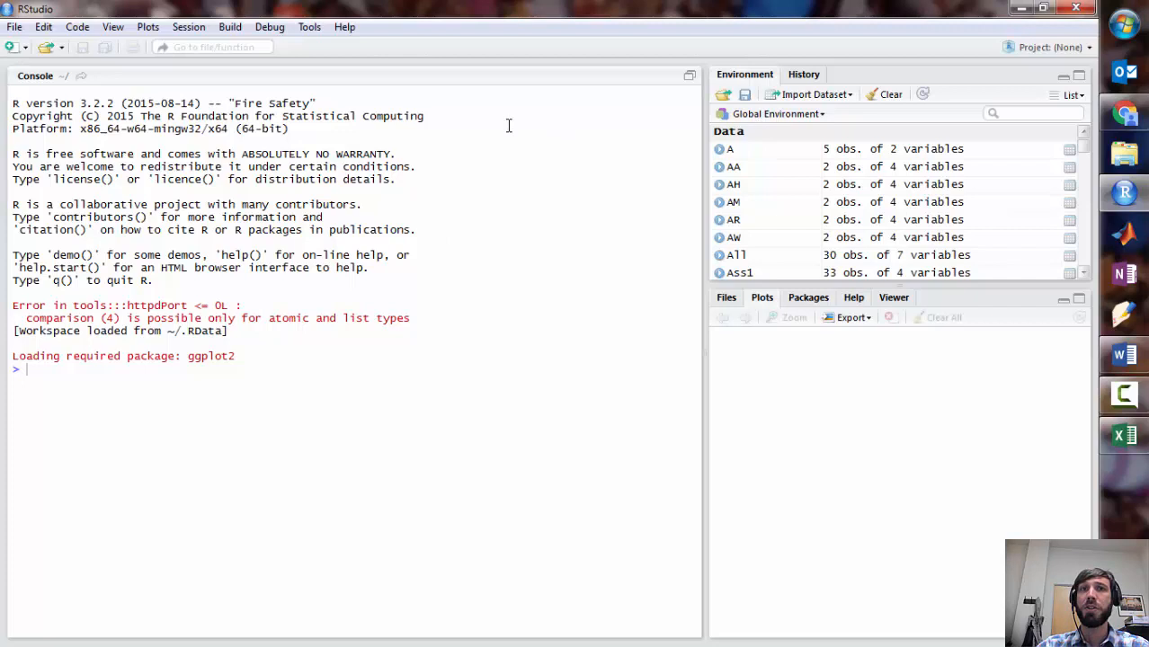
{"action": "mouse_move", "coordinate": [822, 103]}
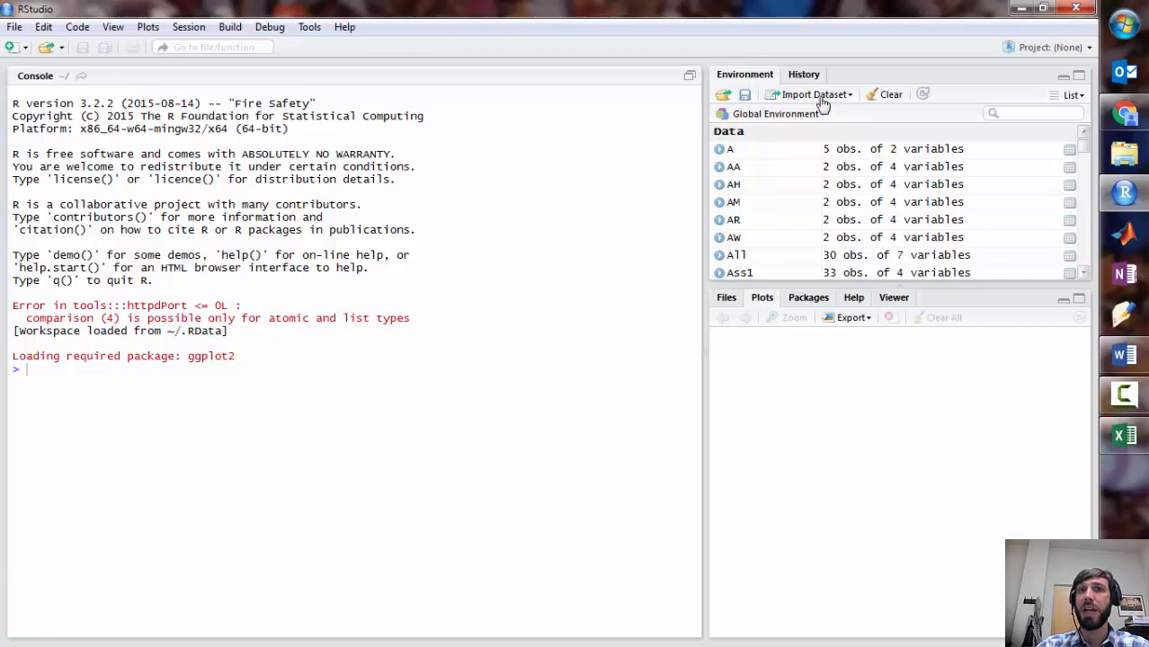
{"action": "left_click", "coordinate": [813, 94]}
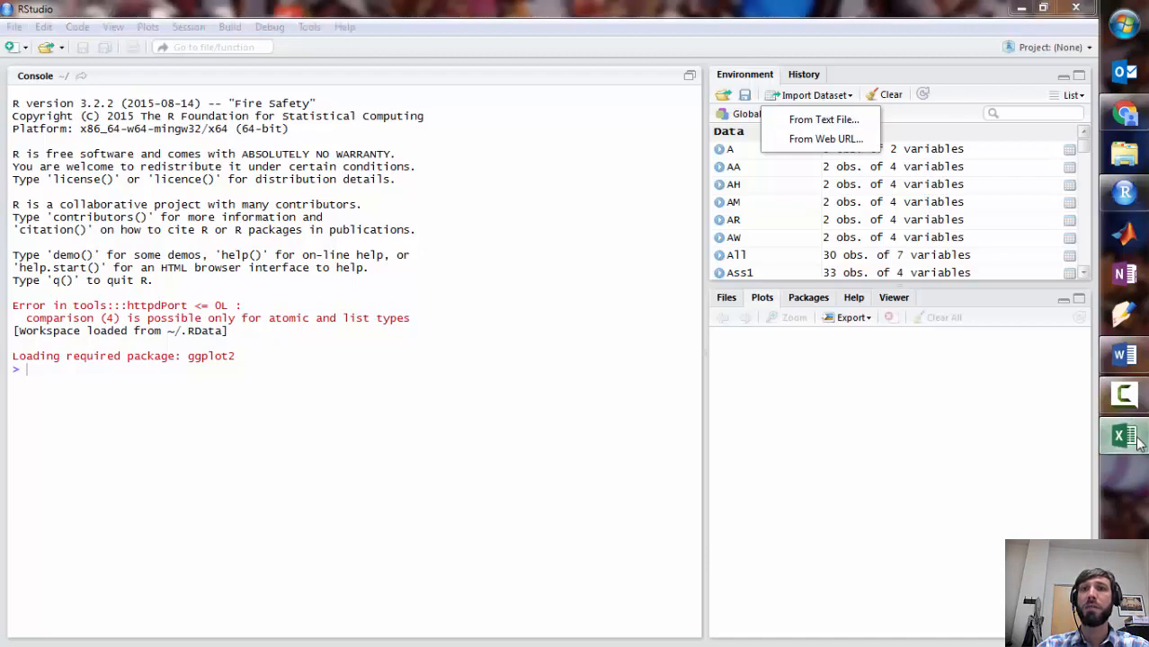
{"action": "left_click", "coordinate": [1125, 436]}
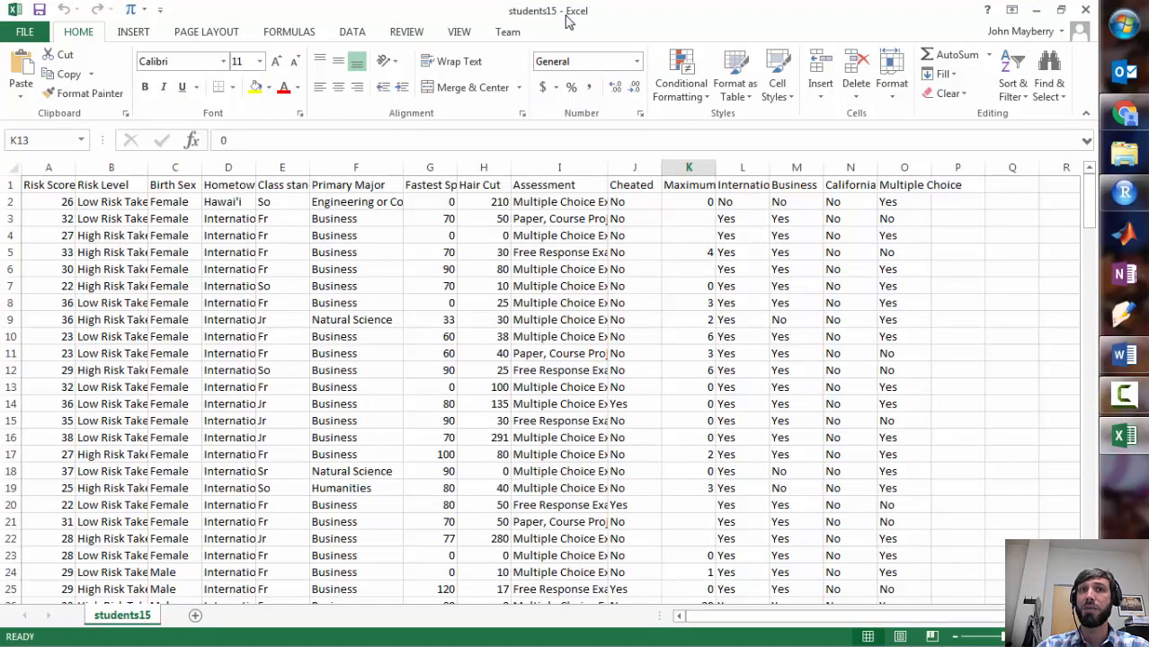
Check that Save As offers CSV (Comma delimited) for students15, then cancel without saving
{"action": "left_click", "coordinate": [25, 32]}
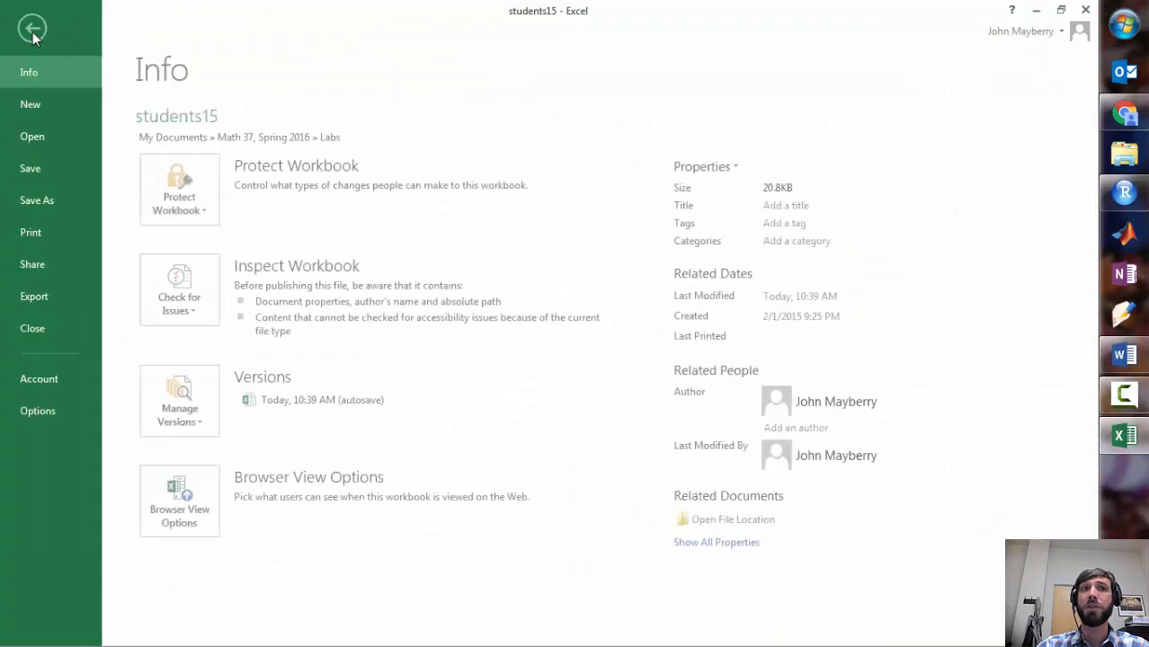
{"action": "left_click", "coordinate": [38, 199]}
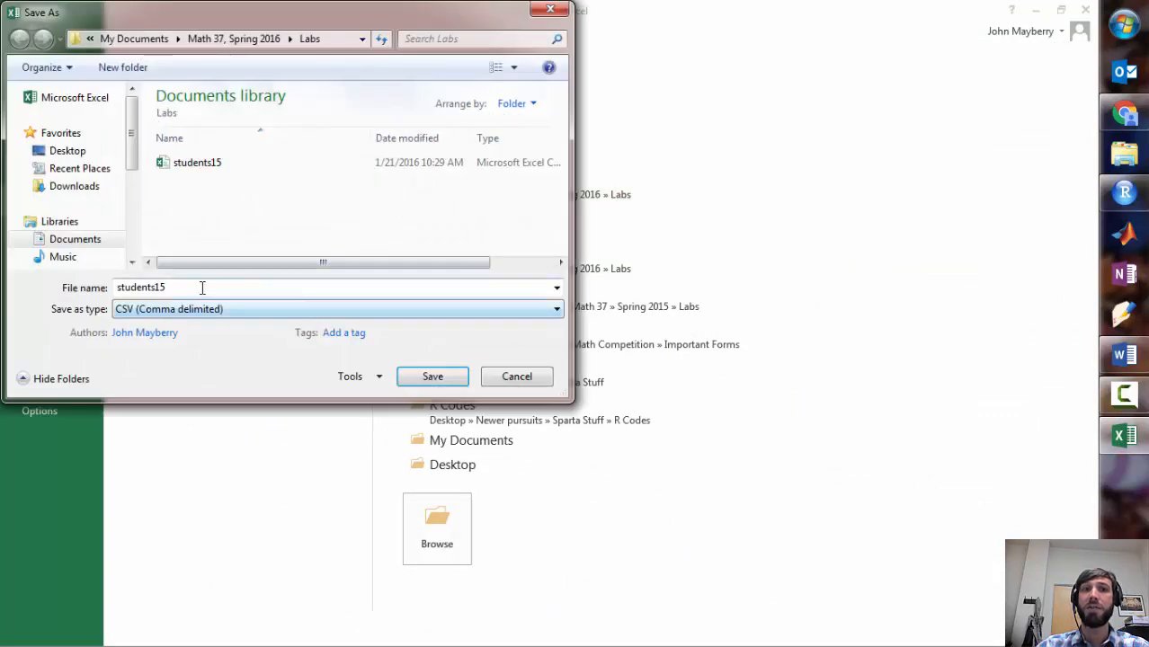
{"action": "mouse_move", "coordinate": [156, 324]}
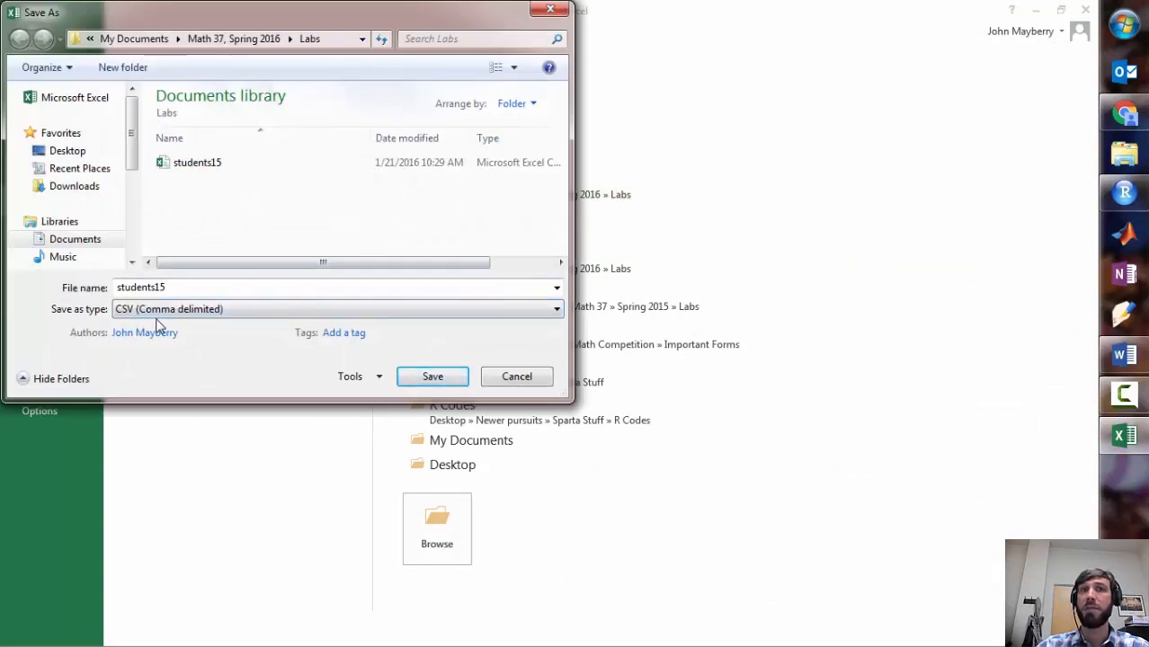
{"action": "mouse_move", "coordinate": [198, 179]}
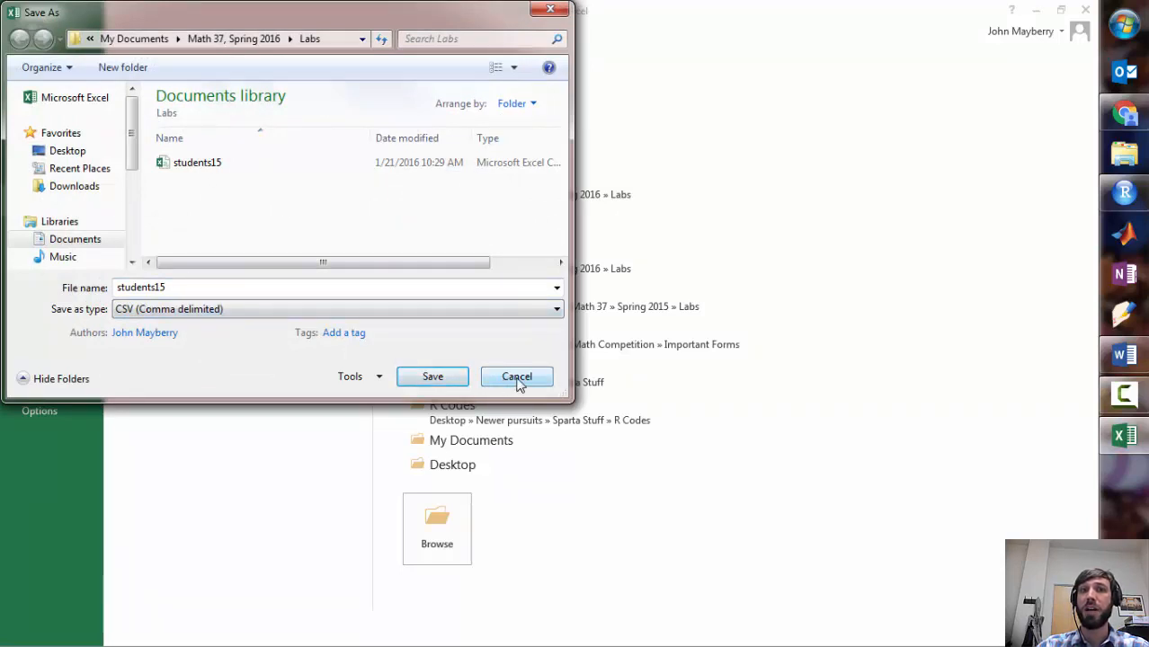
{"action": "left_click", "coordinate": [517, 376]}
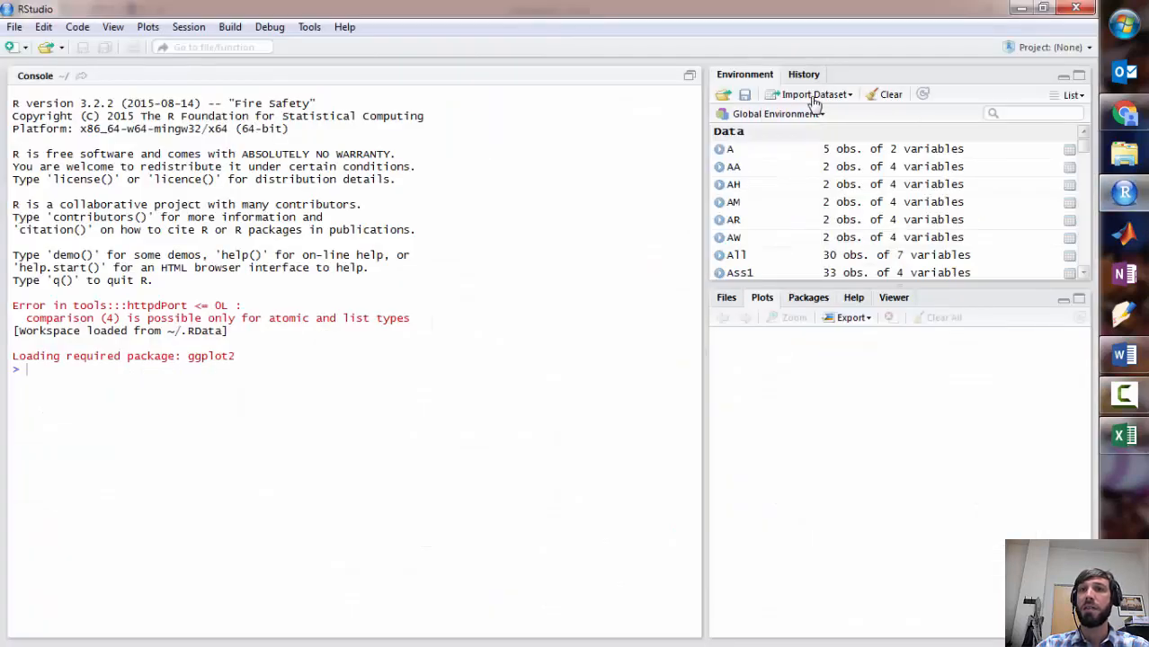
Pick the students15 CSV from Math 37, Spring 2016 > Labs as a text-file import
{"action": "left_click", "coordinate": [813, 94]}
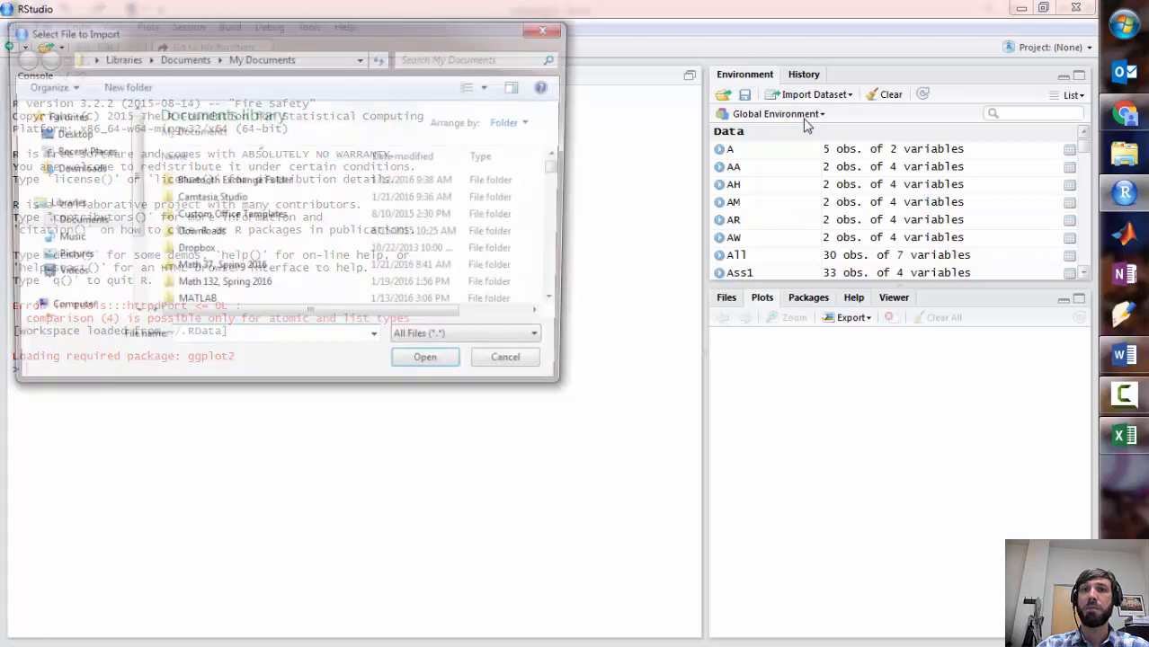
{"action": "double_click", "coordinate": [225, 281]}
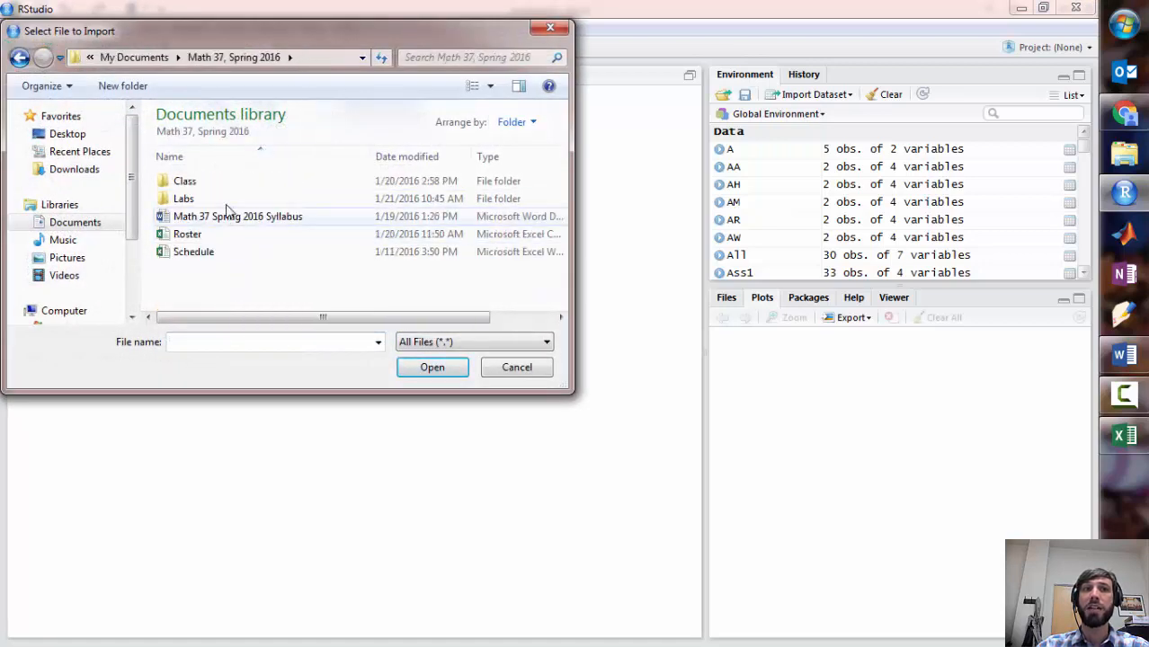
{"action": "double_click", "coordinate": [184, 198]}
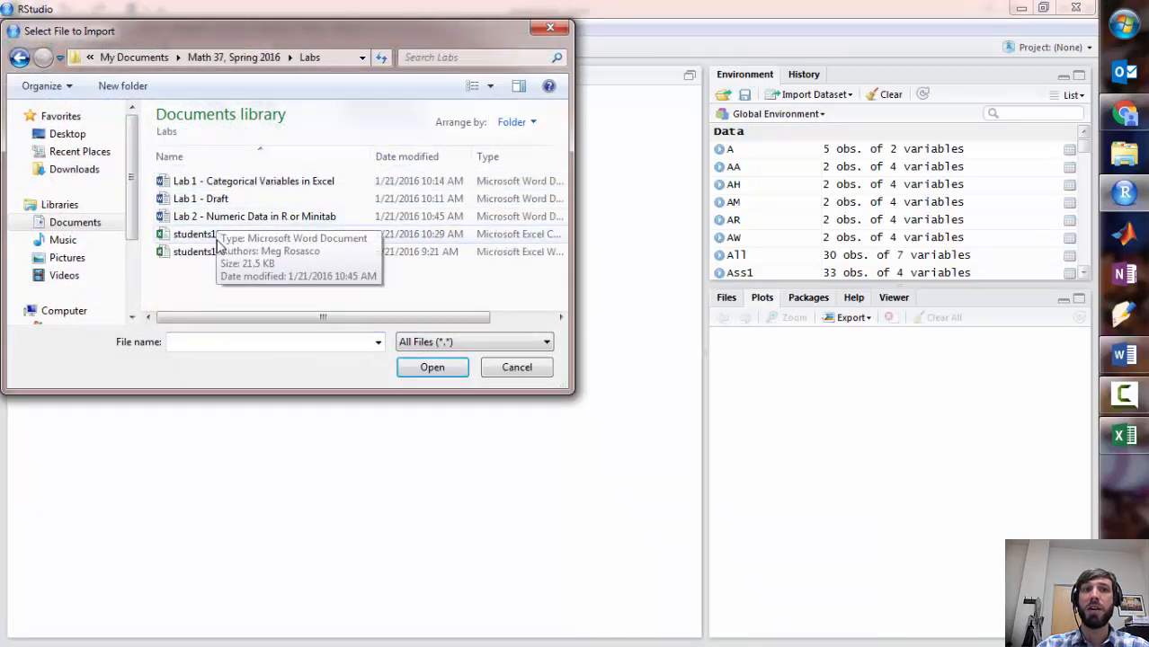
{"action": "left_click", "coordinate": [197, 234]}
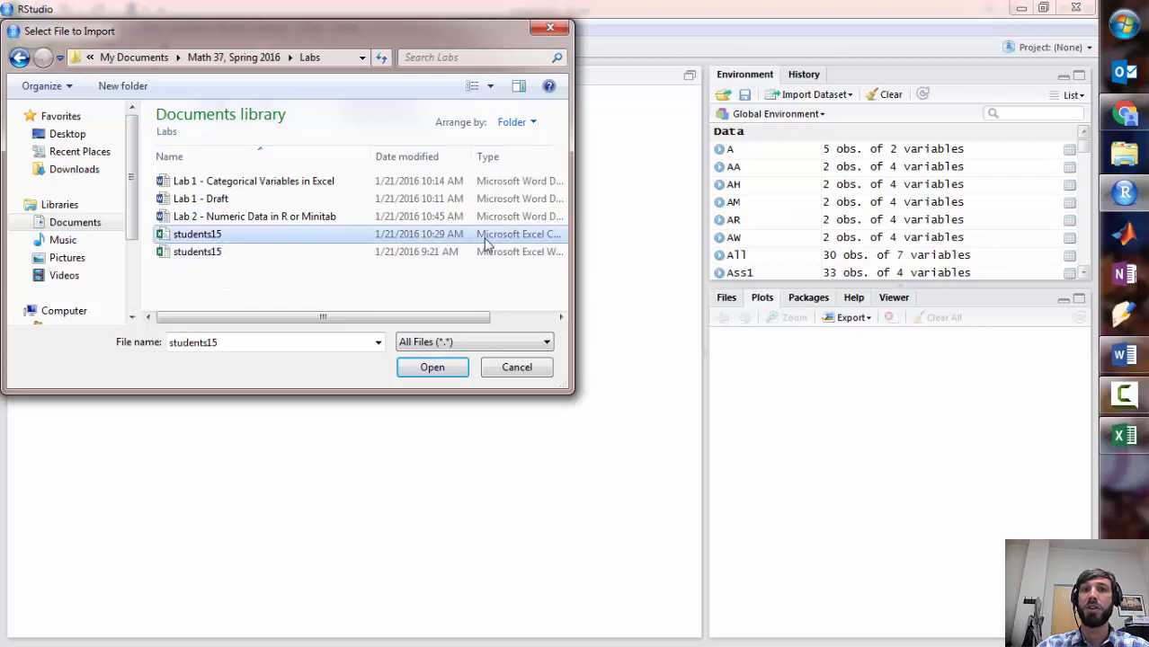
{"action": "left_click", "coordinate": [432, 367]}
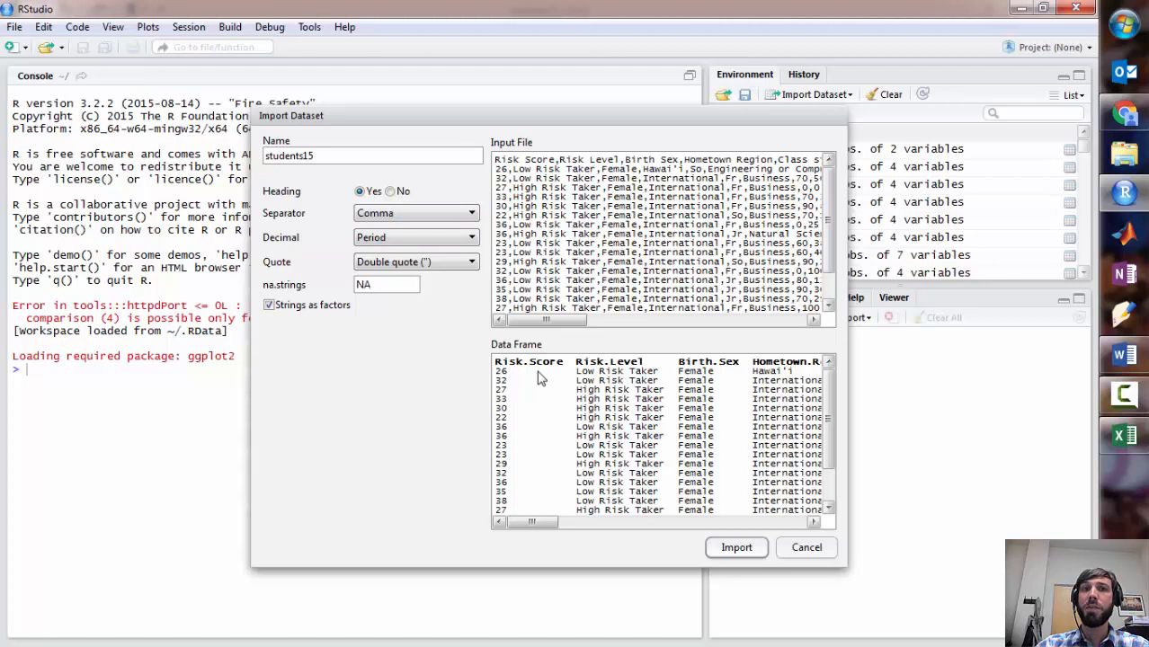
{"action": "mouse_move", "coordinate": [294, 213]}
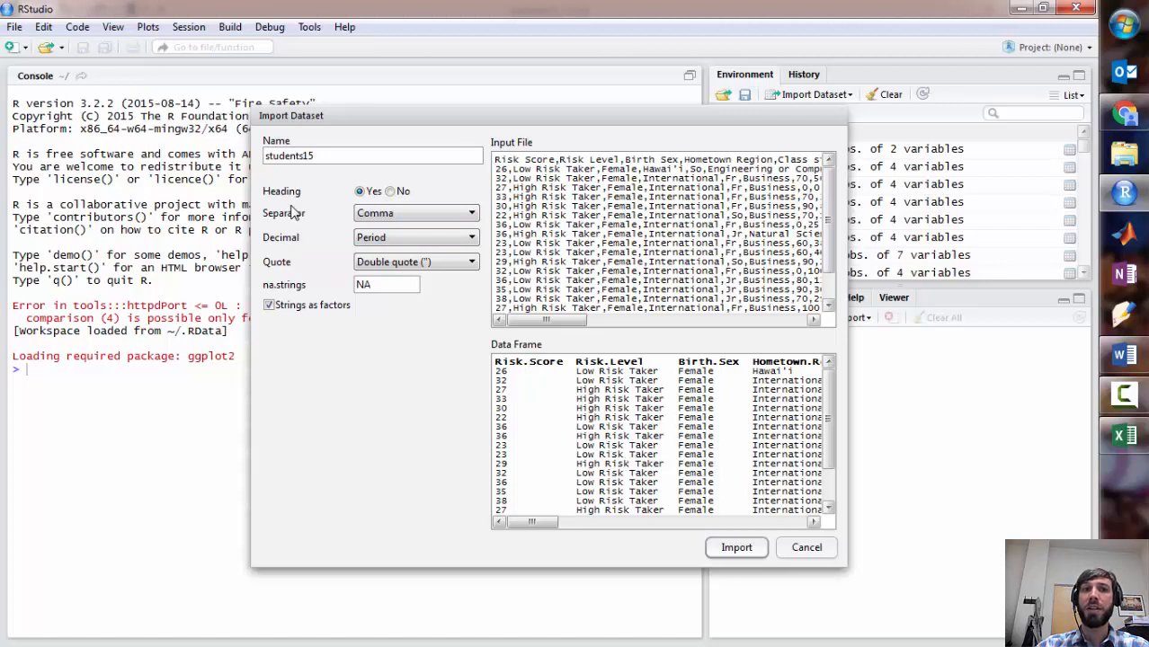
{"action": "mouse_move", "coordinate": [317, 194]}
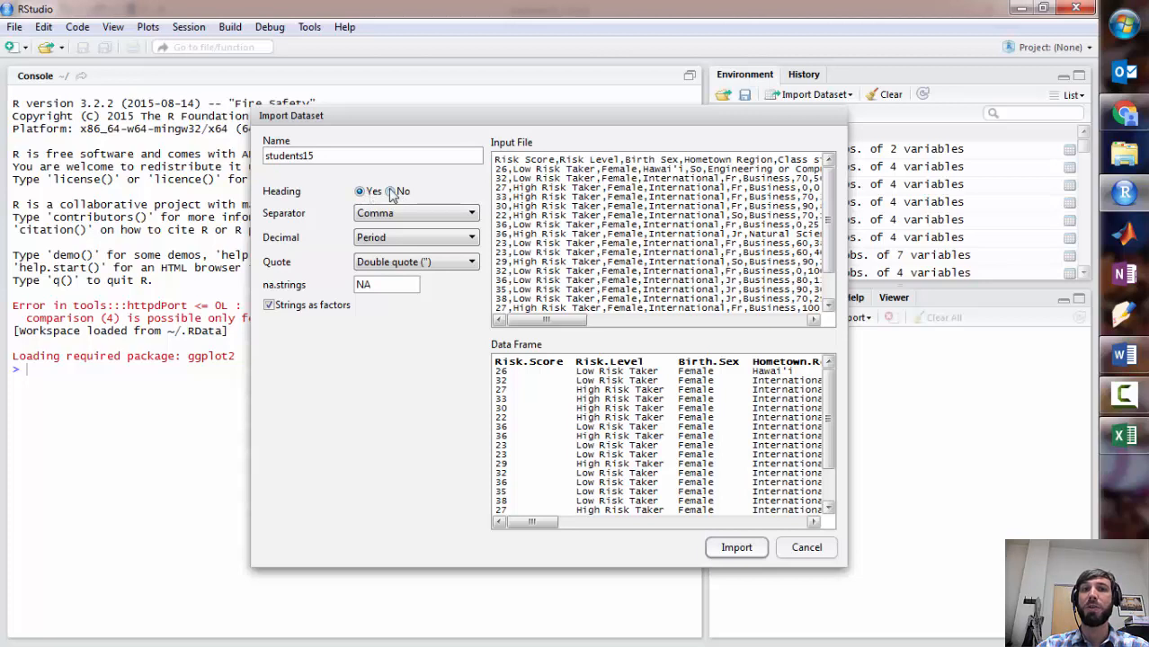
Try Heading No, restore Yes, and import students15 as 189 observations of 15 variables
{"action": "left_click", "coordinate": [389, 191]}
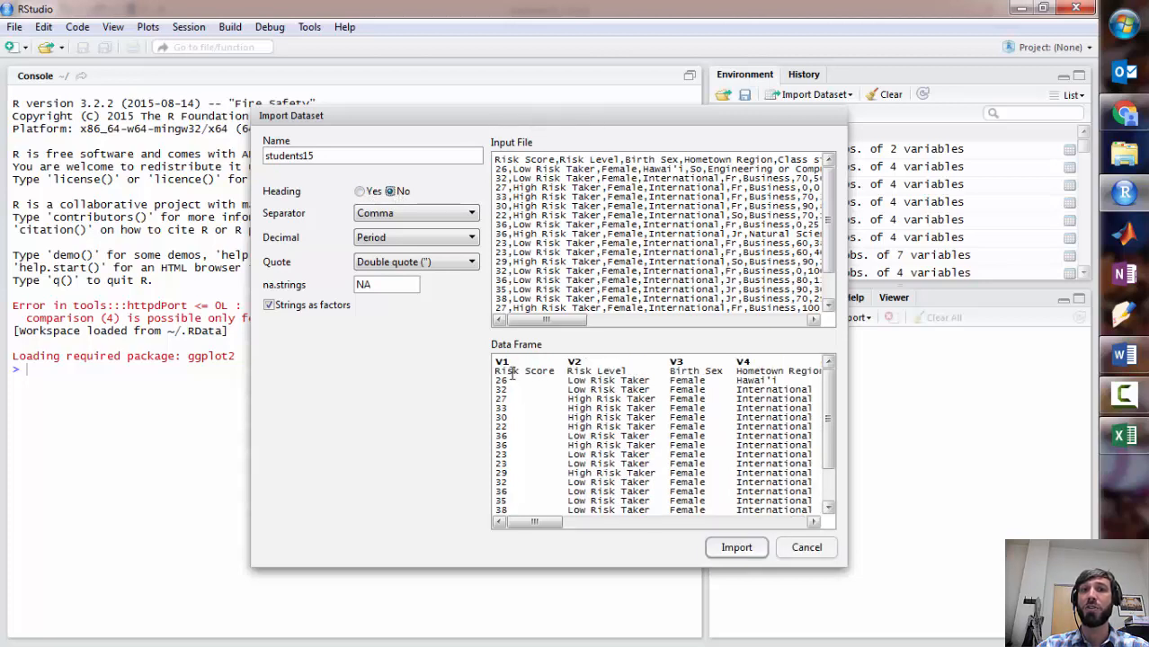
{"action": "left_click", "coordinate": [415, 237]}
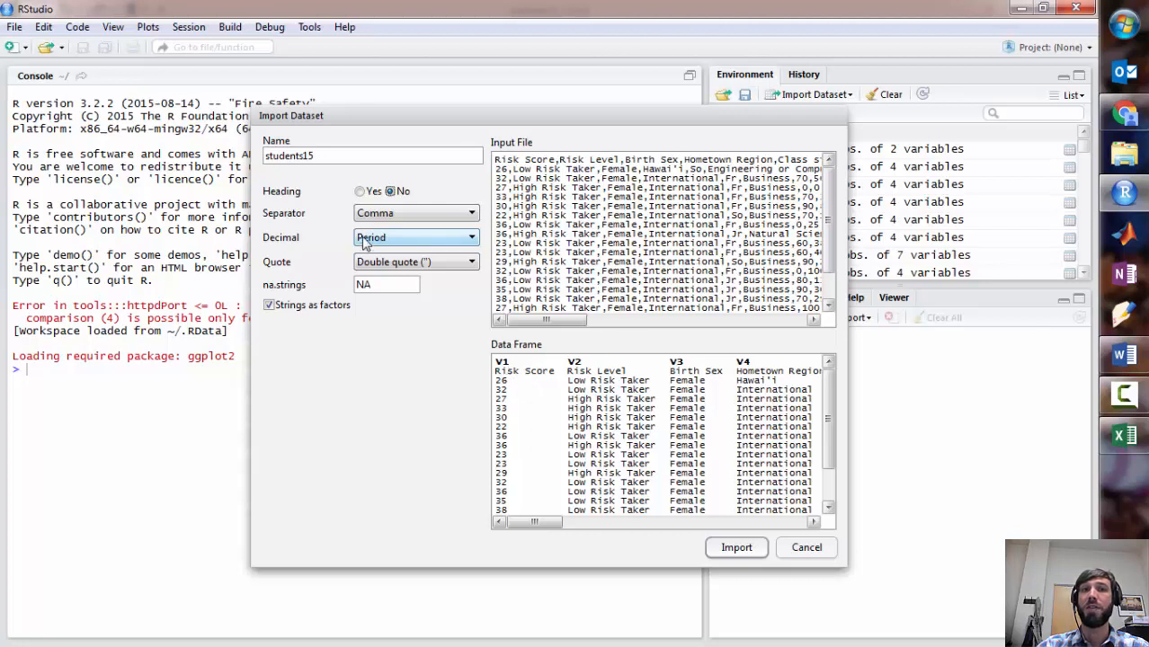
{"action": "left_click", "coordinate": [359, 190]}
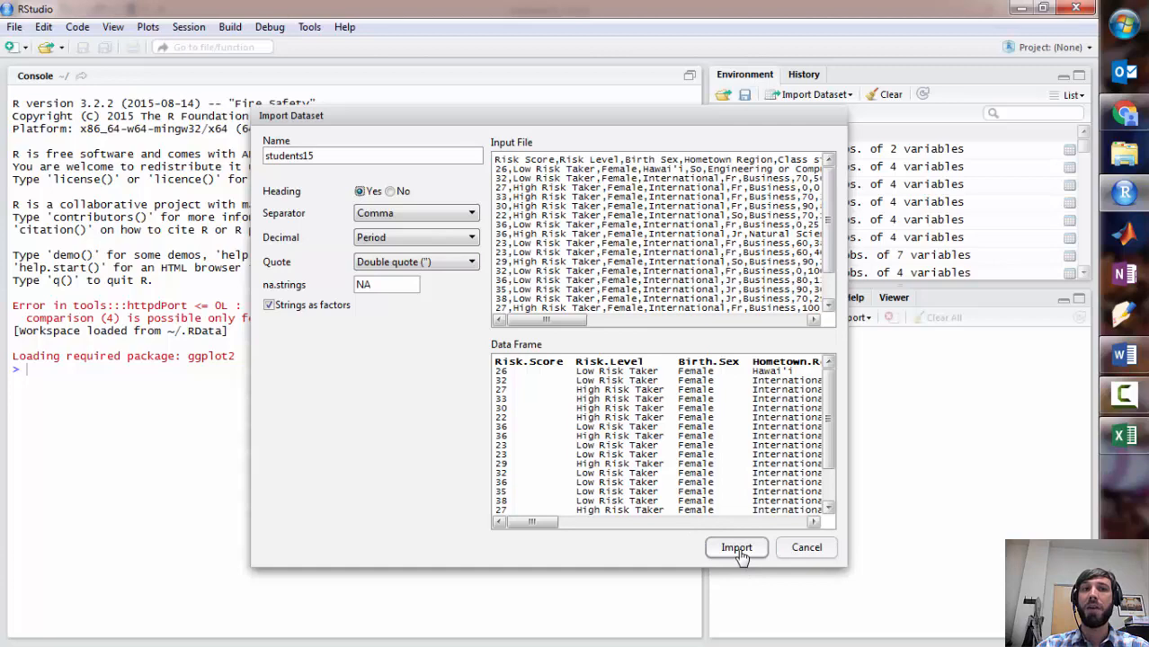
{"action": "left_click", "coordinate": [736, 547]}
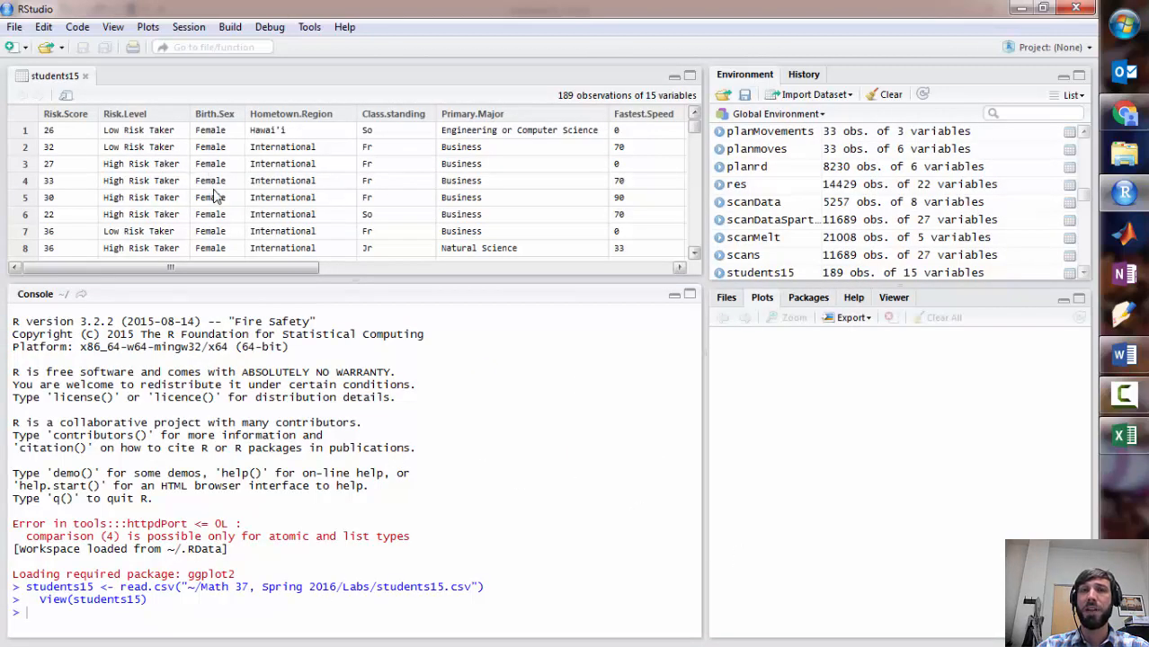
{"action": "mouse_move", "coordinate": [257, 162]}
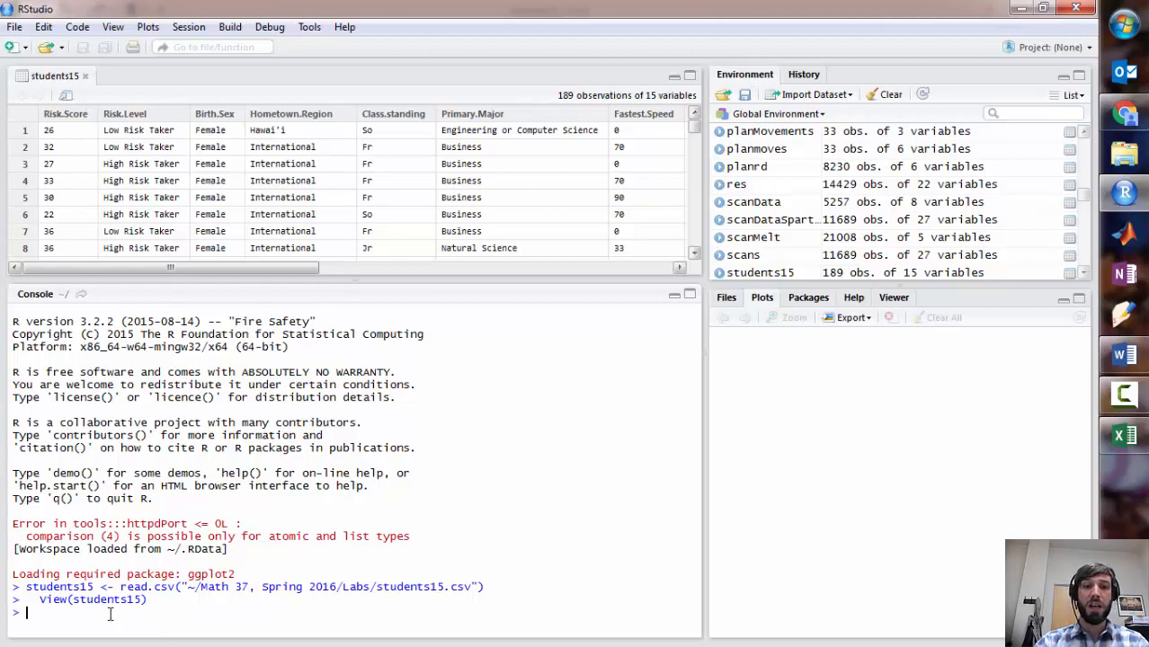
Print students15$Risk.Score in the console, showing all 189 values
{"action": "type", "text": "stud"}
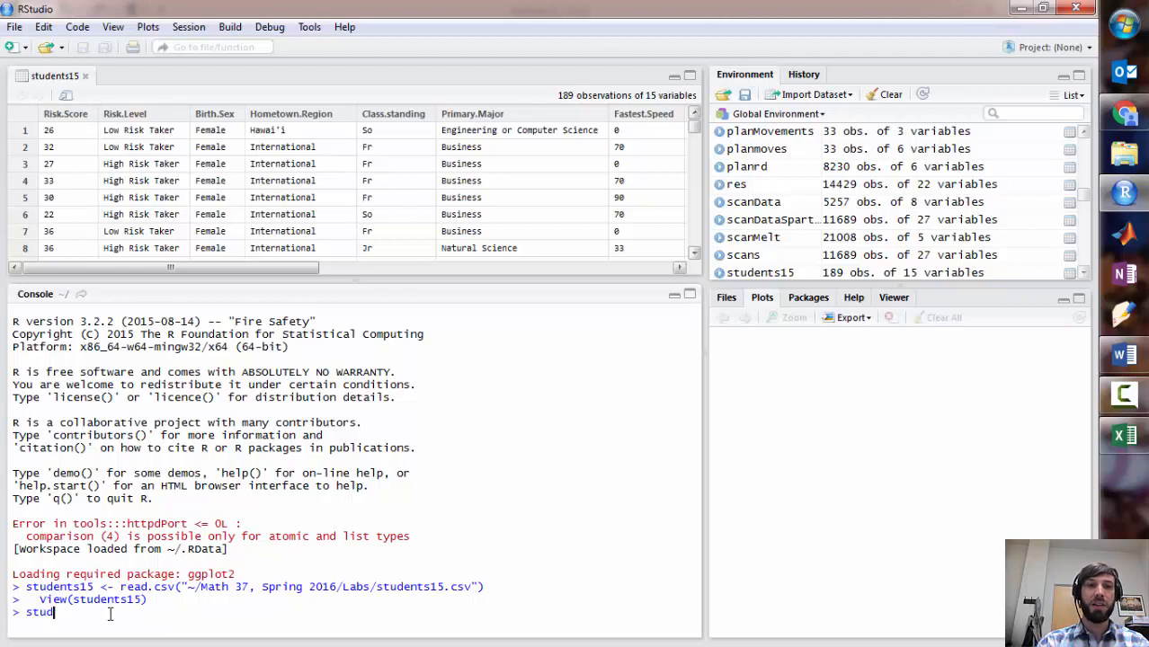
{"action": "type", "text": "ents1"}
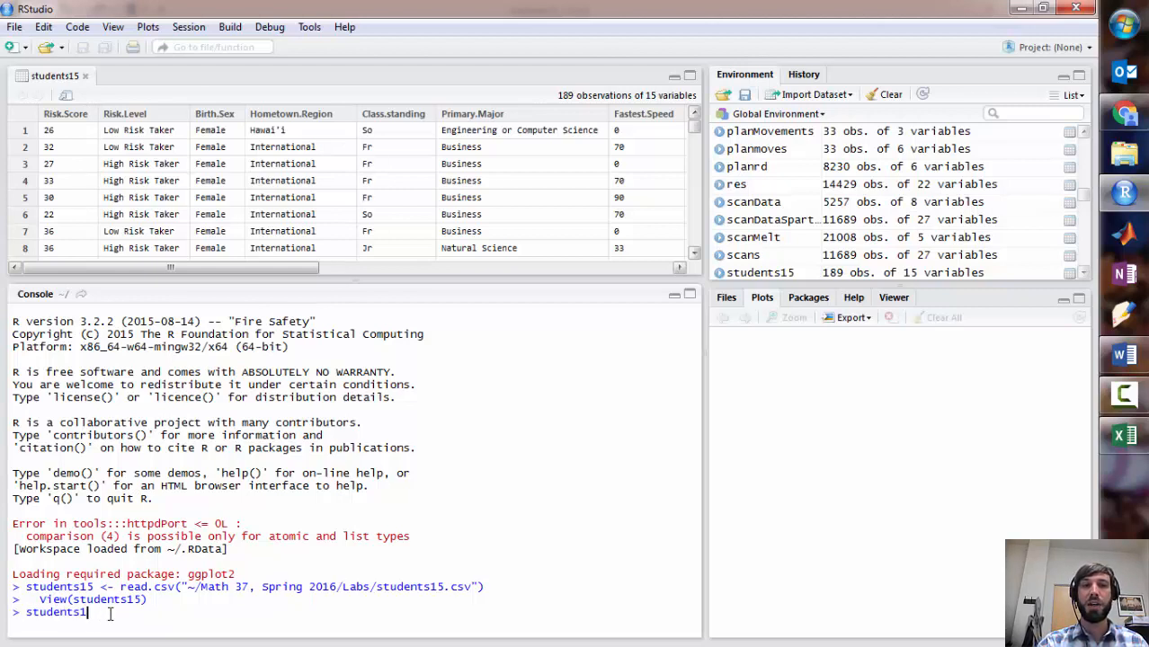
{"action": "type", "text": "5"}
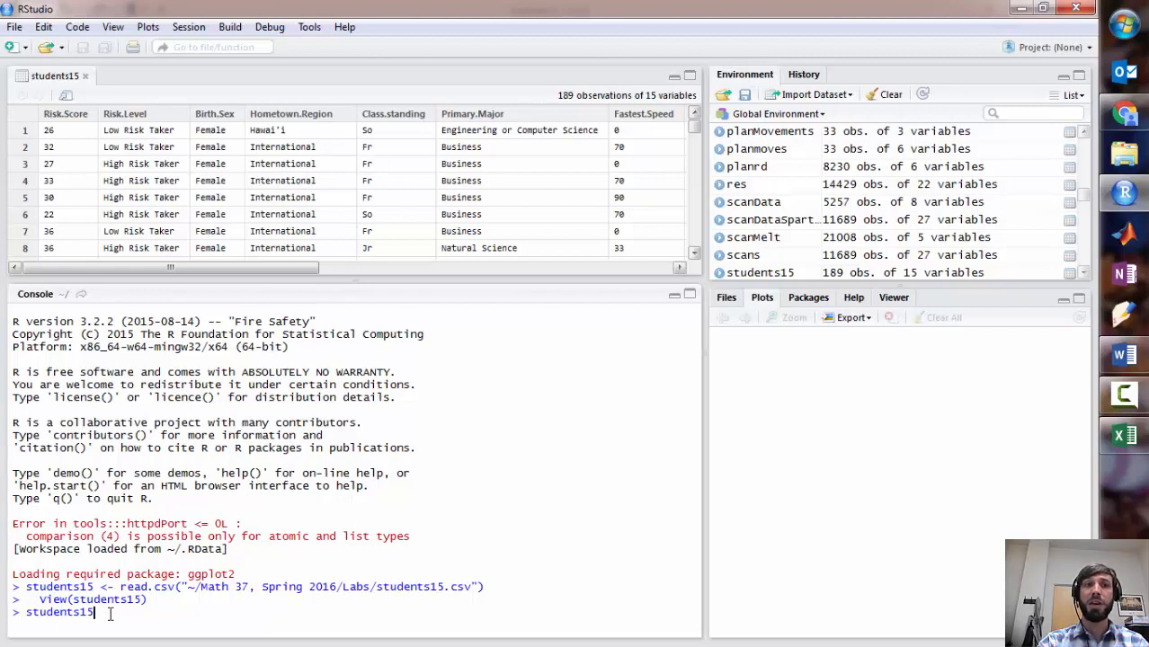
{"action": "type", "text": "5"}
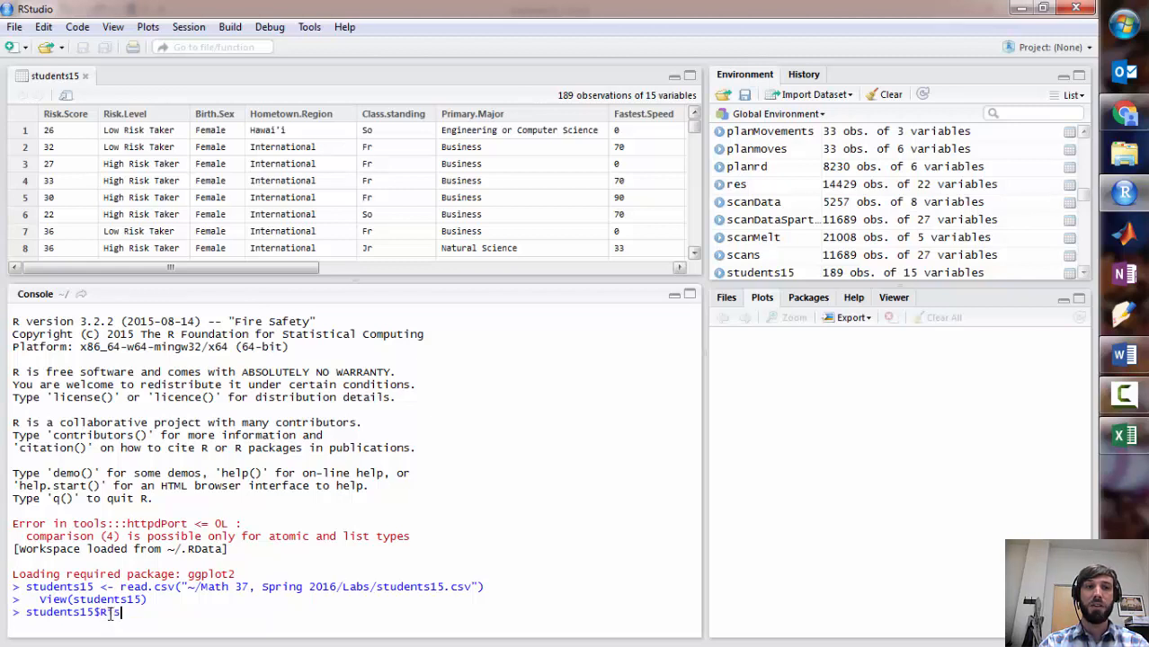
{"action": "type", "text": "isk.Sc"}
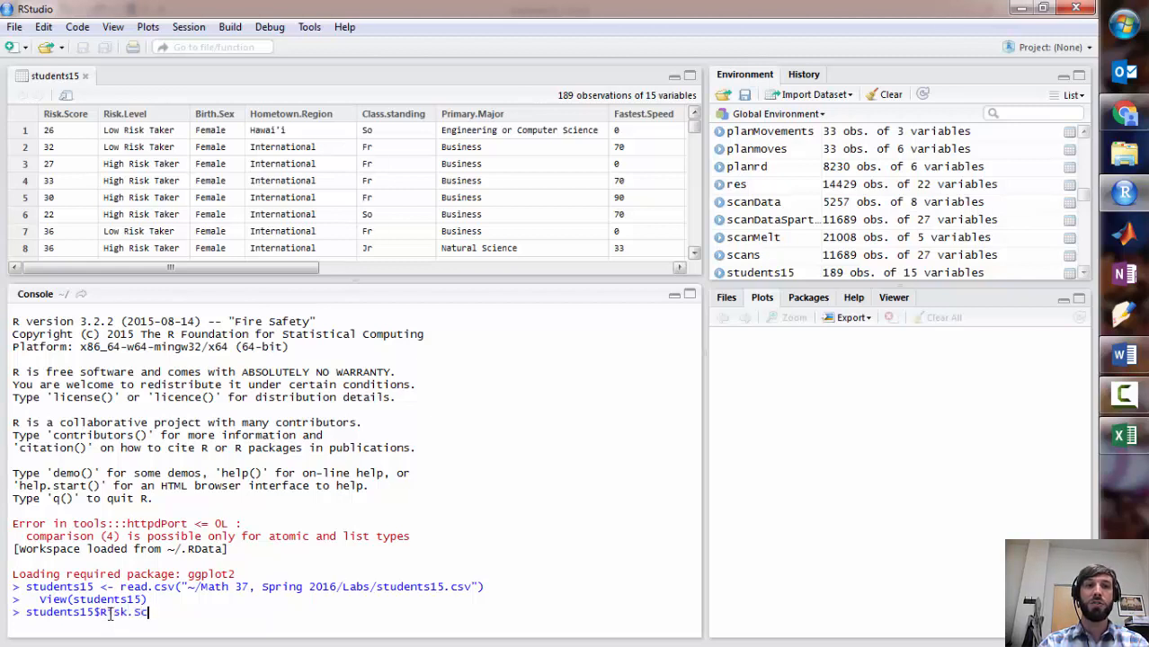
{"action": "type", "text": "ore"}
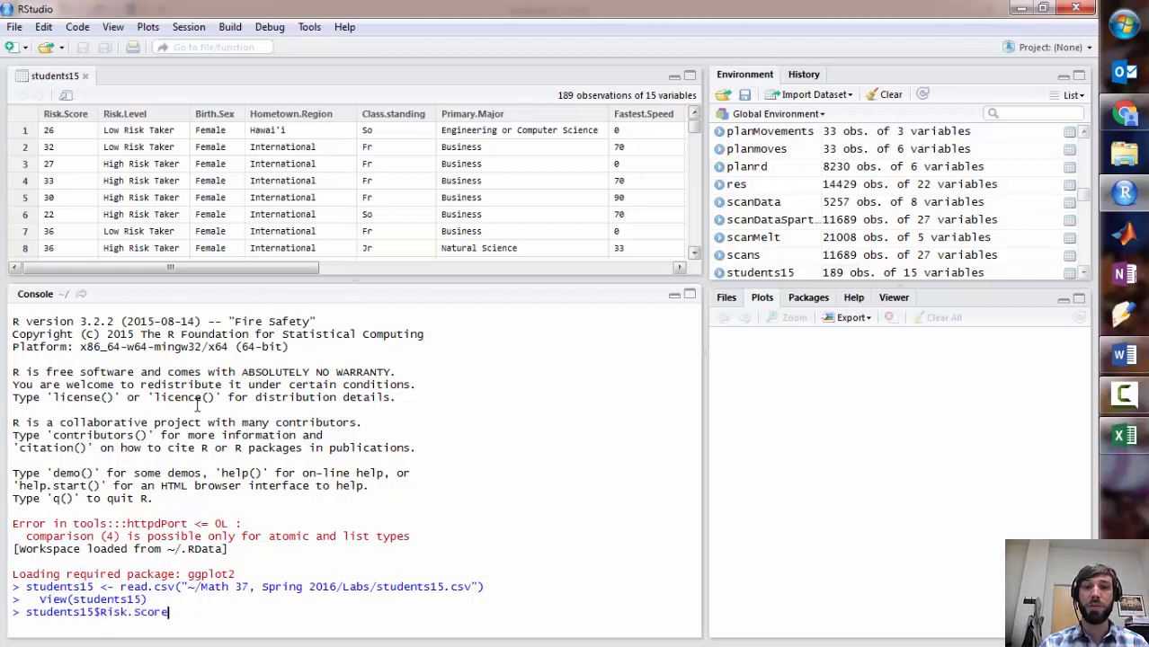
{"action": "key", "text": "Return"}
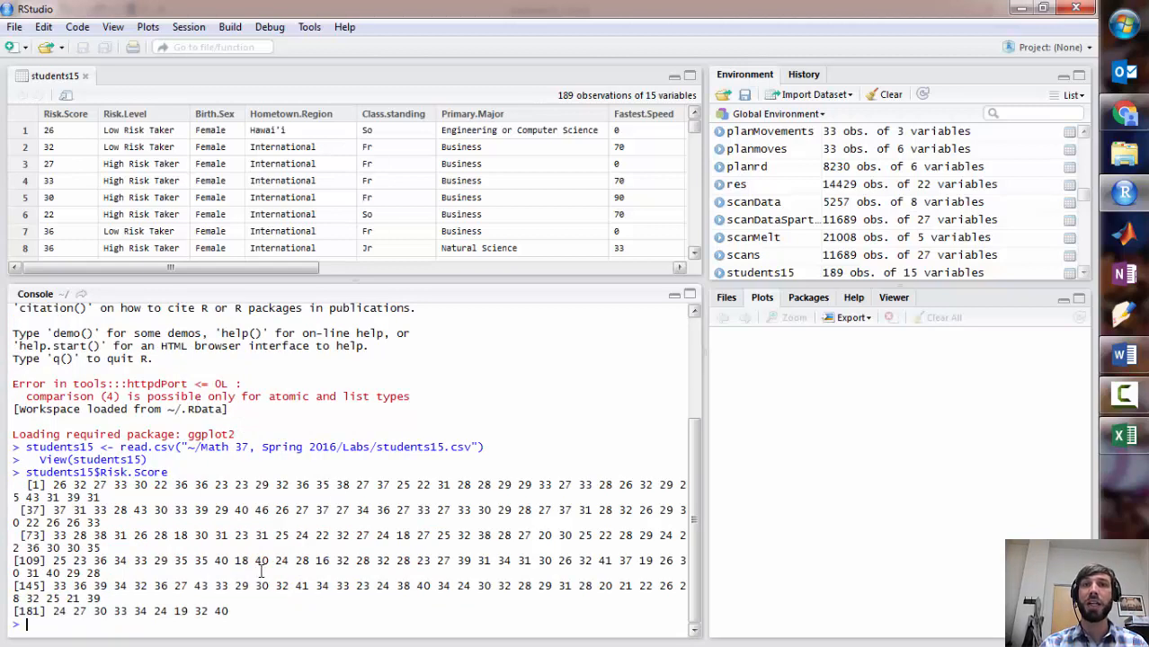
{"action": "mouse_move", "coordinate": [351, 558]}
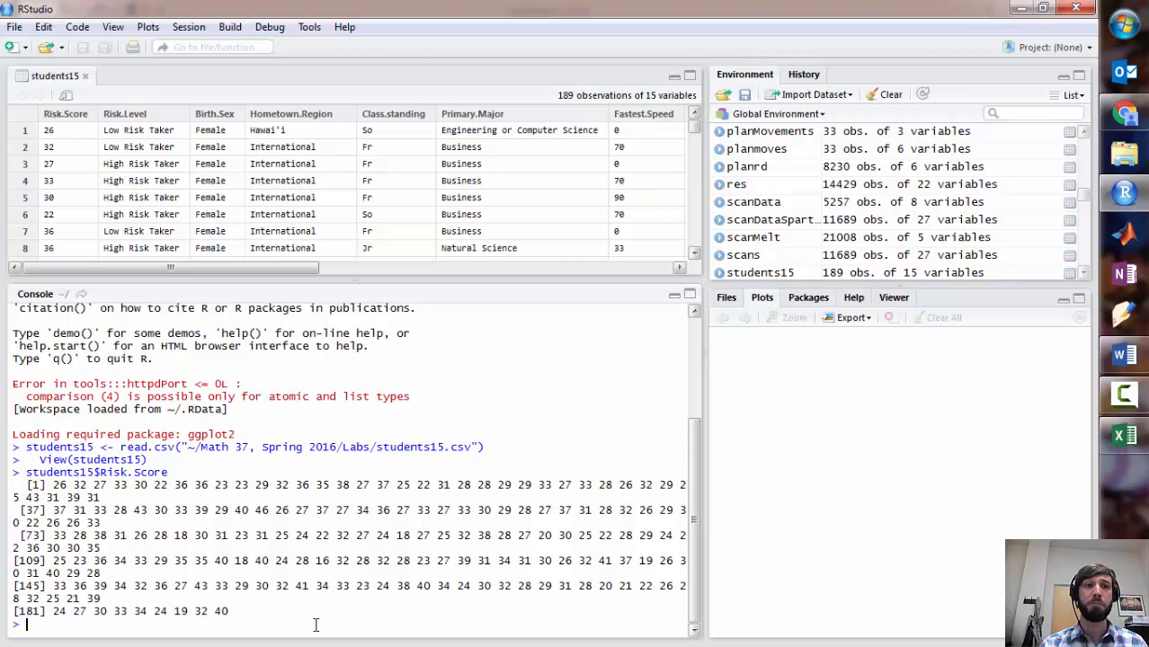
{"action": "mouse_move", "coordinate": [251, 625]}
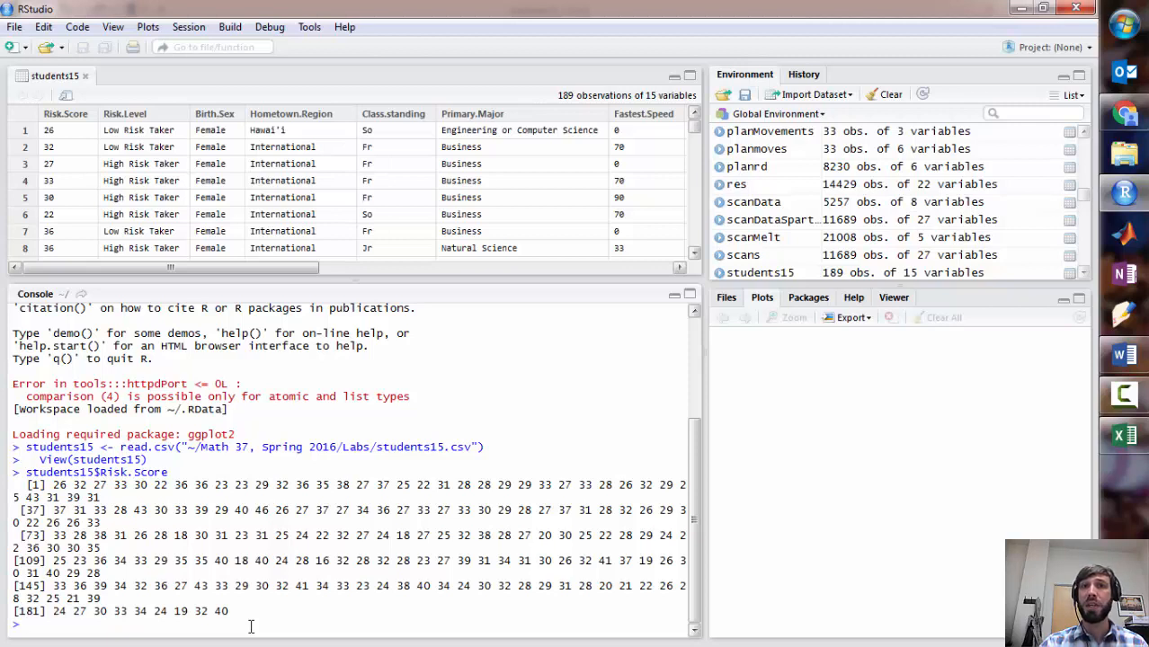
Run summary(students15$Risk.Score), then sd(students15$Risk.Score) giving 5.652932
{"action": "type", "text": "students15$Risk.Score"}
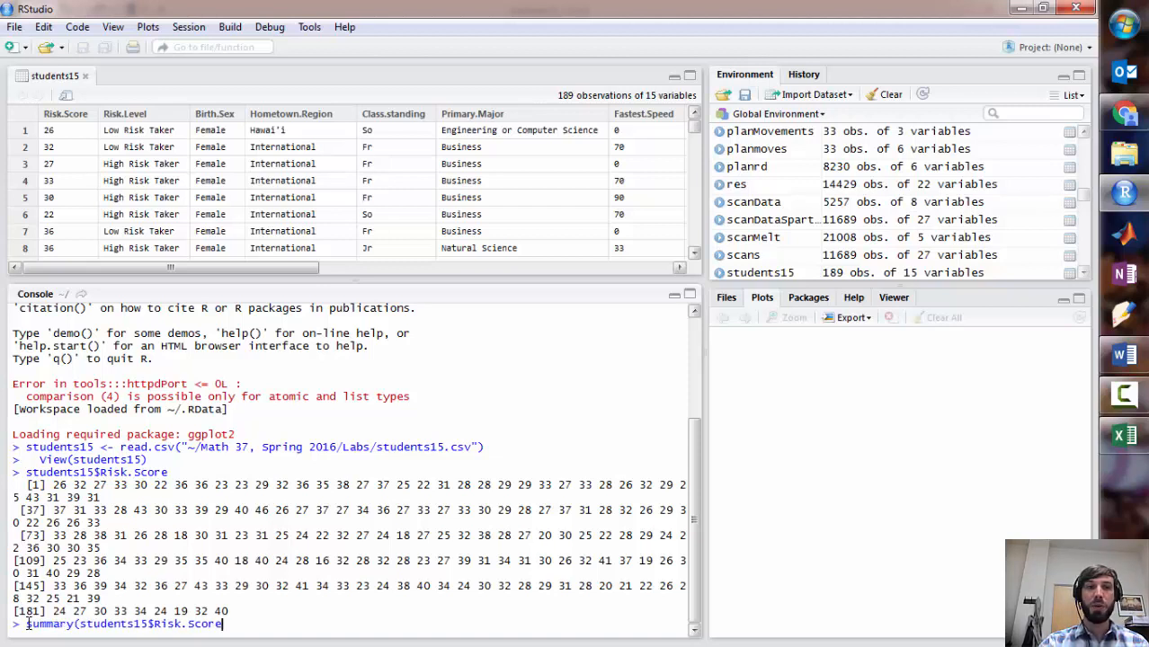
{"action": "type", "text": ")"}
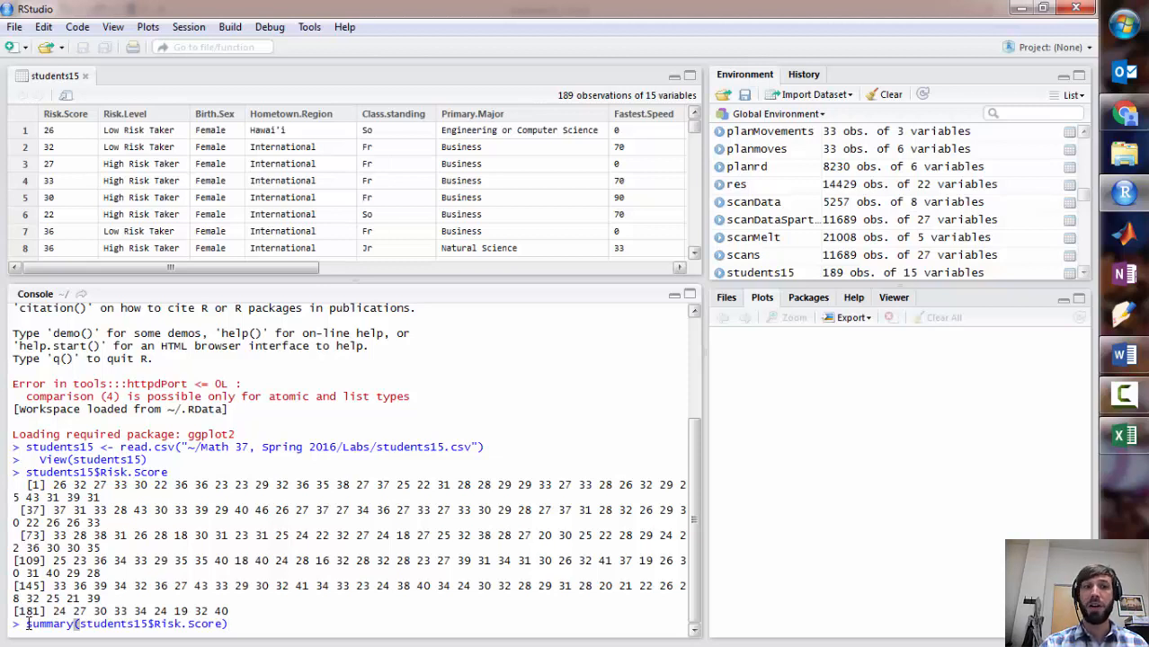
{"action": "key", "text": "Return"}
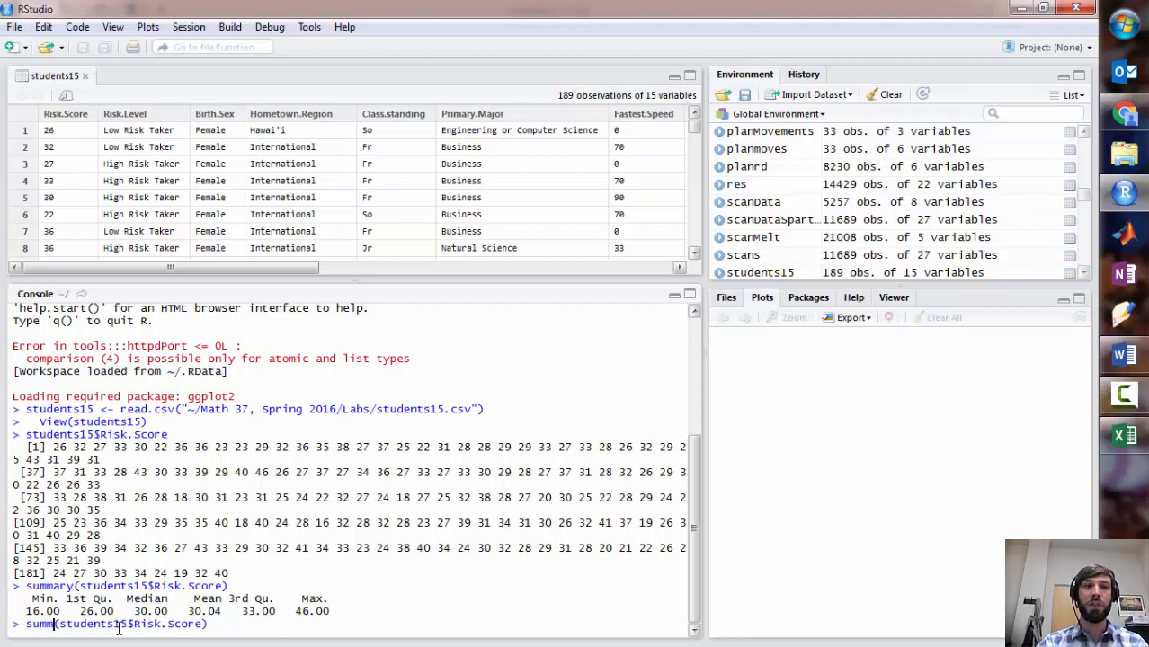
{"action": "type", "text": "d"}
{"action": "key", "text": "Return"}
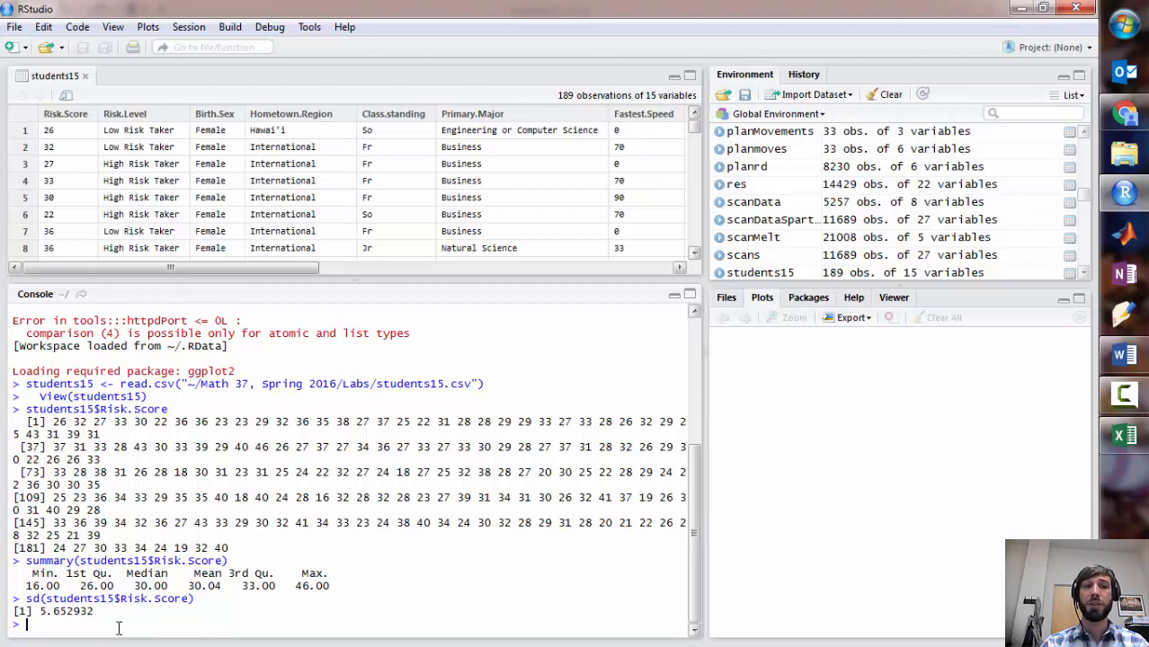
{"action": "type", "text": "sd(students15$Risk.Score)"}
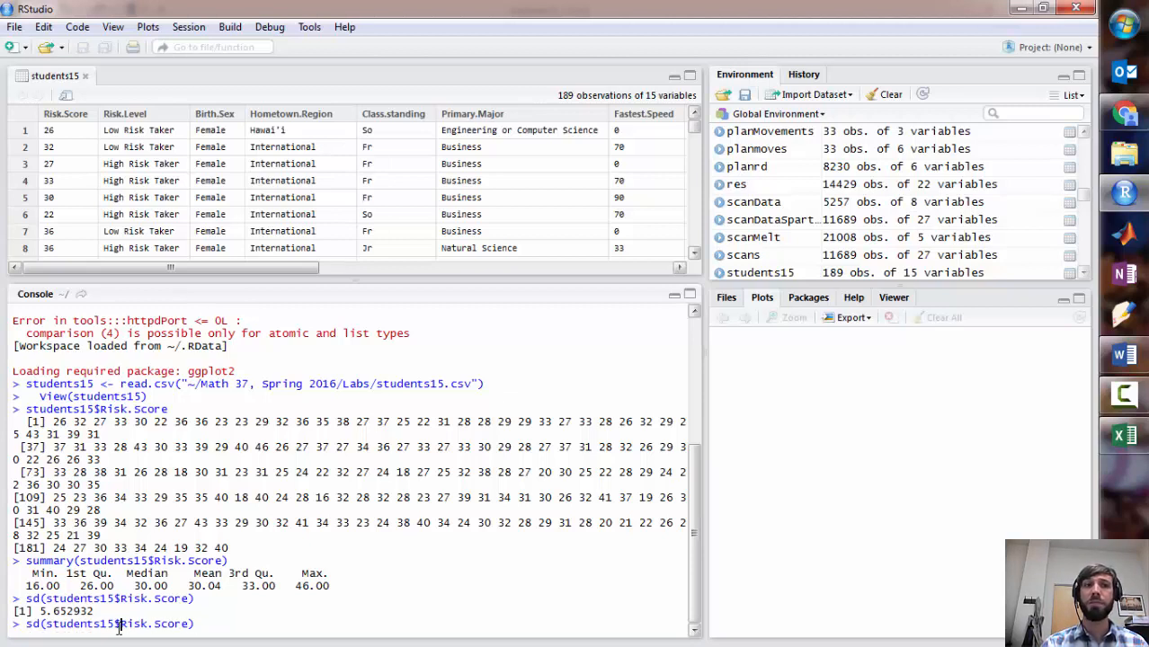
Plot hist(students15$Risk.Score) in the Plots pane
{"action": "type", "text": "H"}
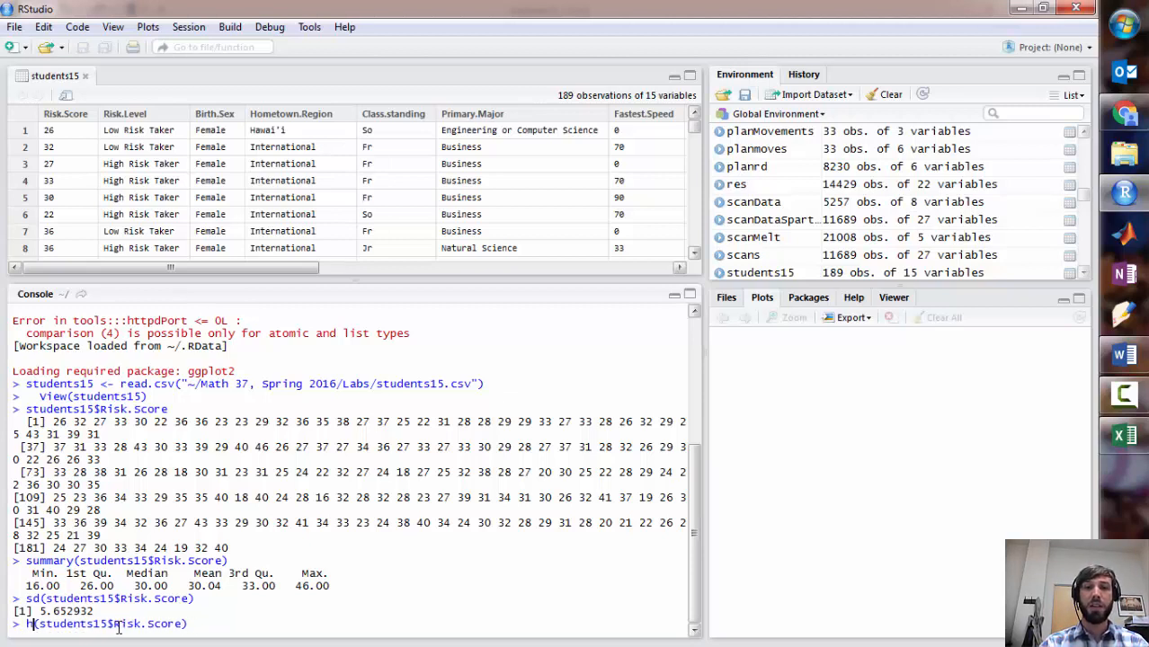
{"action": "type", "text": "ist"}
{"action": "key", "text": "Return"}
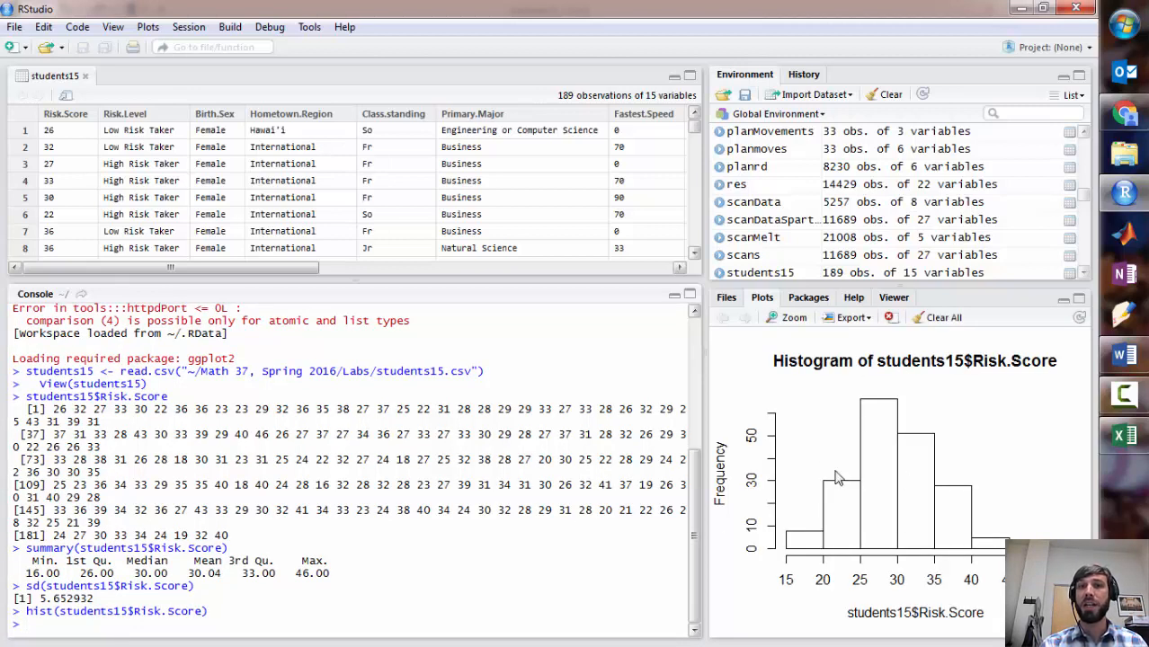
{"action": "mouse_move", "coordinate": [953, 488]}
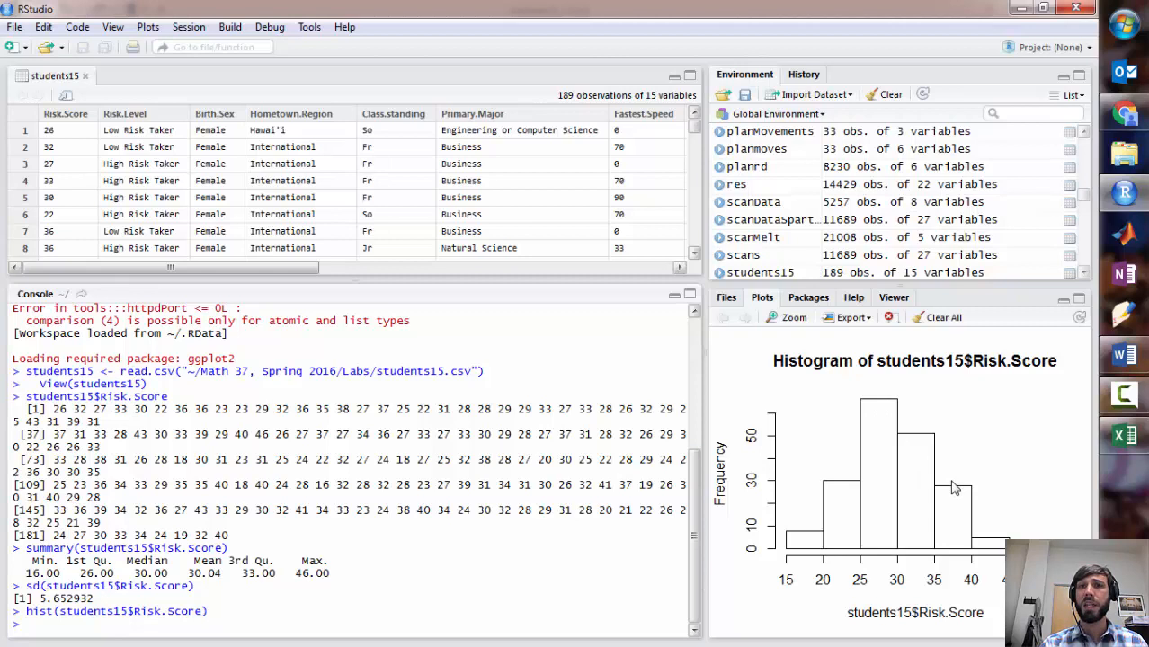
{"action": "mouse_move", "coordinate": [880, 457]}
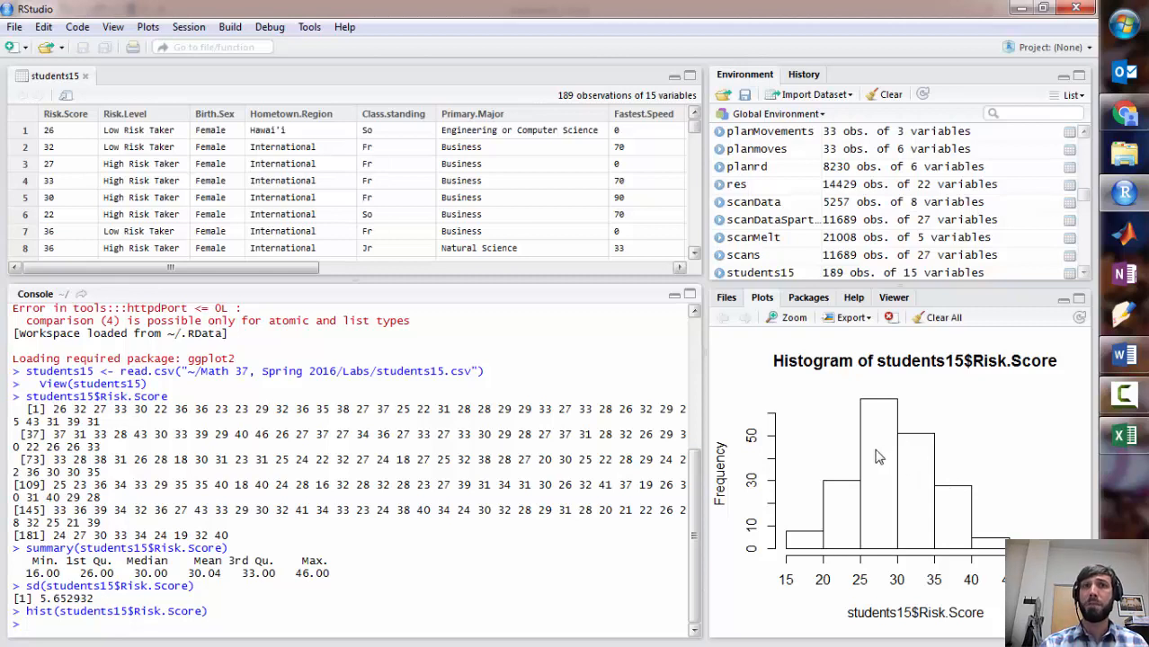
{"action": "mouse_move", "coordinate": [919, 628]}
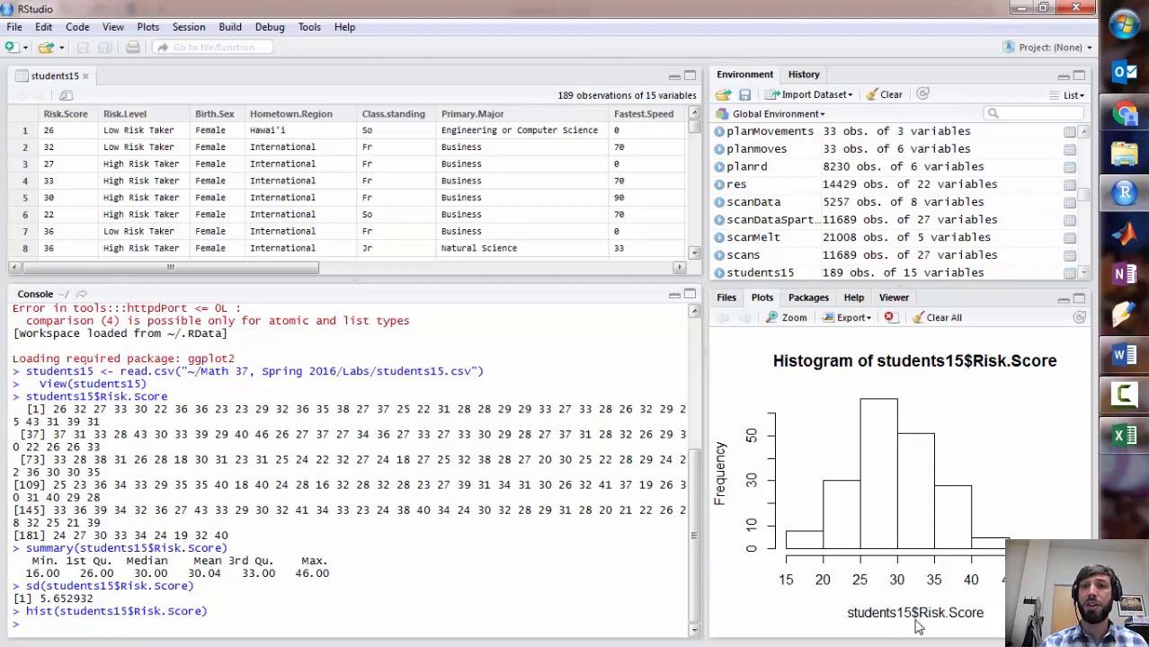
{"action": "mouse_move", "coordinate": [929, 625]}
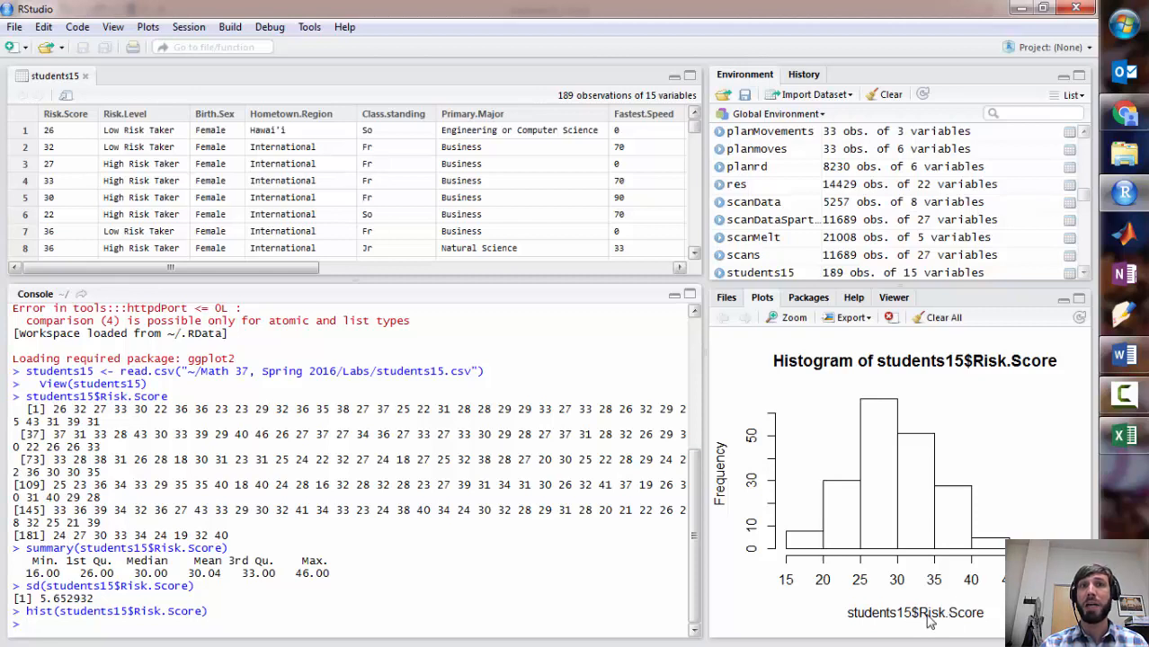
{"action": "mouse_move", "coordinate": [893, 362]}
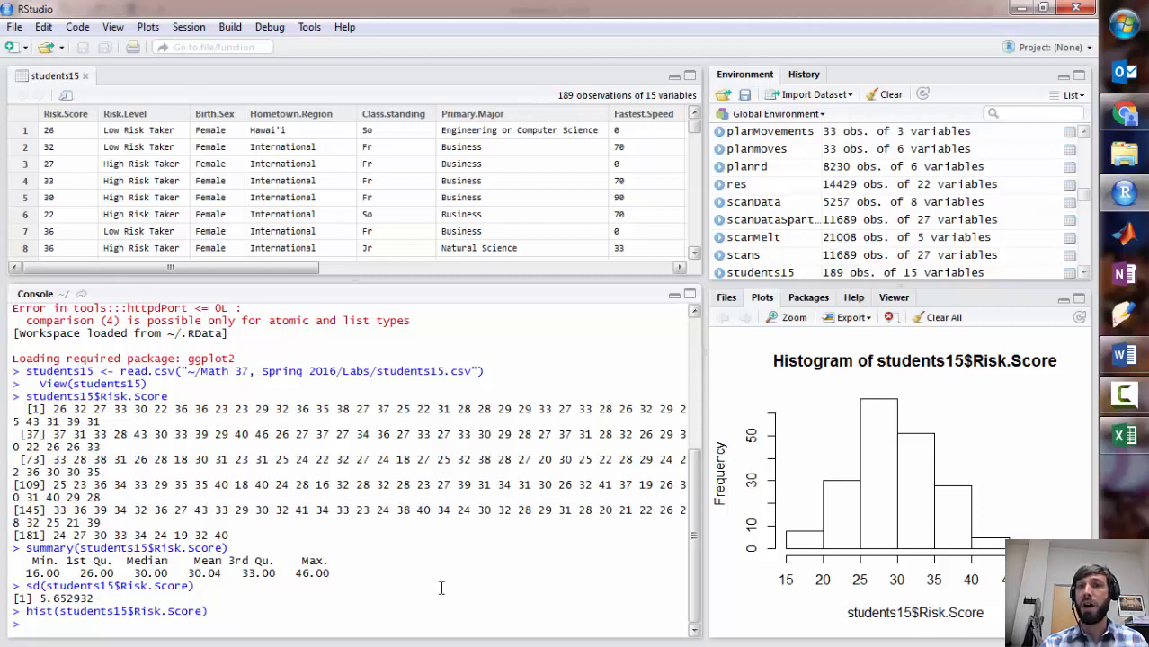
{"action": "mouse_move", "coordinate": [912, 501]}
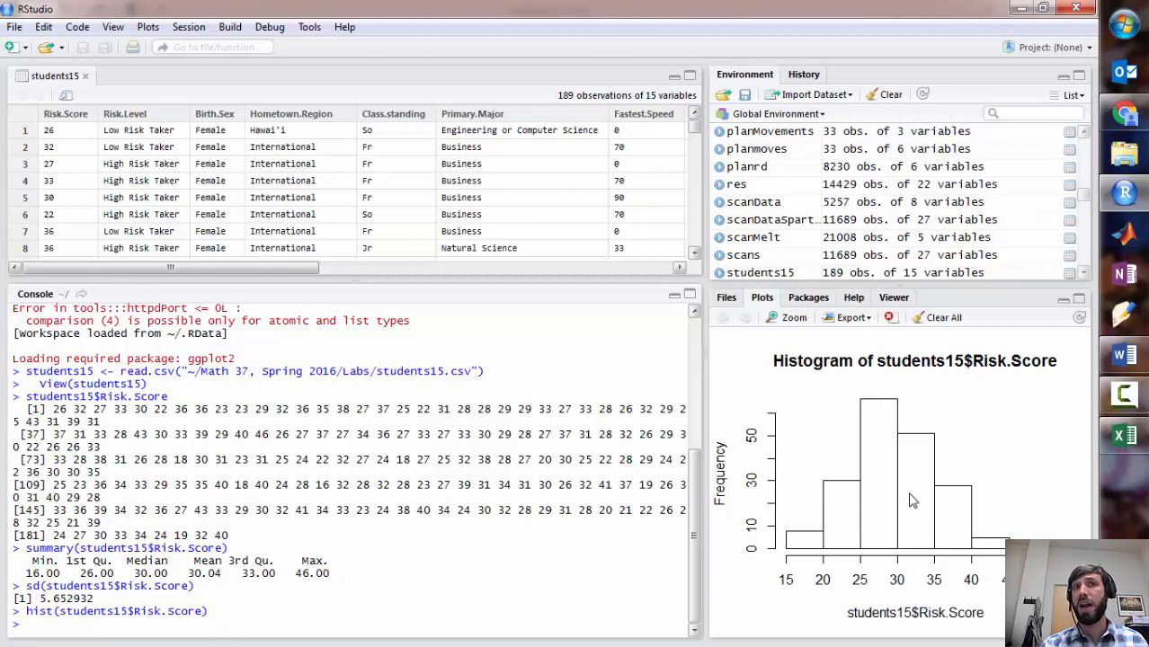
{"action": "mouse_move", "coordinate": [861, 569]}
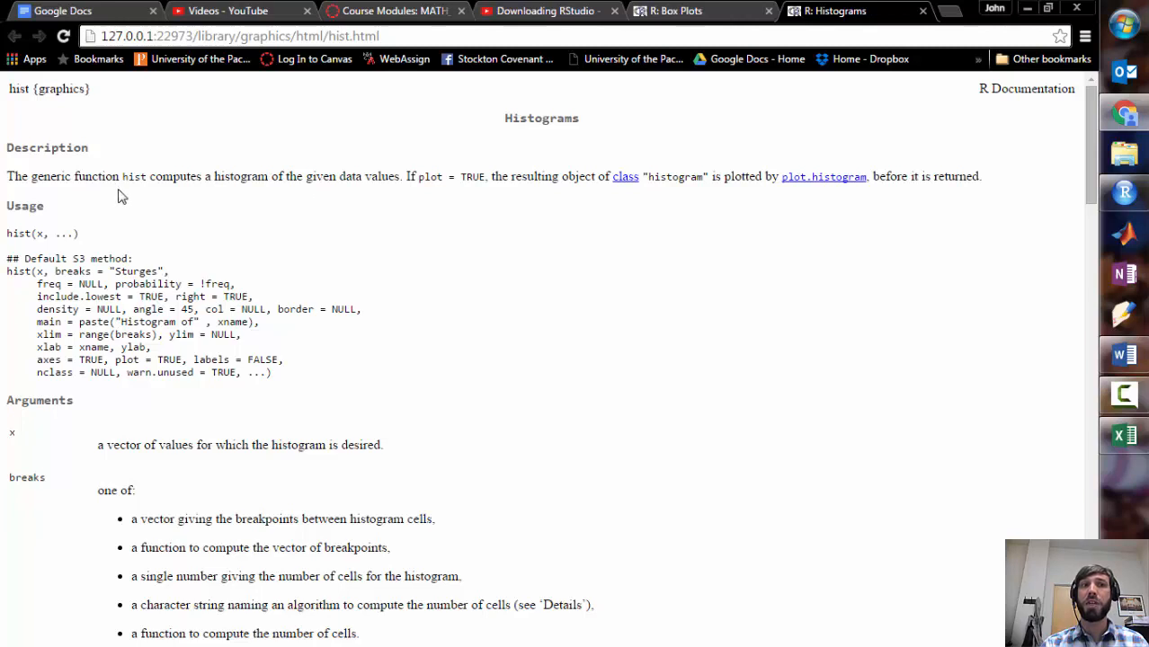
{"action": "mouse_move", "coordinate": [101, 287]}
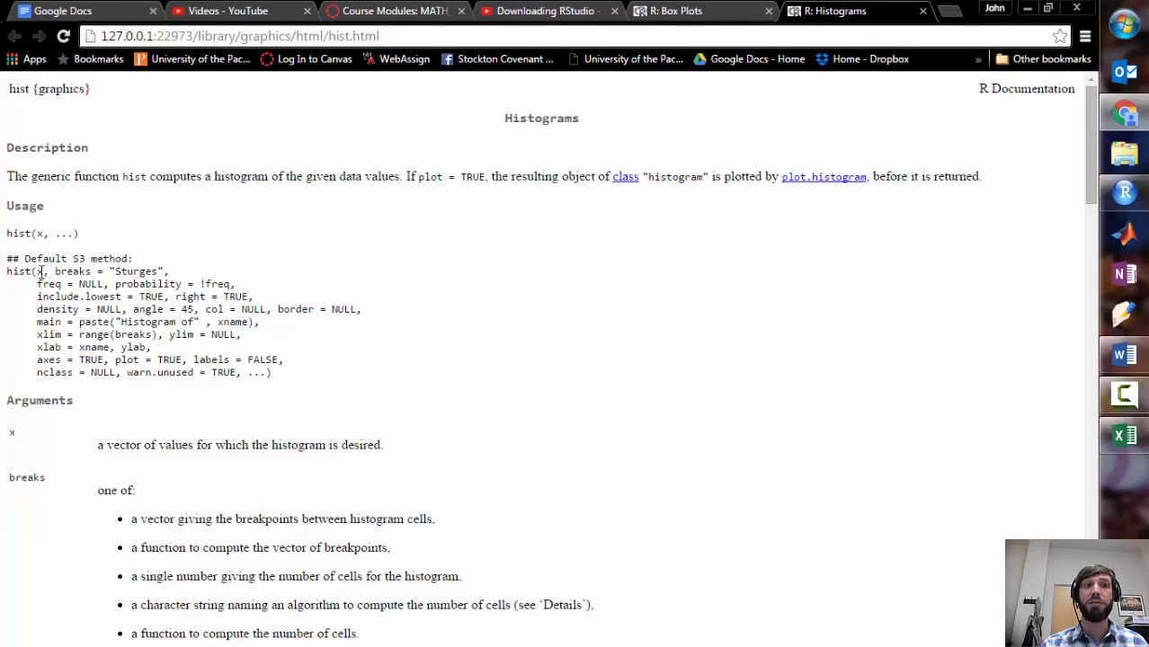
Study the Usage block and Arguments list on Chrome's 'R: Histograms' help page
{"action": "double_click", "coordinate": [37, 272]}
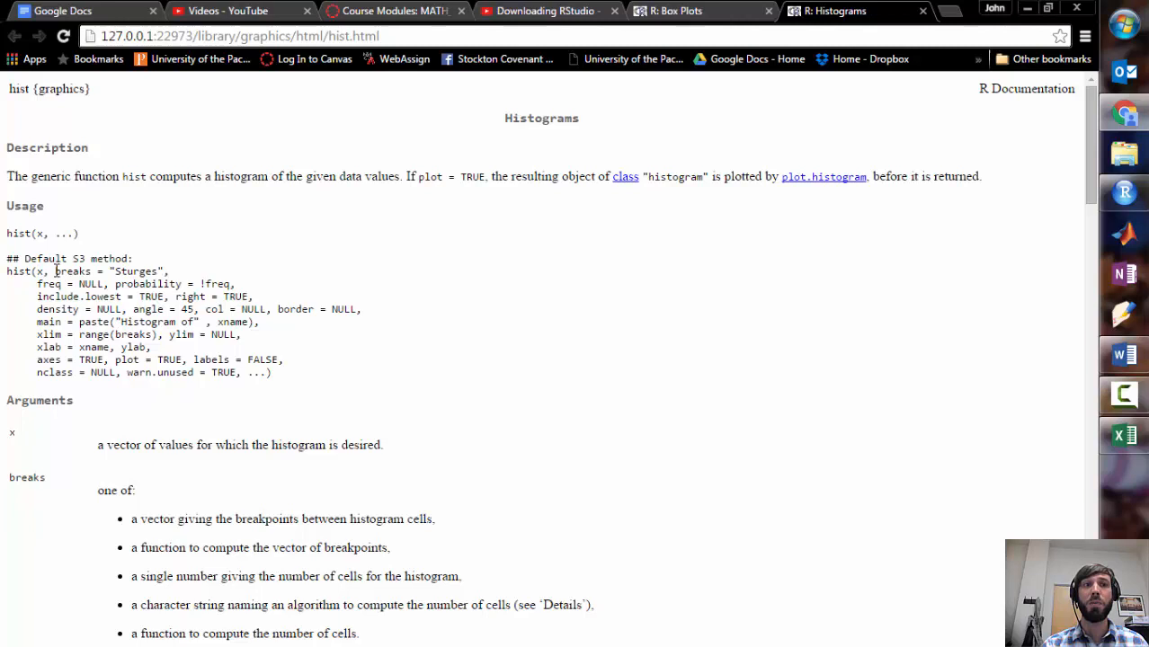
{"action": "left_click_drag", "start_coordinate": [54, 271], "coordinate": [261, 372]}
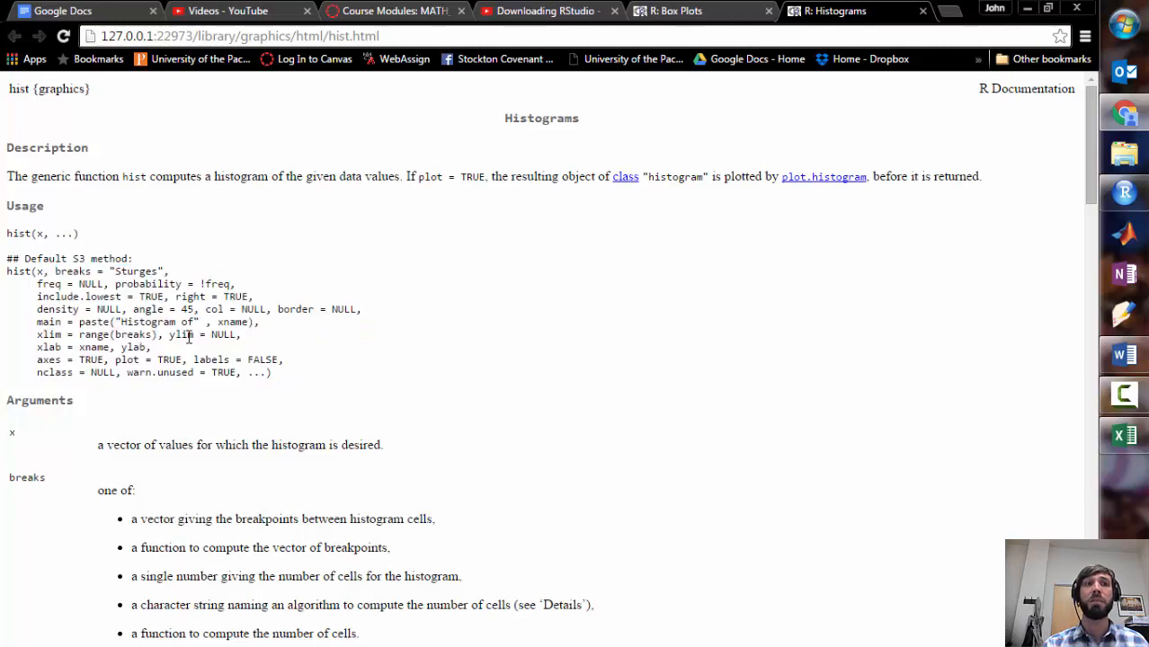
{"action": "mouse_move", "coordinate": [170, 277]}
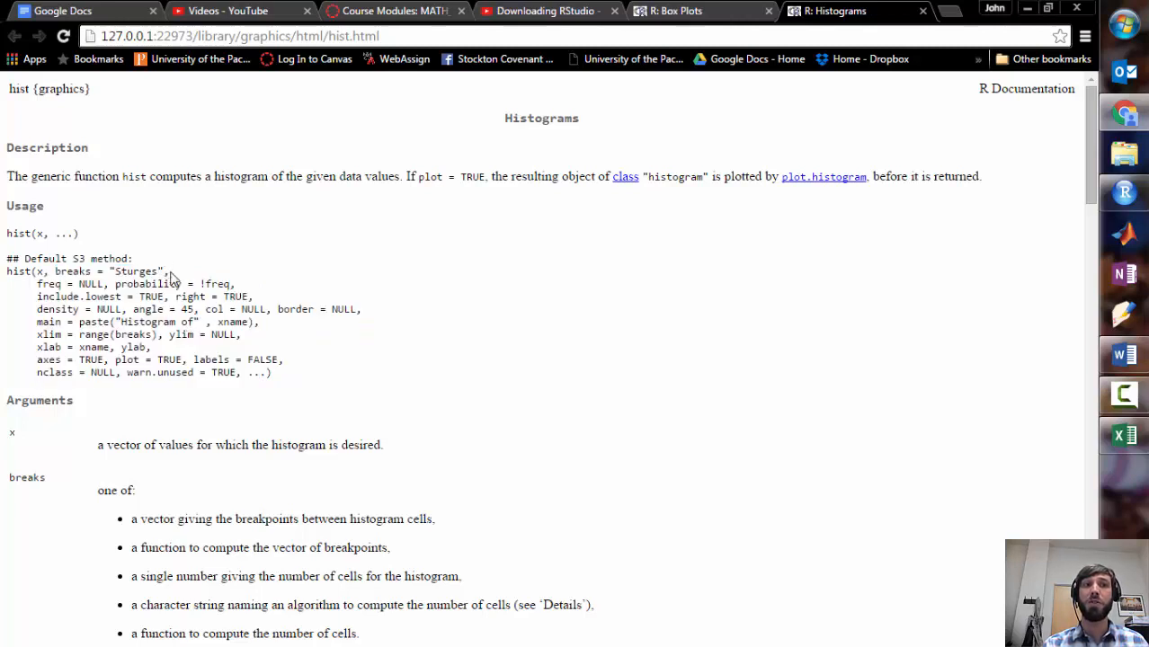
{"action": "double_click", "coordinate": [111, 271]}
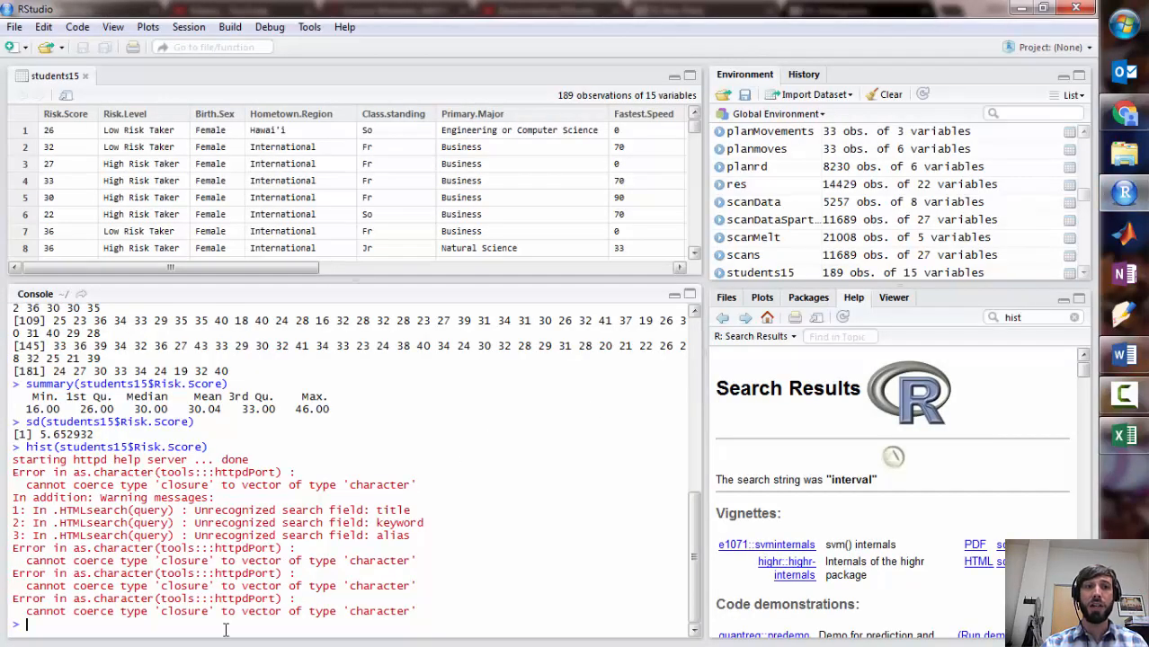
Redraw the Risk.Score histogram with xlab="Risk Score" and main=""
{"action": "type", "text": "hist(students15$Risk.Score)"}
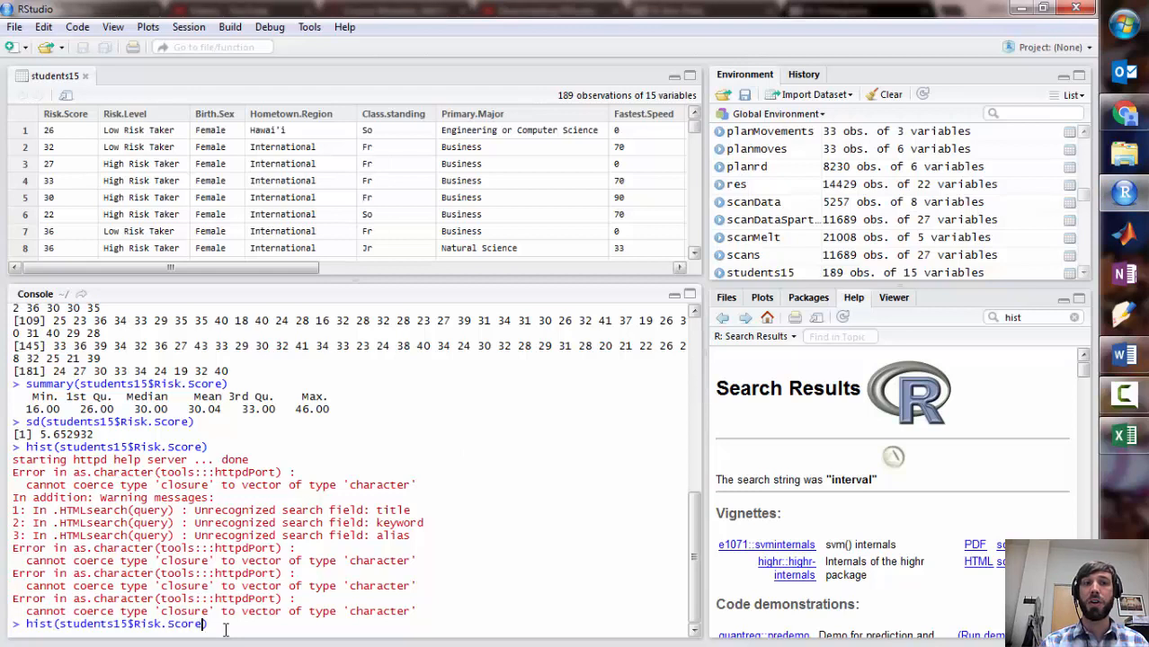
{"action": "type", "text": ","}
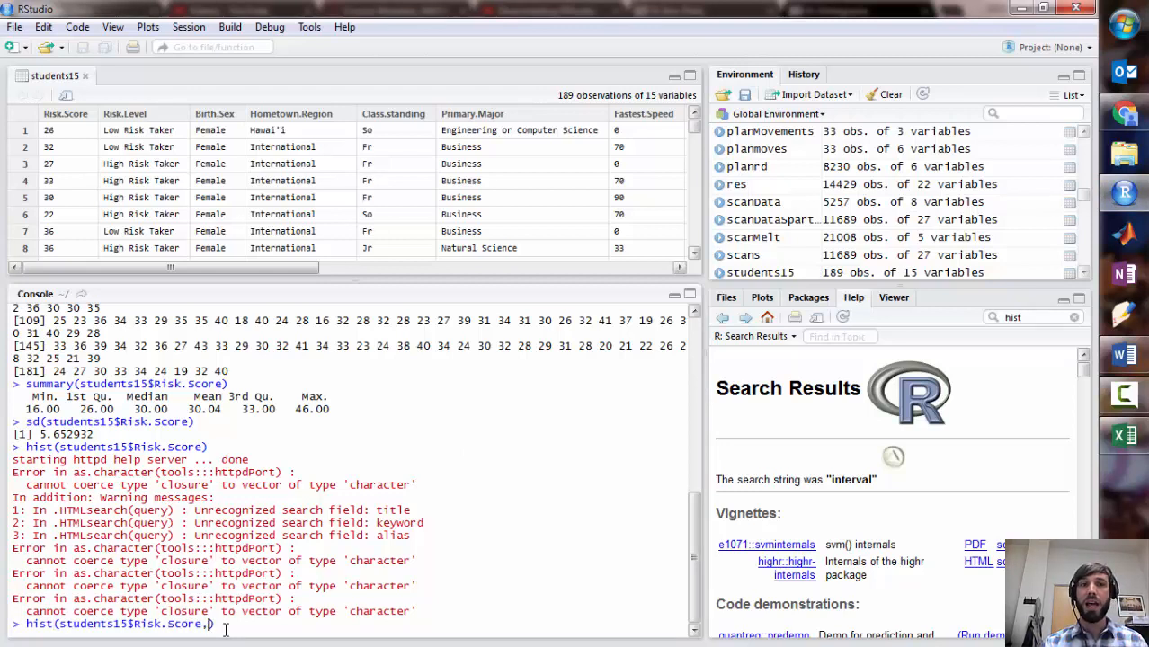
{"action": "type", "text": "xlab=\""}
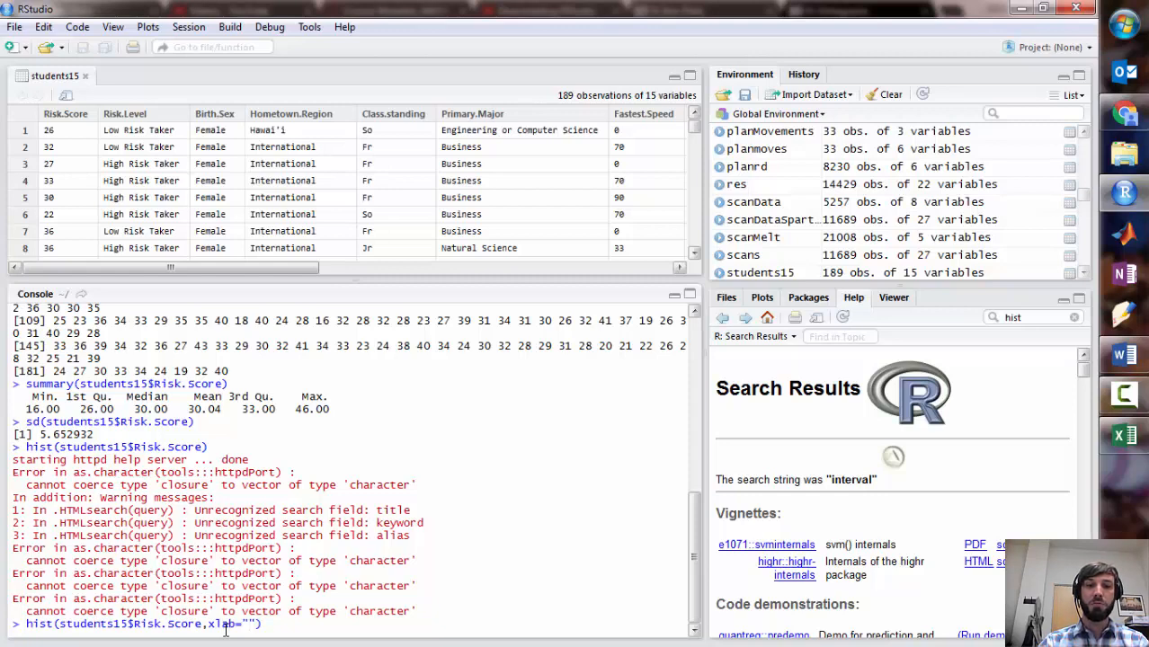
{"action": "type", "text": "Risk Score"}
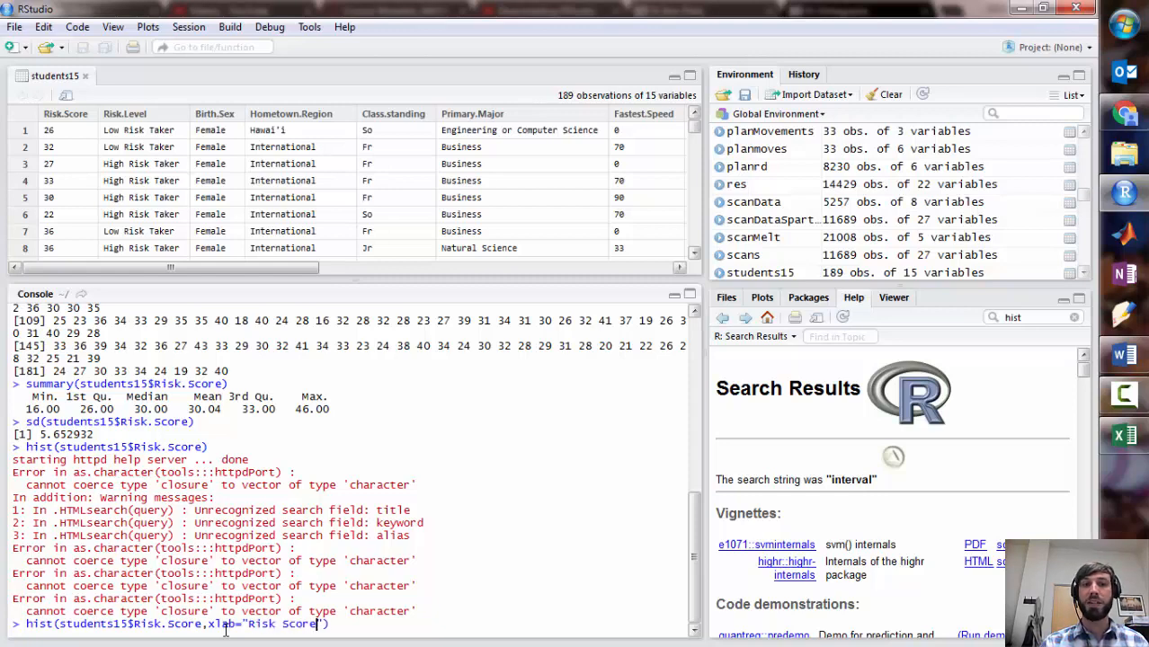
{"action": "type", "text": ","}
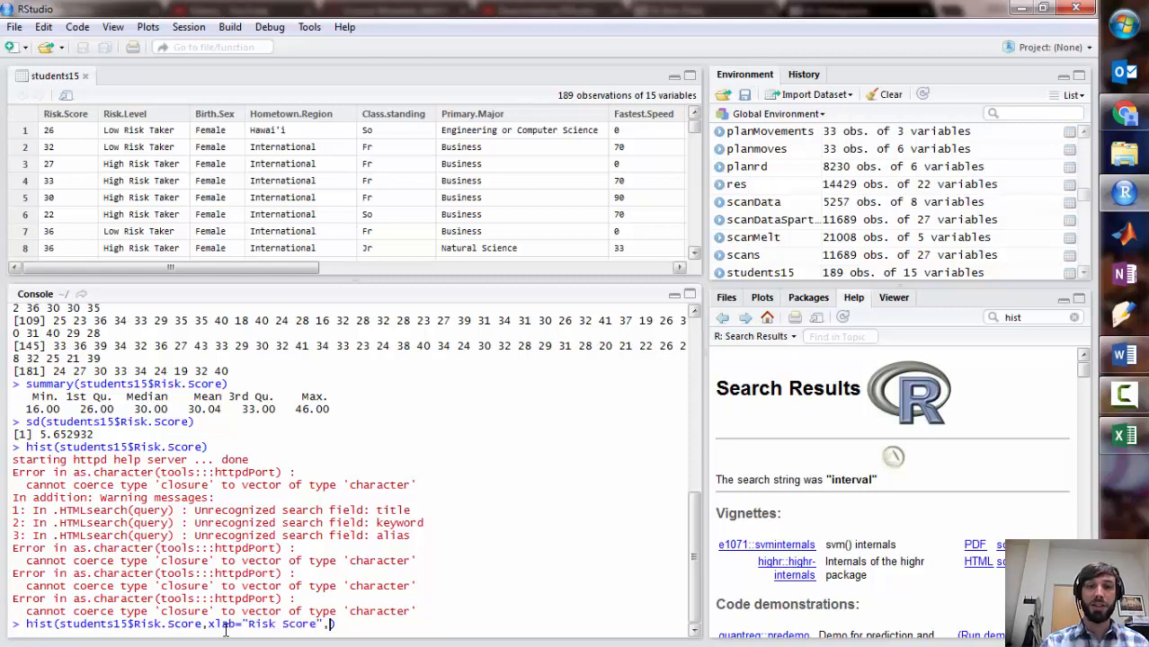
{"action": "type", "text": ",main=\""}
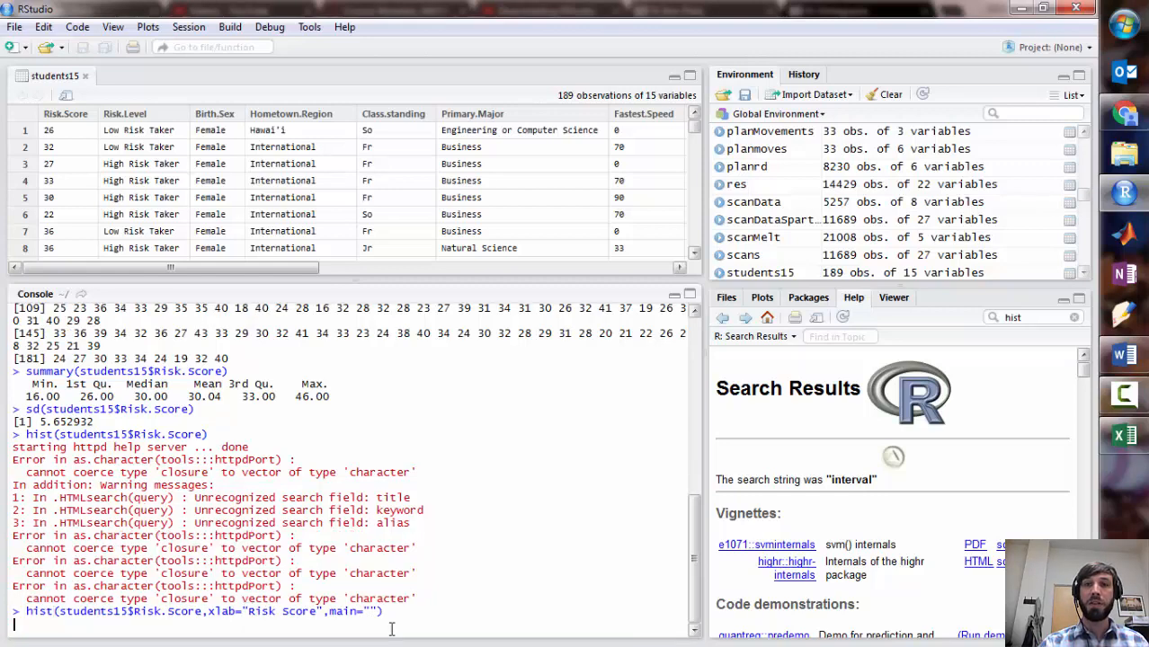
{"action": "key", "text": "Return"}
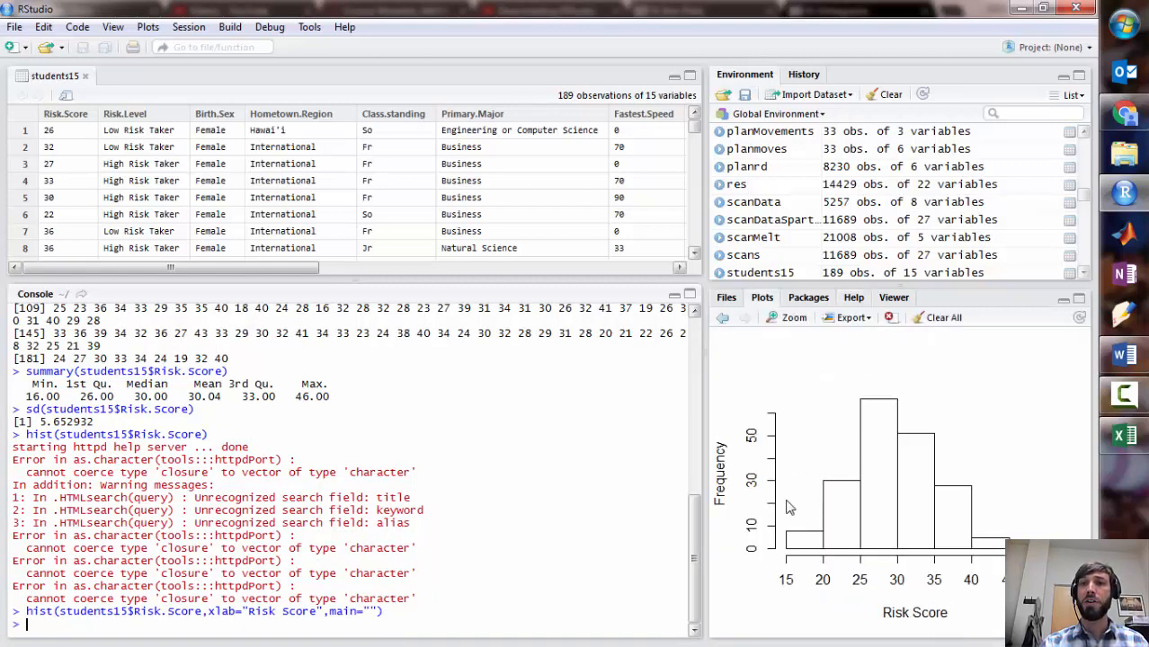
{"action": "mouse_move", "coordinate": [879, 400]}
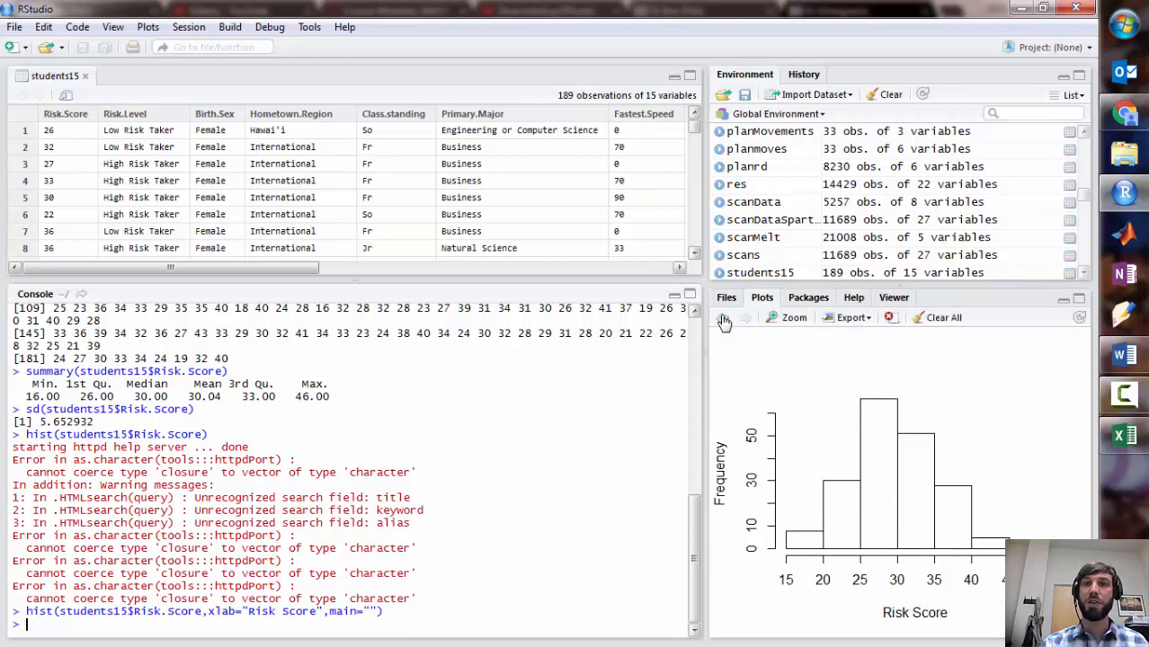
{"action": "mouse_move", "coordinate": [924, 501]}
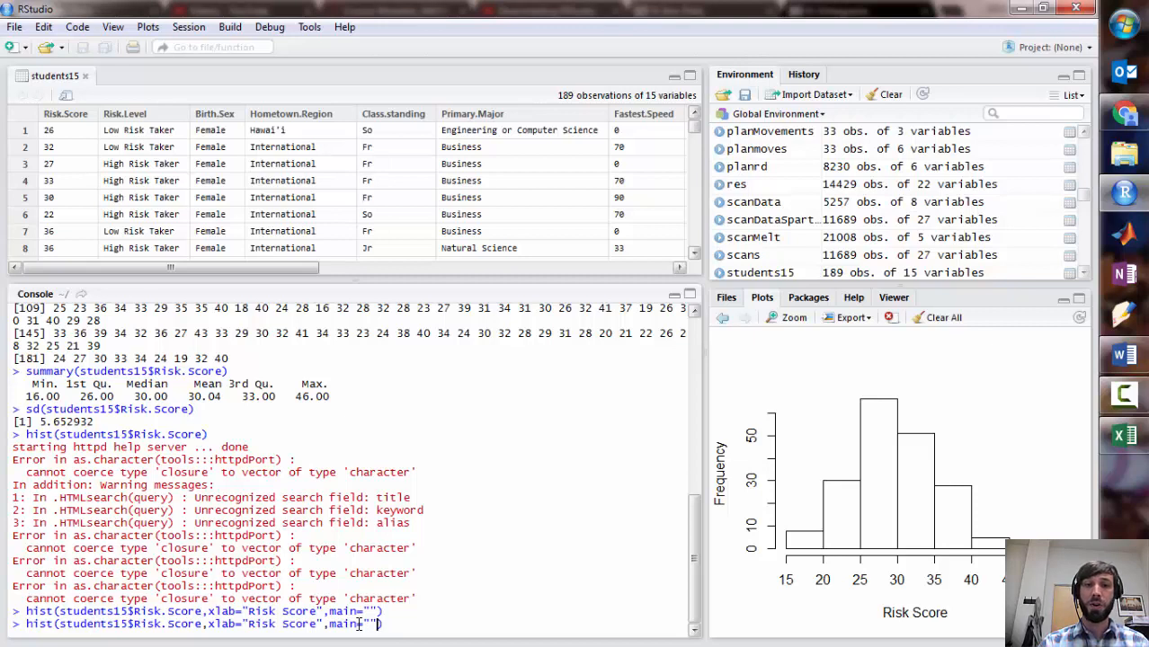
Add breaks=20 to the hist command to redraw with finer bins
{"action": "type", "text": ",breaks"}
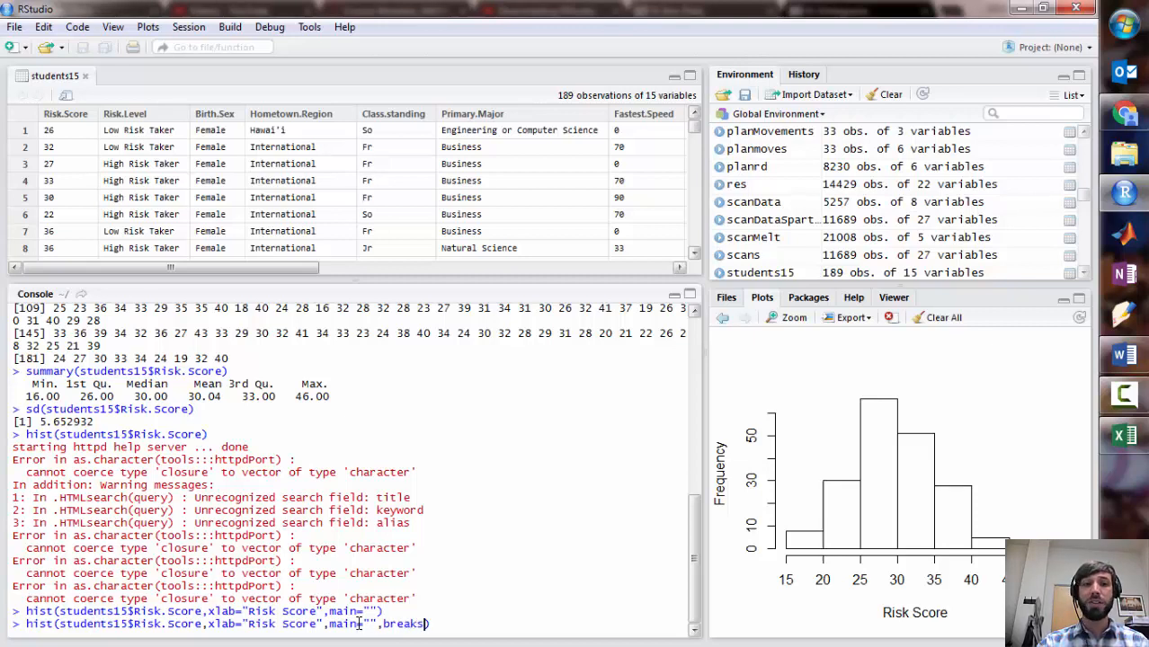
{"action": "type", "text": "20"}
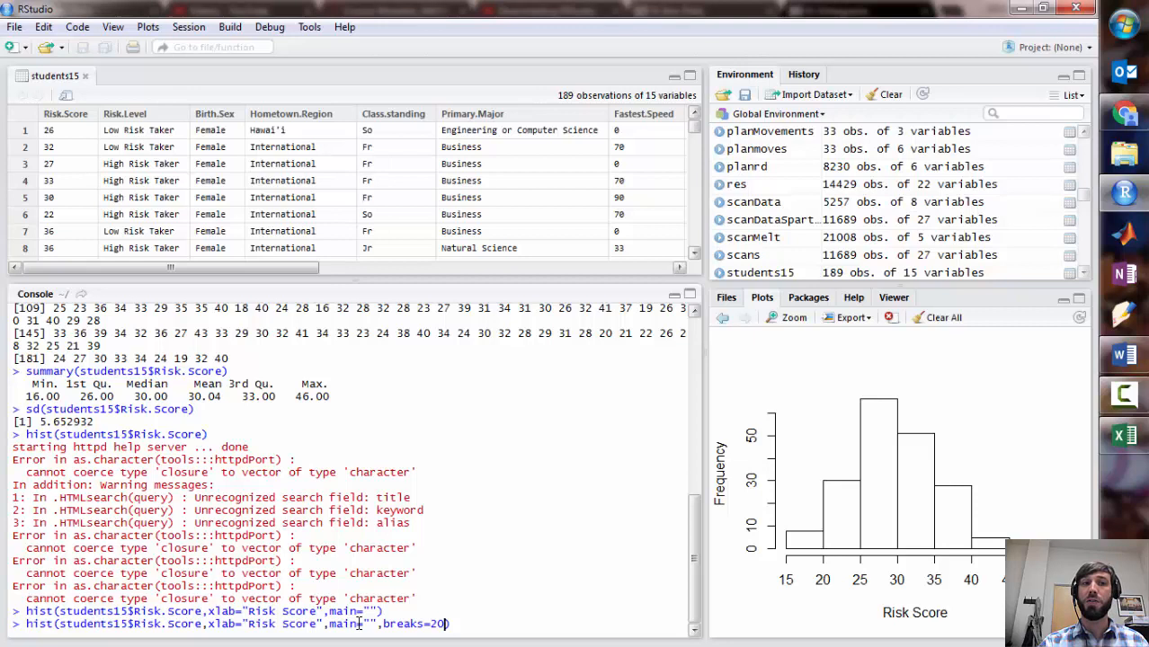
{"action": "key", "text": "Return"}
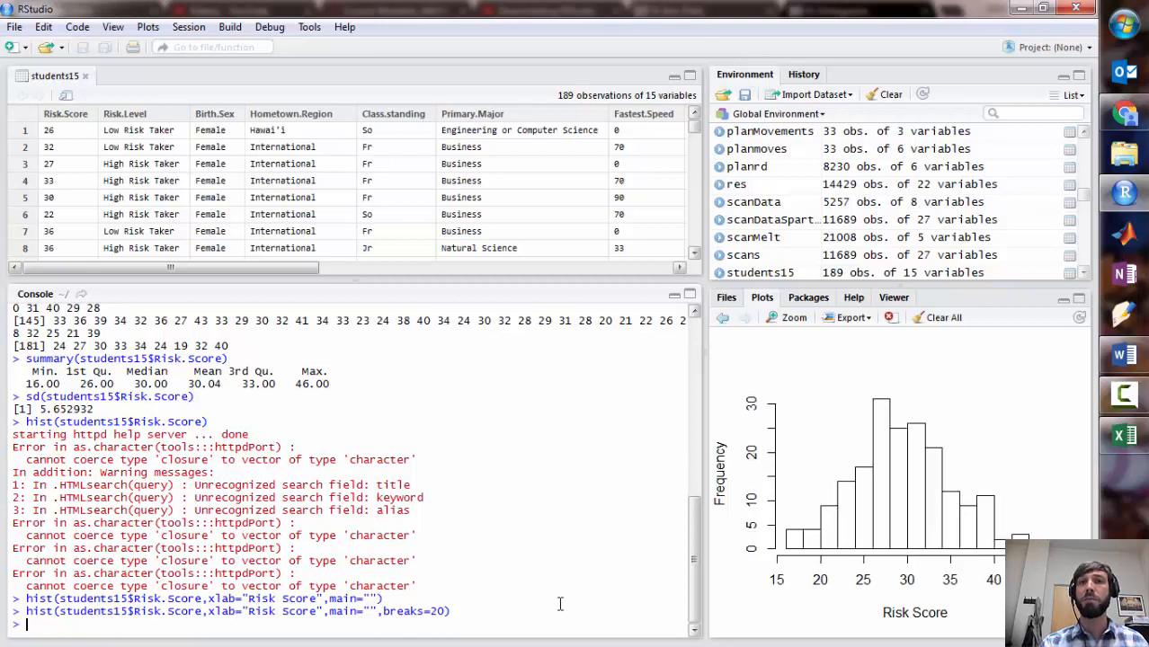
{"action": "mouse_move", "coordinate": [877, 548]}
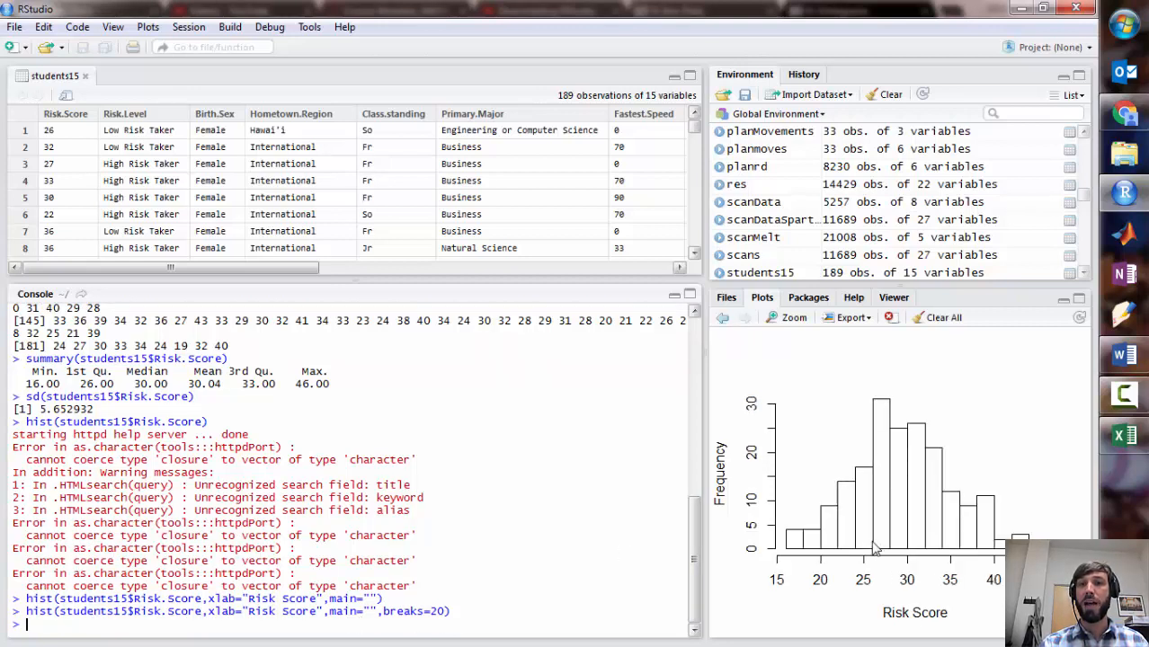
{"action": "mouse_move", "coordinate": [867, 553]}
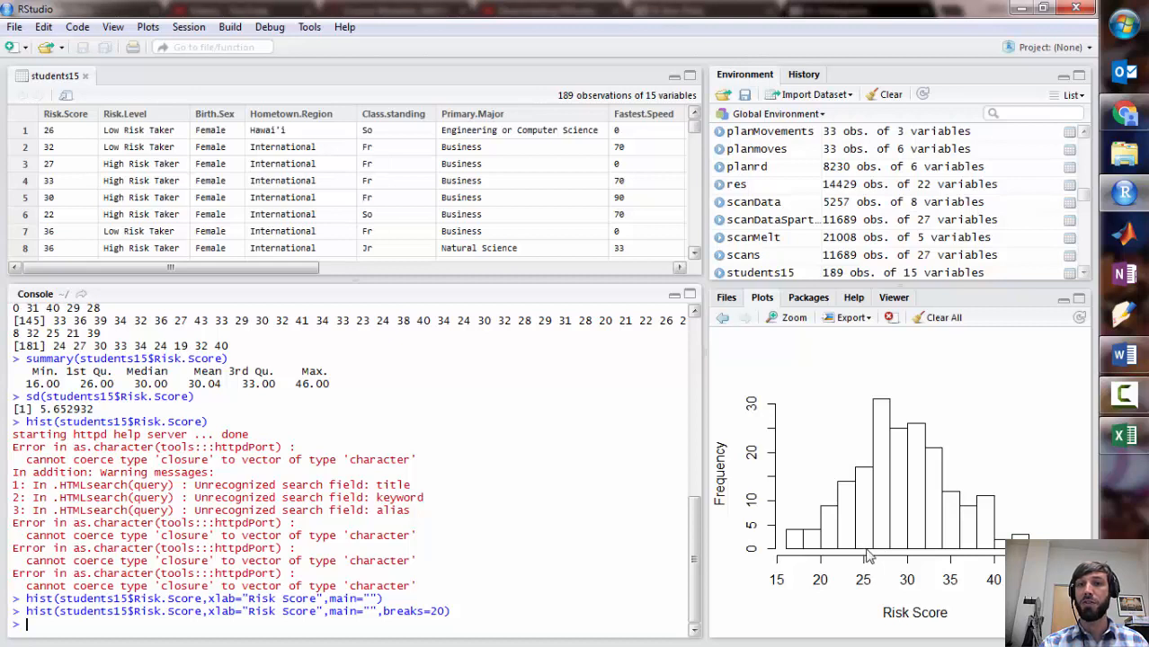
{"action": "mouse_move", "coordinate": [933, 480]}
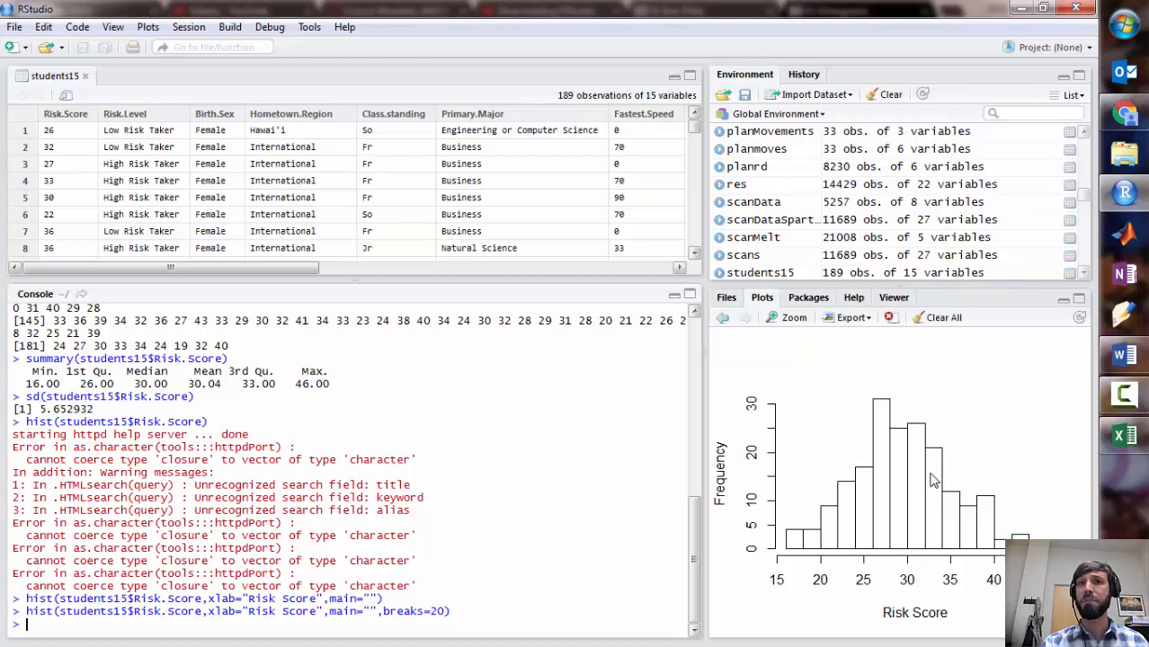
{"action": "mouse_move", "coordinate": [919, 496]}
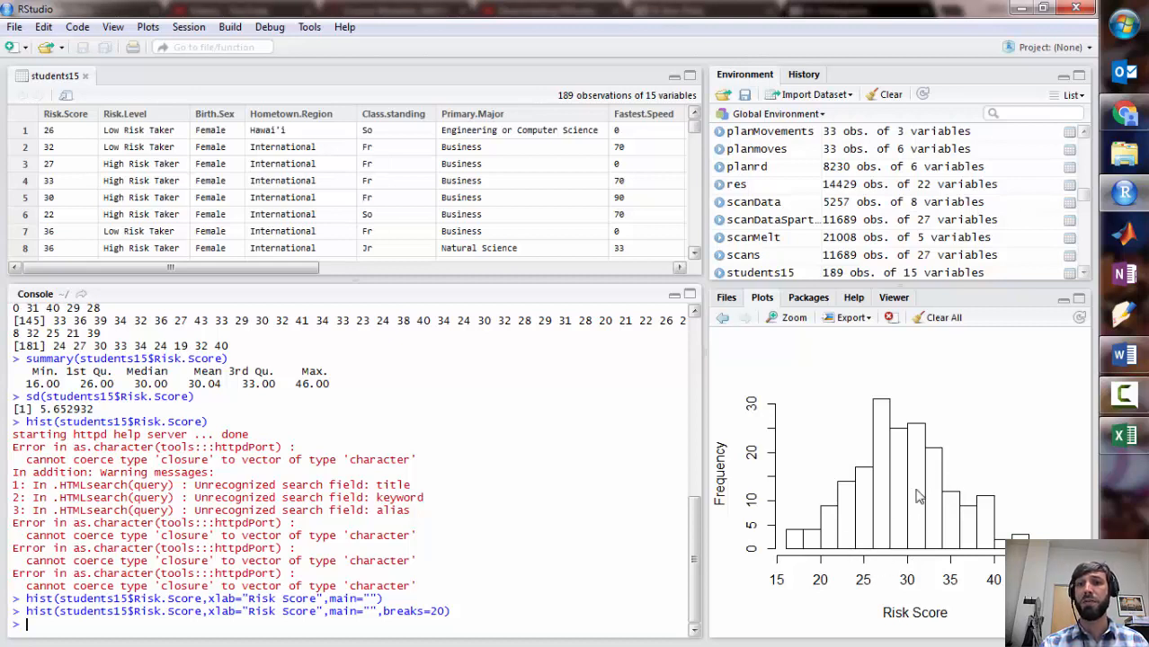
{"action": "mouse_move", "coordinate": [876, 505]}
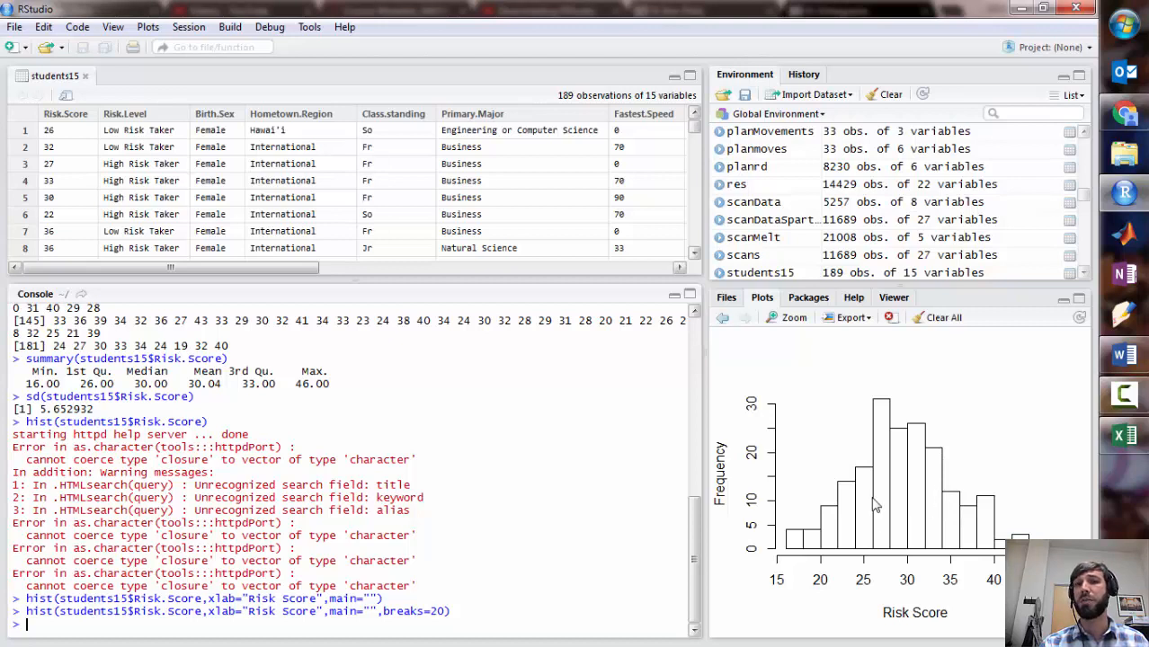
{"action": "mouse_move", "coordinate": [934, 501]}
{"action": "type", "text": "boxplot(students15$Risk.Score,xlab=\"Risk Score\",main=\"\")"}
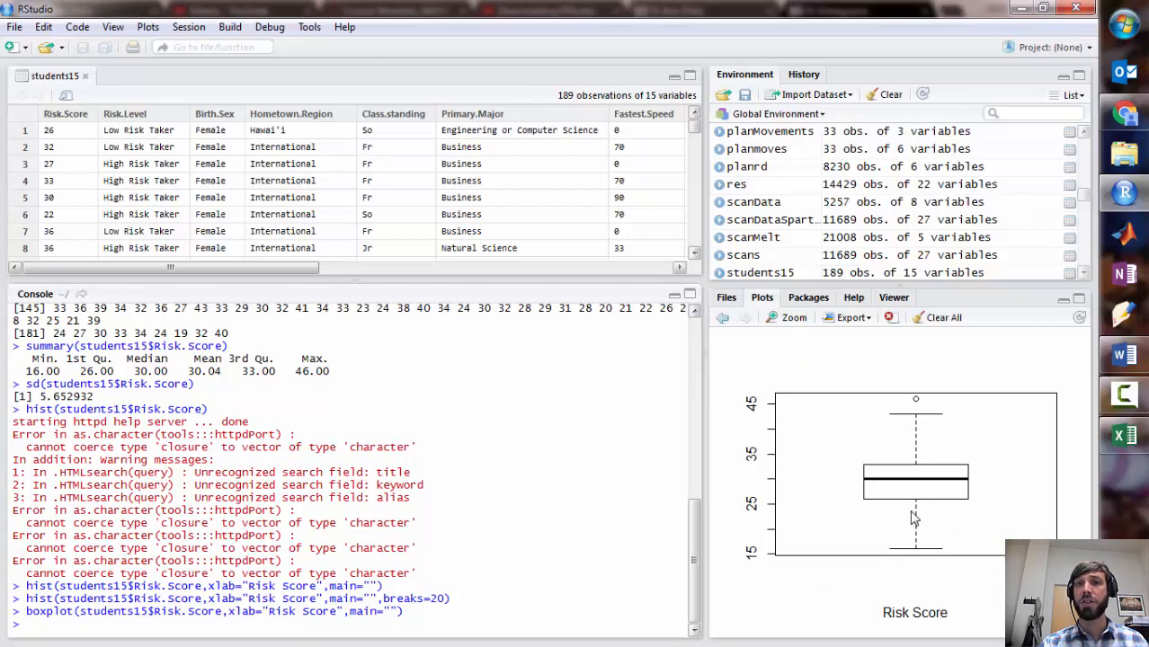
{"action": "mouse_move", "coordinate": [916, 411]}
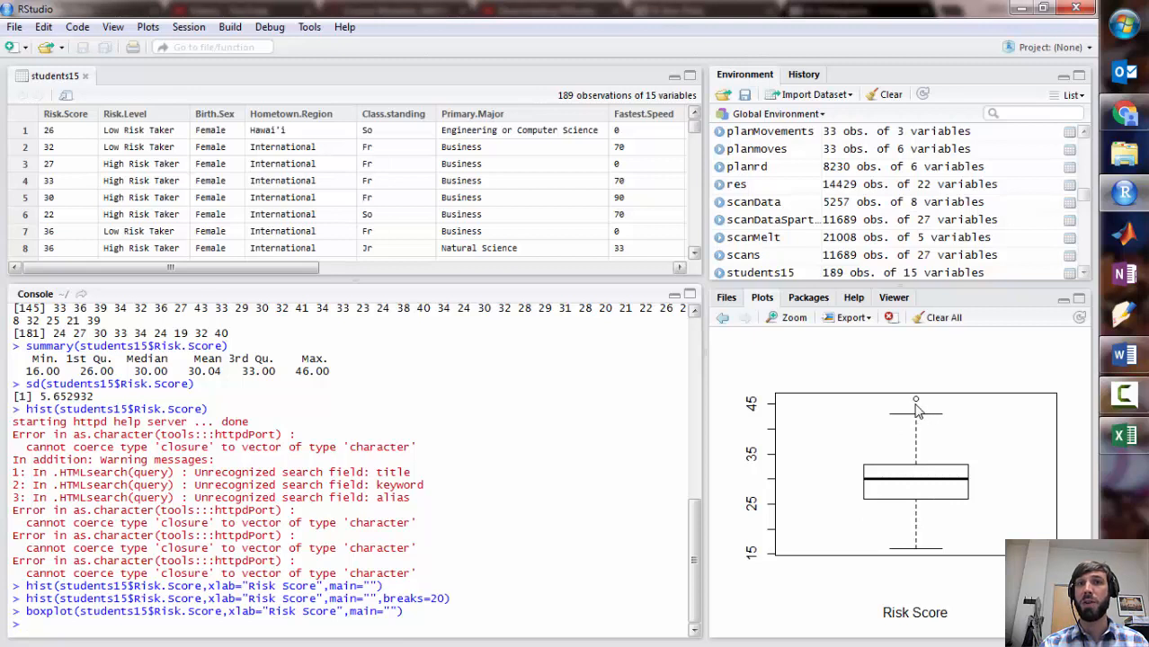
{"action": "mouse_move", "coordinate": [910, 503]}
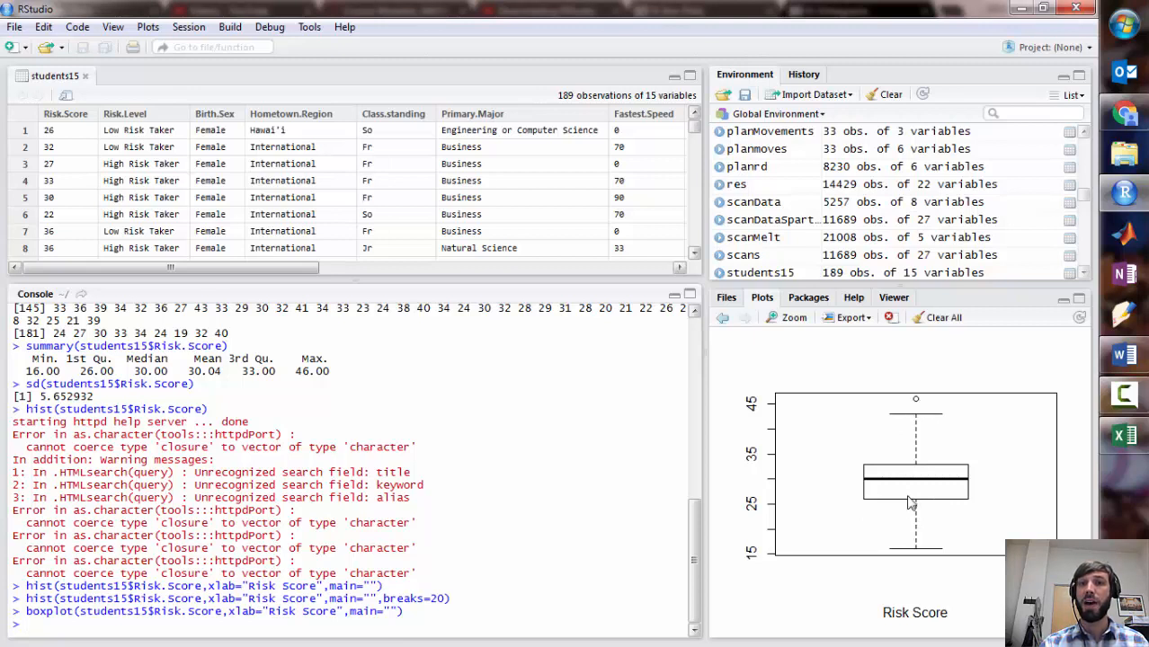
{"action": "mouse_move", "coordinate": [882, 473]}
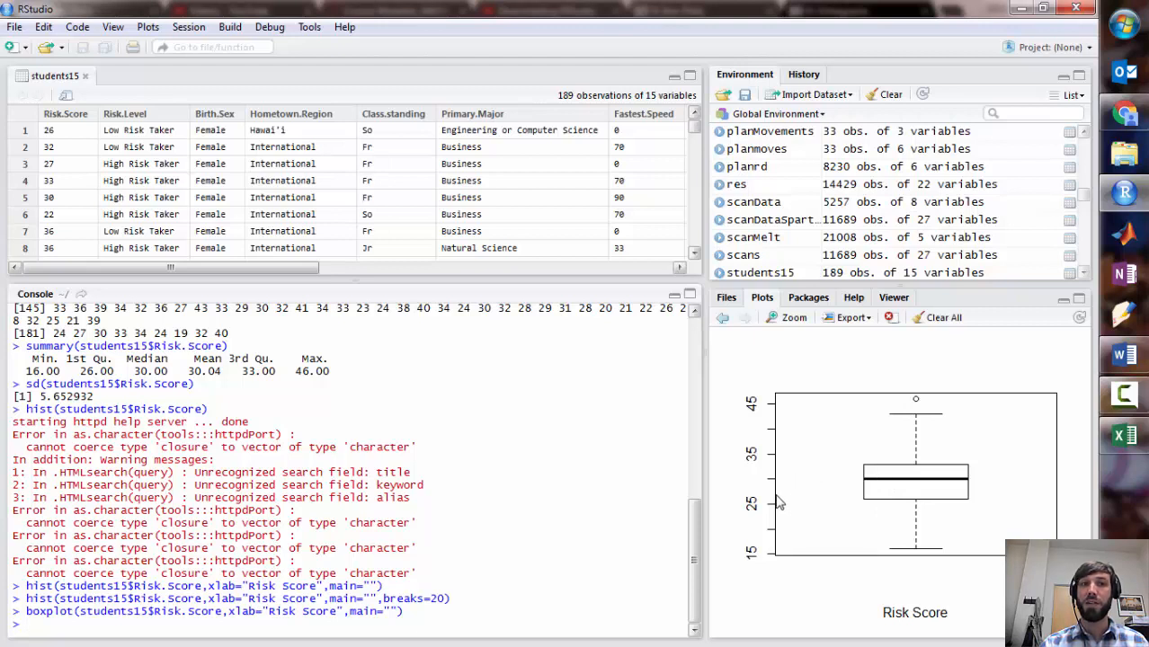
Draw an untitled boxplot of students15 Risk Score with the x-axis label 'Risk Score'
{"action": "double_click", "coordinate": [314, 372]}
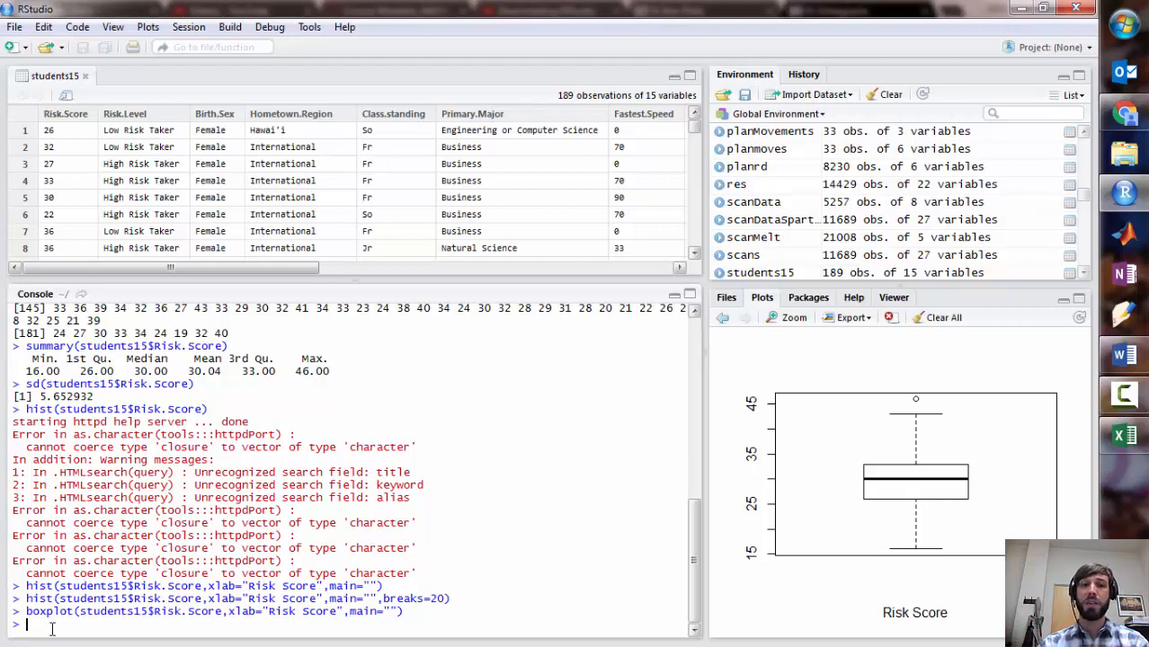
Run tapply(students15$Risk.Score, students15$Primary.Major, summary) to list per-major risk score summaries
{"action": "type", "text": "tapply()"}
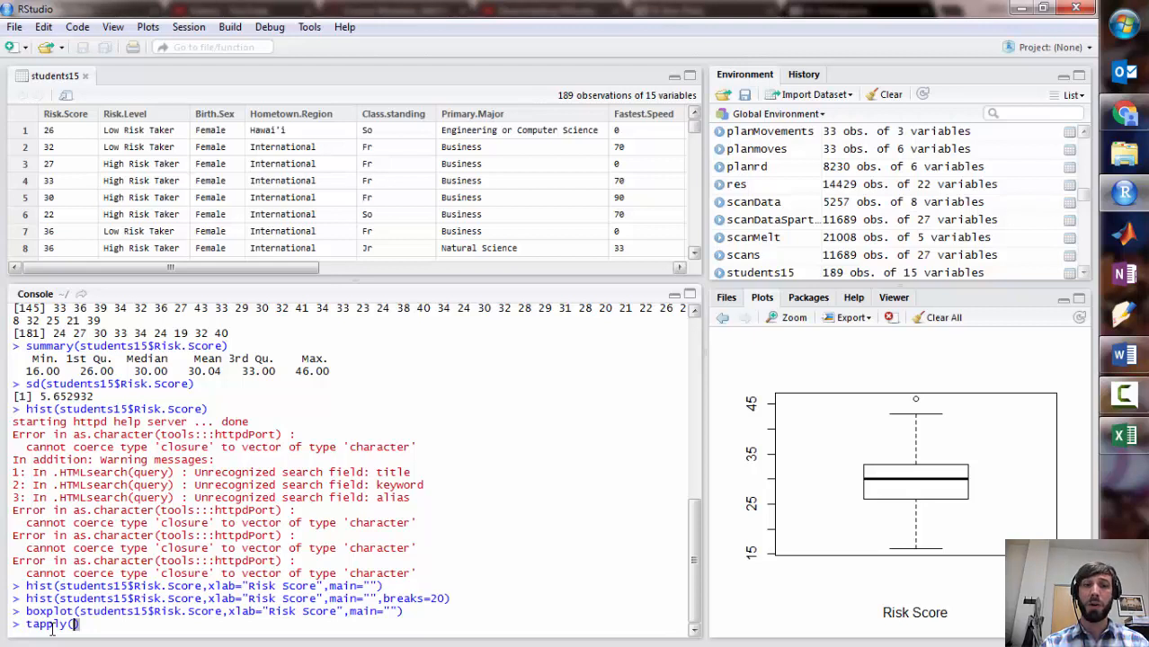
{"action": "type", "text": "students15"}
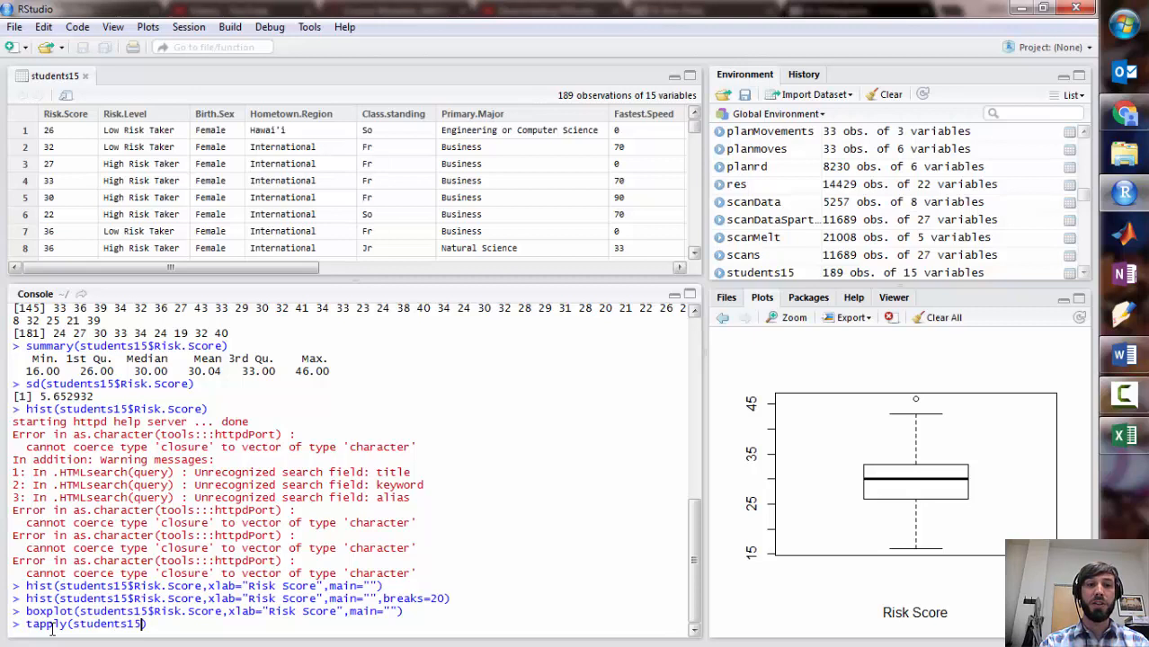
{"action": "type", "text": "$Risk"}
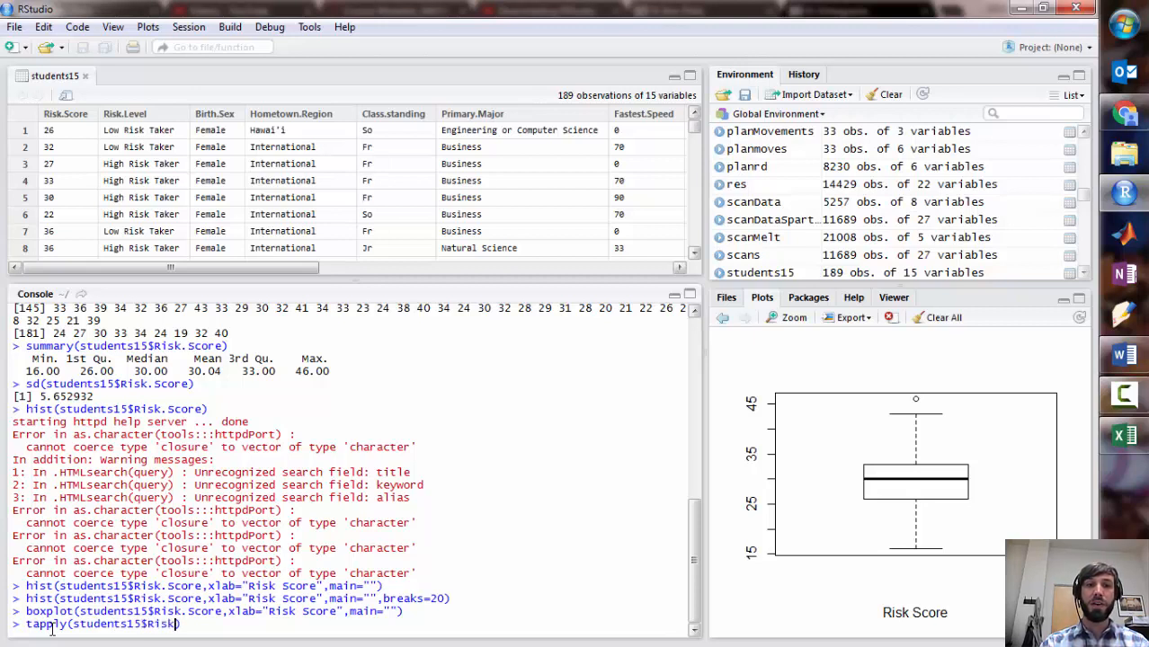
{"action": "type", "text": ".Score"}
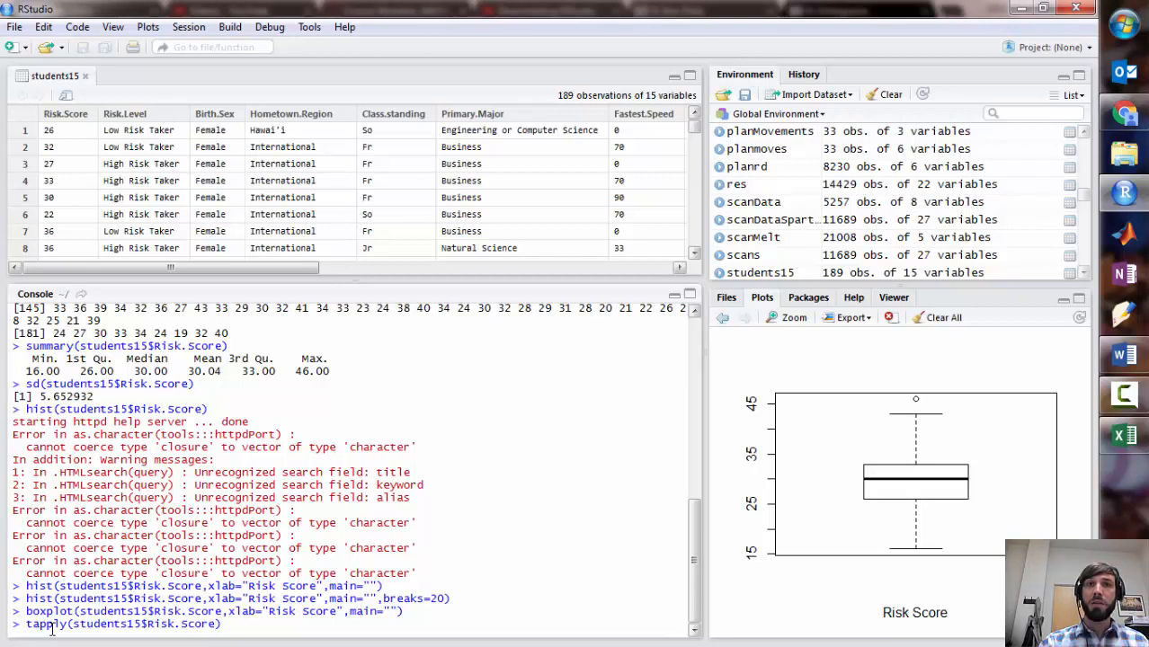
{"action": "type", "text": ","}
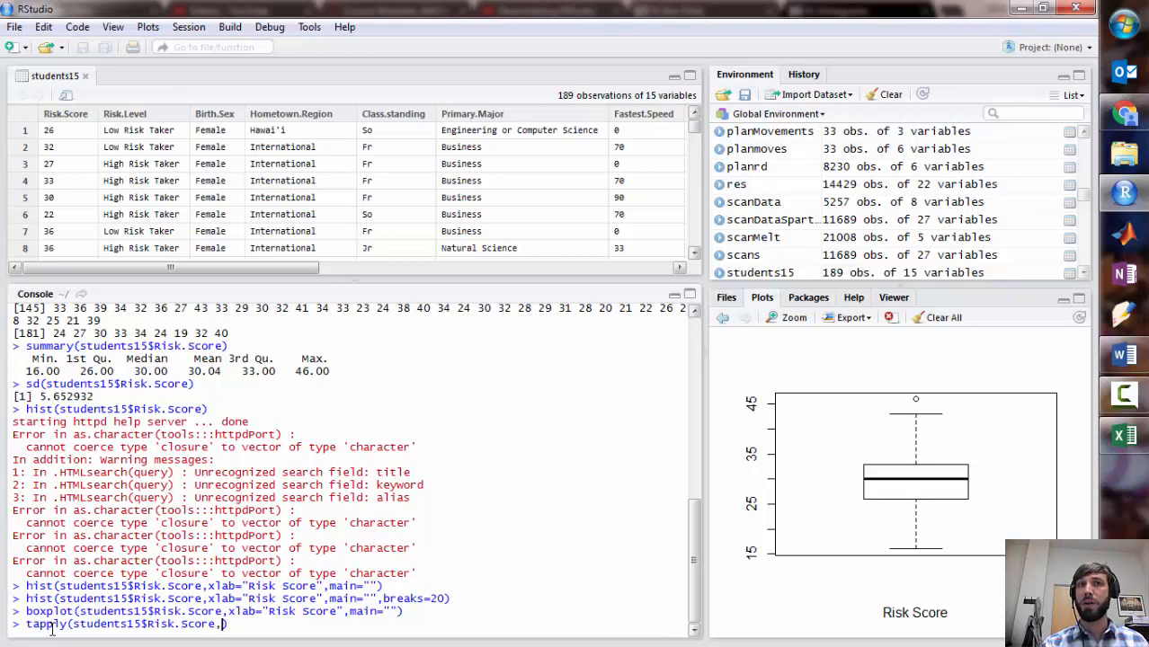
{"action": "type", "text": "students15"}
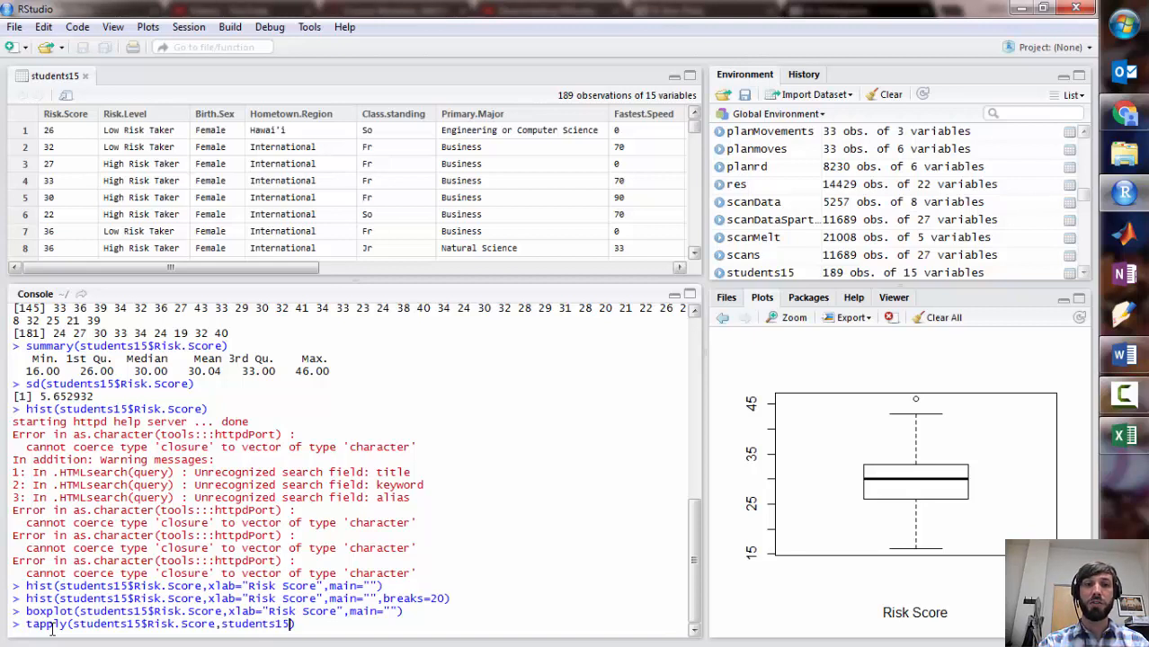
{"action": "type", "text": "$Primary.m"}
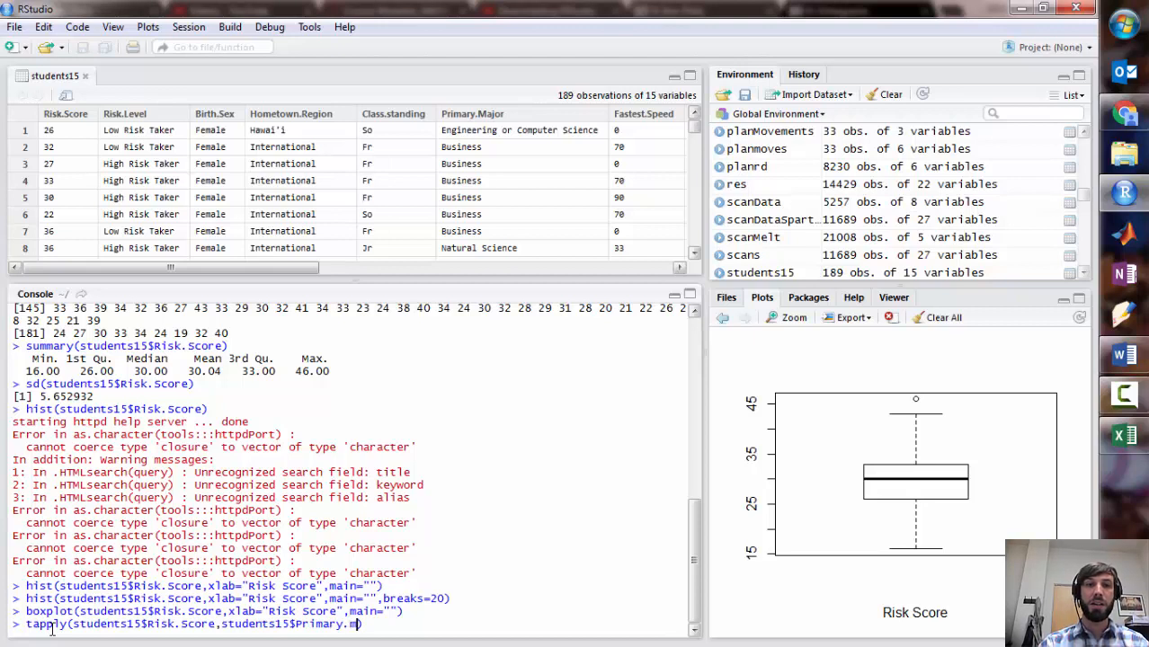
{"action": "type", "text": "ajor"}
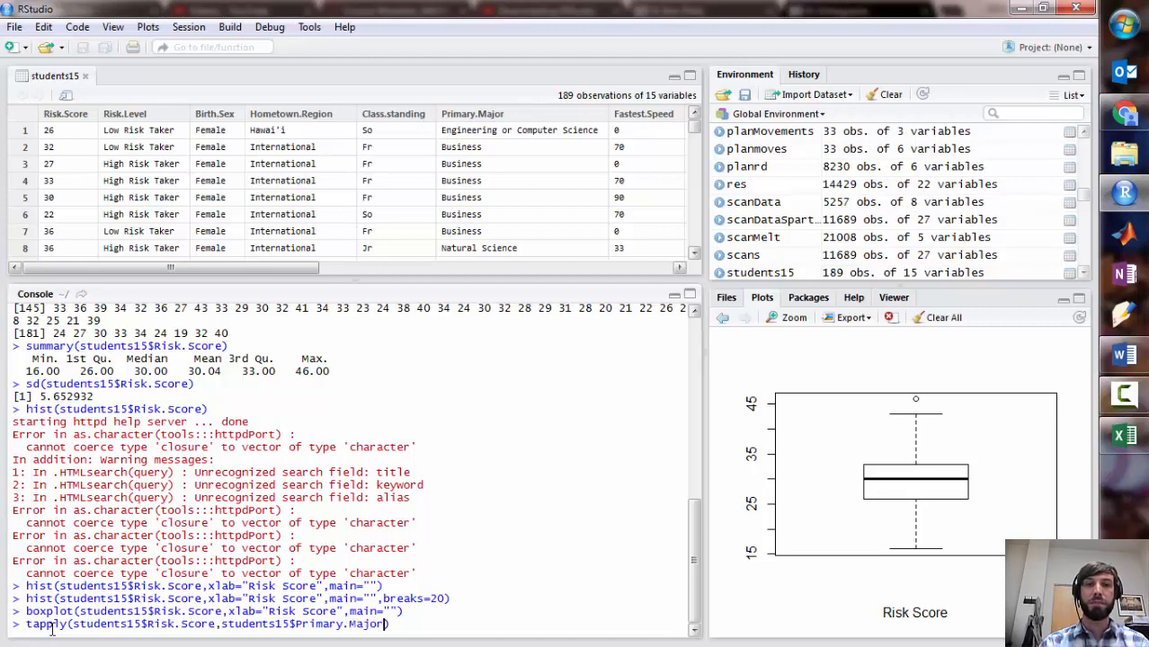
{"action": "type", "text": ","}
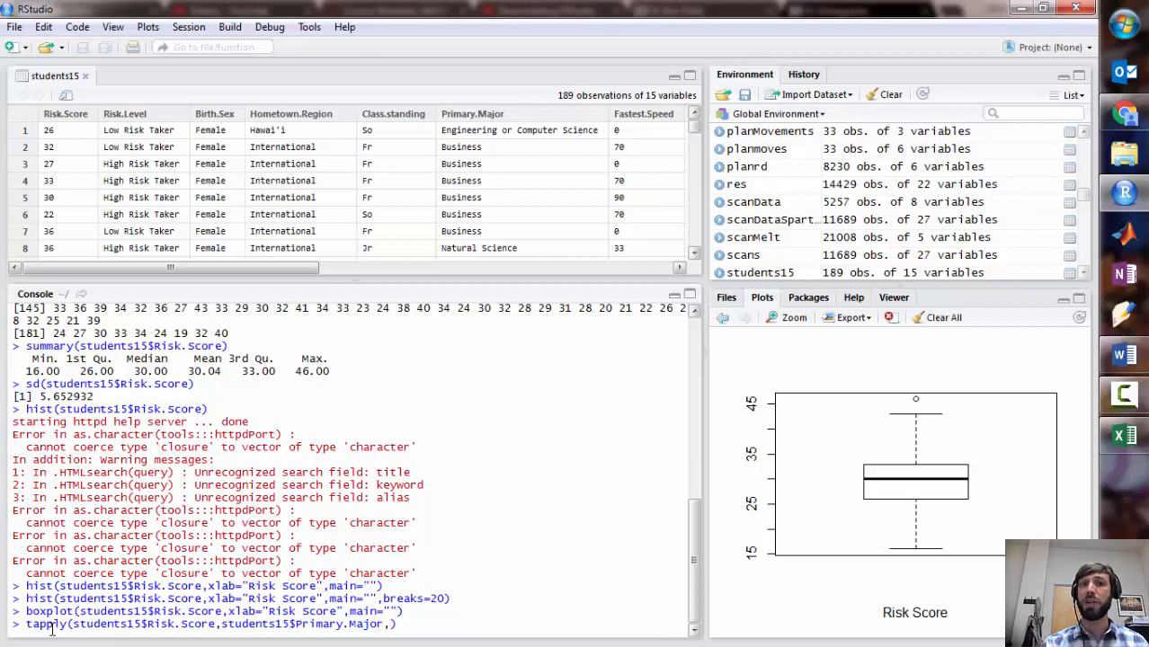
{"action": "type", "text": ",summ"}
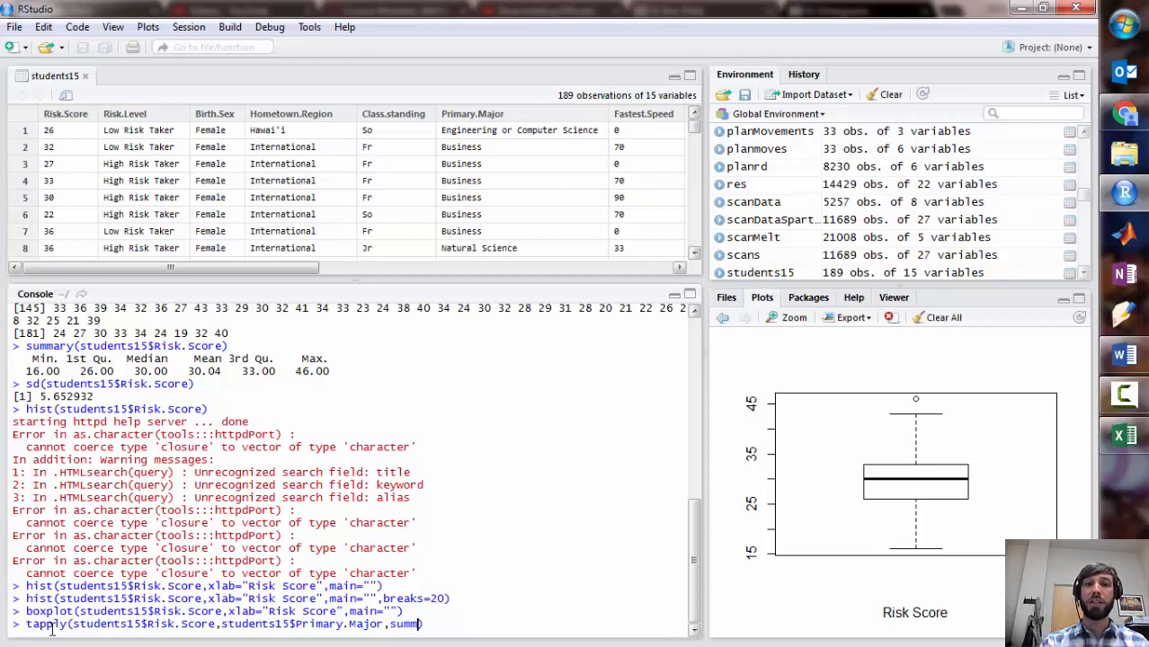
{"action": "type", "text": "ary)"}
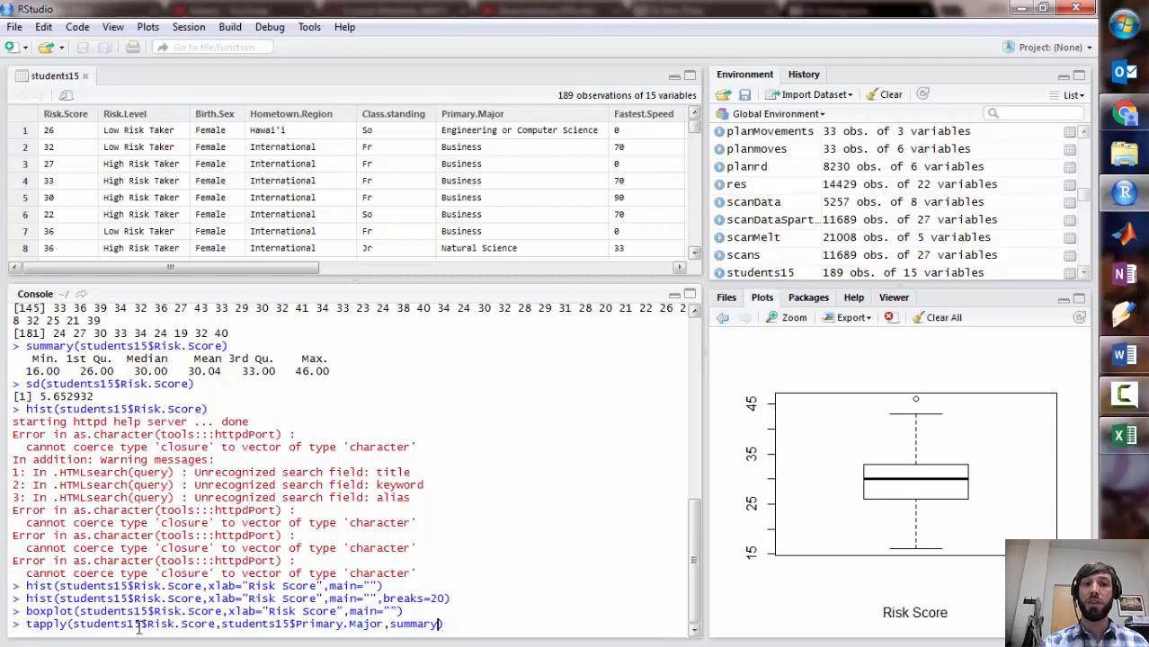
{"action": "key", "text": "Return"}
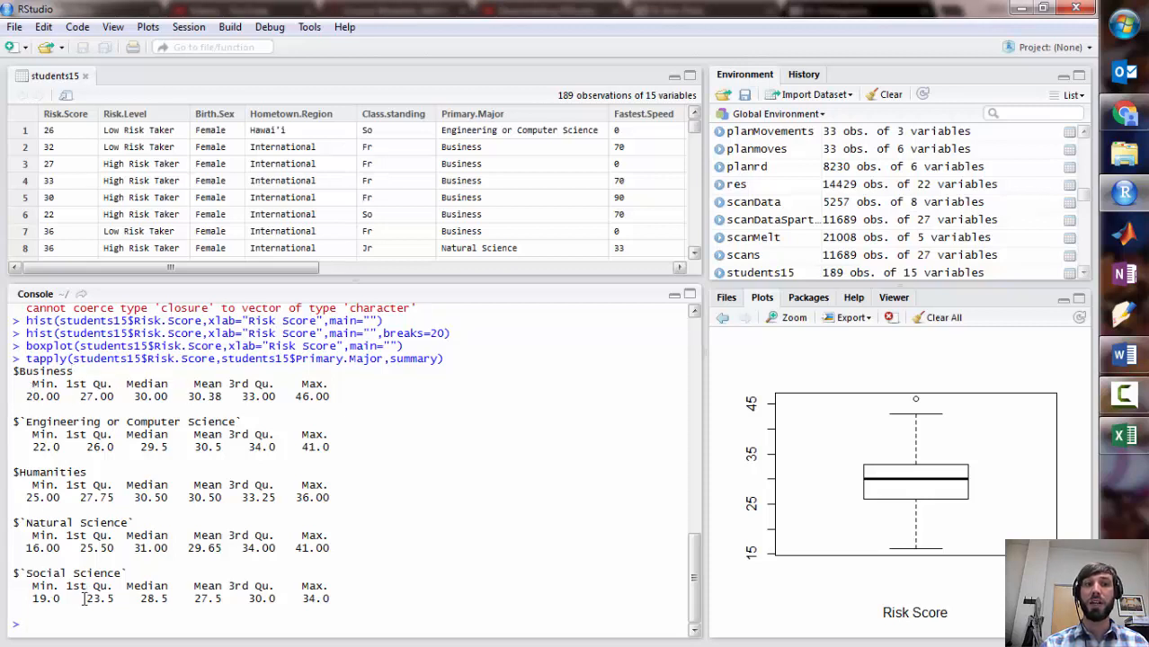
{"action": "mouse_move", "coordinate": [87, 625]}
{"action": "type", "text": "tapply(students15$Risk.Score,students15$Primary.Major,su"}
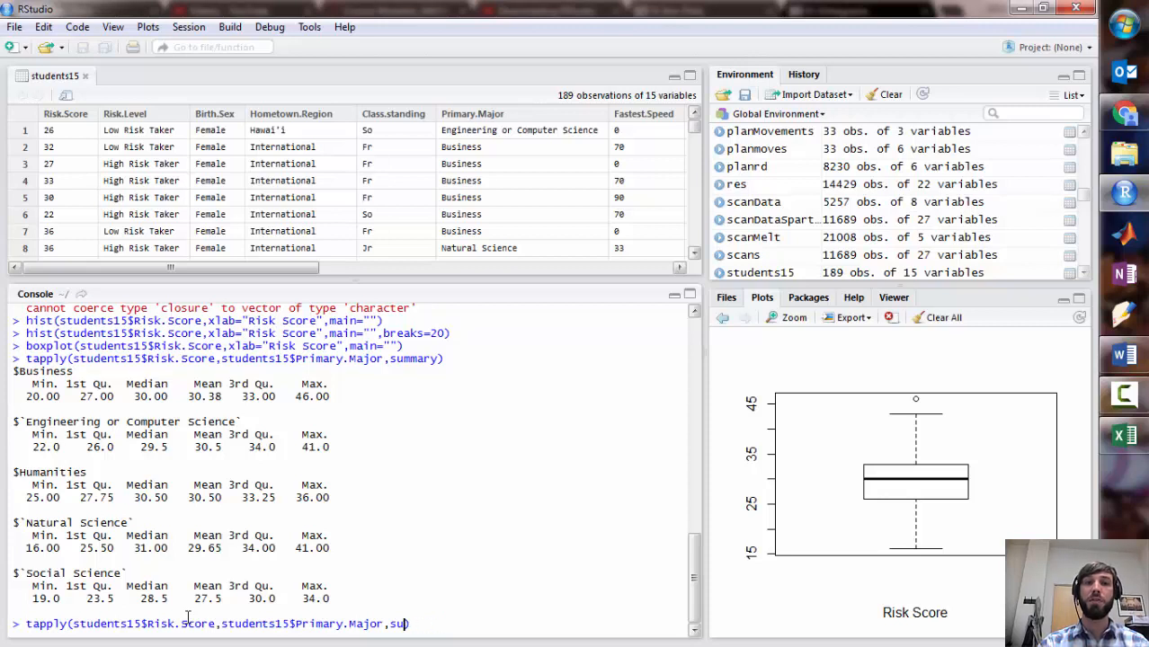
Compute the standard deviation of risk scores per primary major using tapply with sd
{"action": "type", "text": "d)"}
{"action": "key", "text": "Return"}
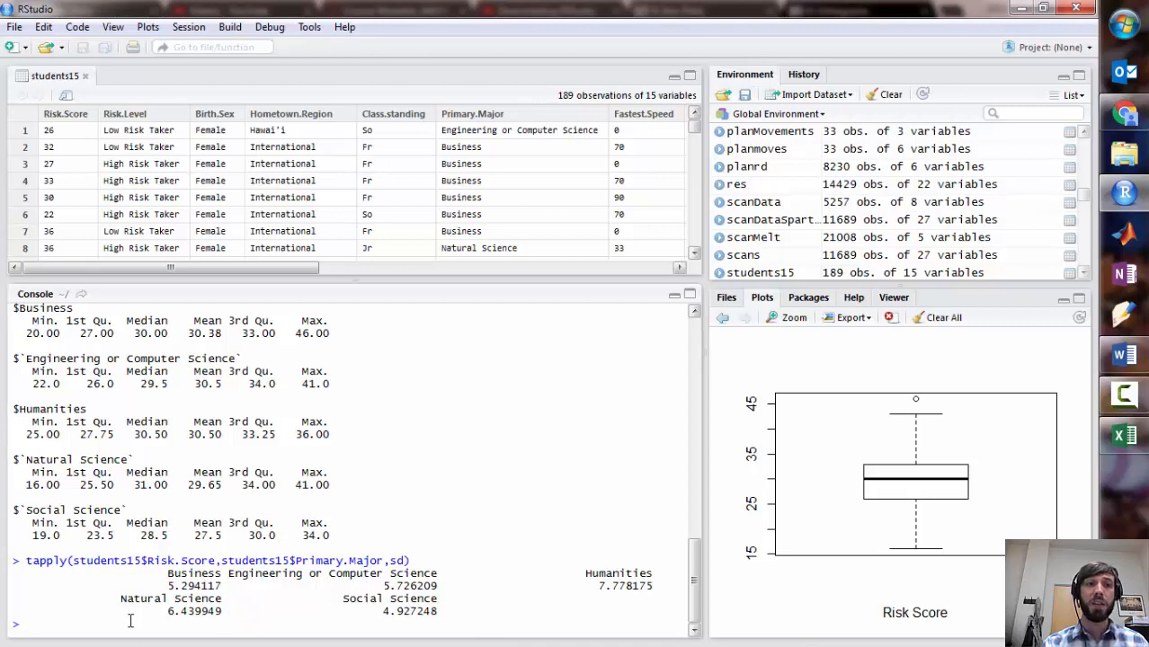
{"action": "mouse_move", "coordinate": [128, 627]}
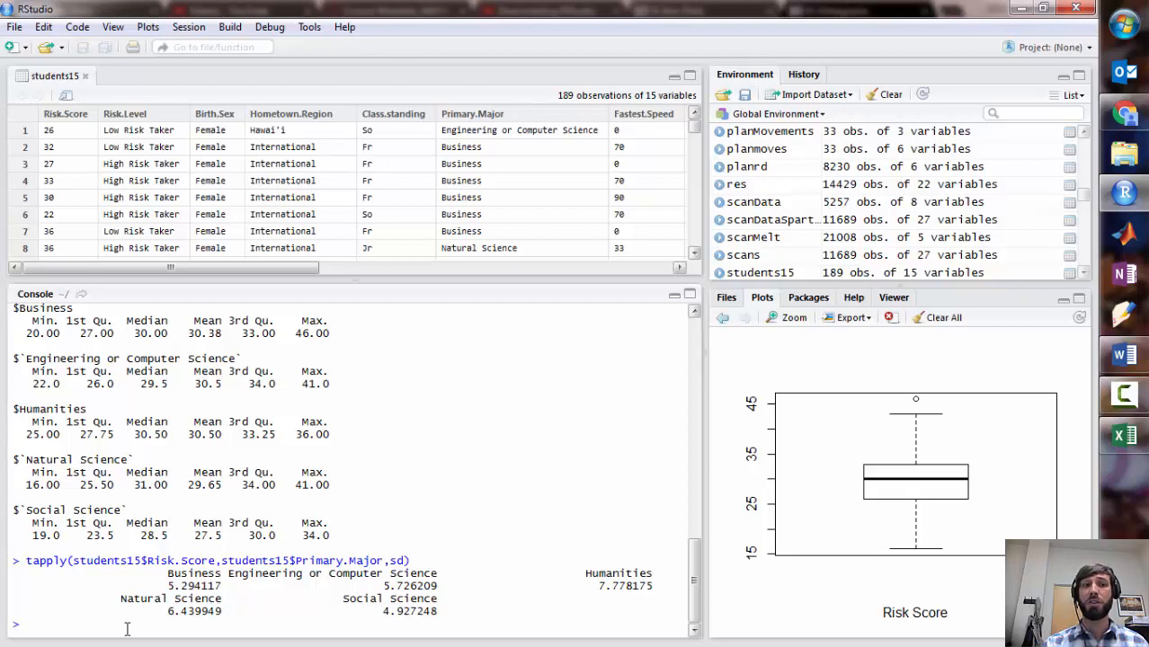
Enter the command boxplot(students15$Risk.Score, xlab="Risk Score", main="") for editing
{"action": "type", "text": "boxplot(students15$Risk.Score,xlab=\"Risk Score\",main=\"\")"}
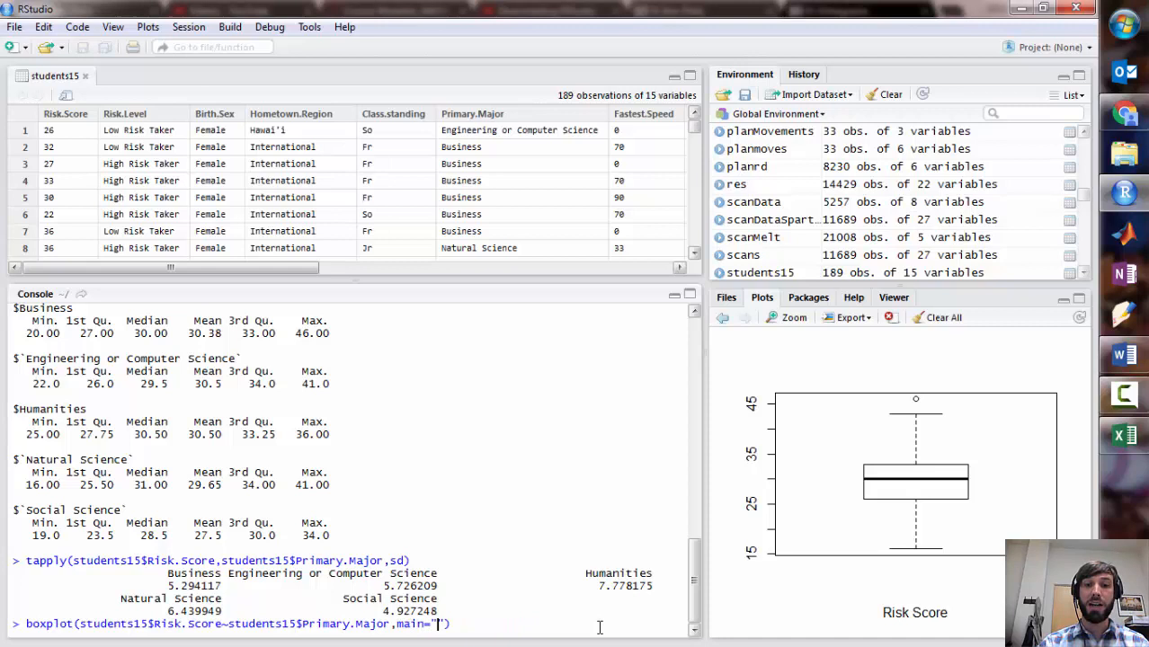
Draw side-by-side risk score boxplots per major titled 'Boxplot of Risk Score by Major'
{"action": "type", "text": "Boxplot of R"}
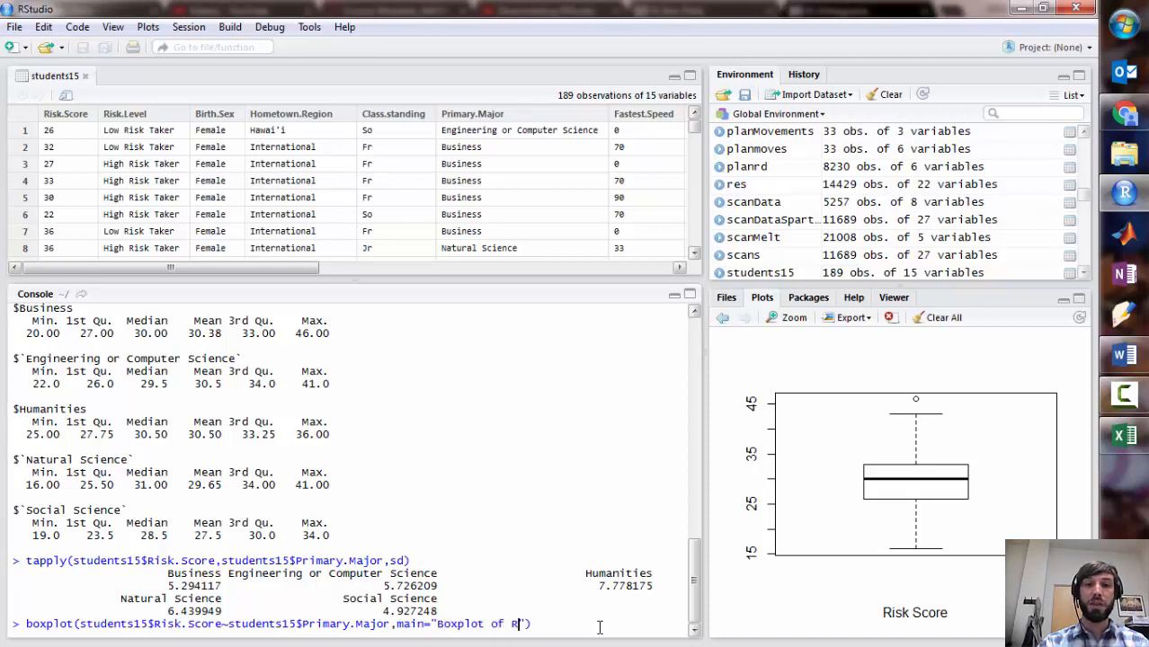
{"action": "type", "text": "isk Score by Major"}
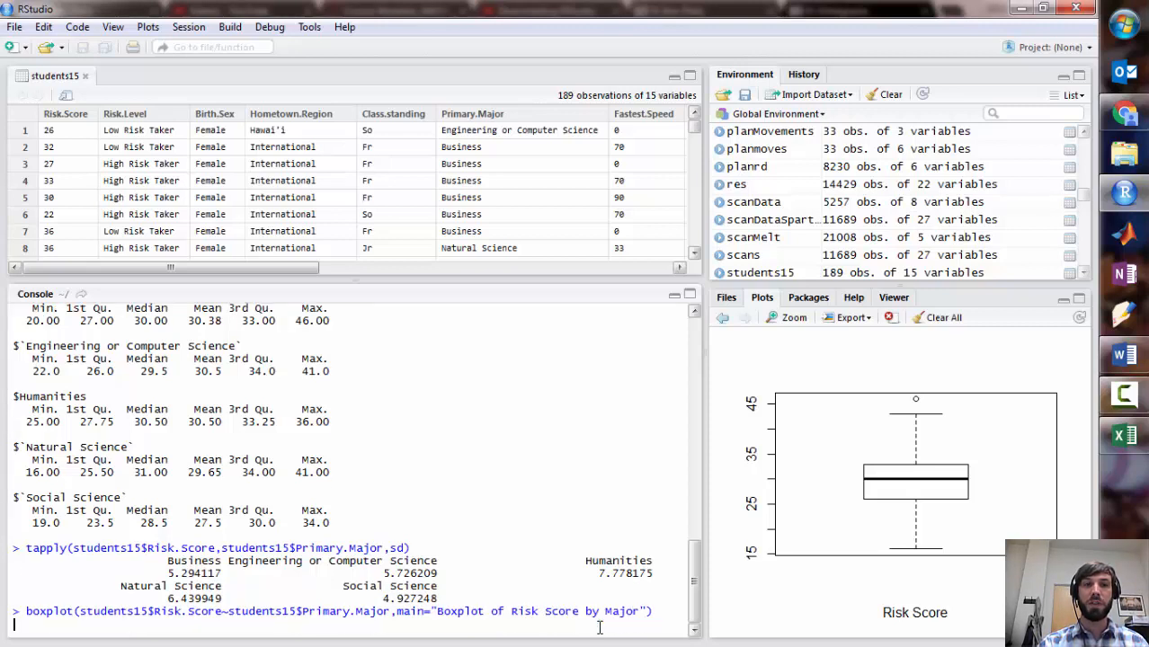
{"action": "key", "text": "Return"}
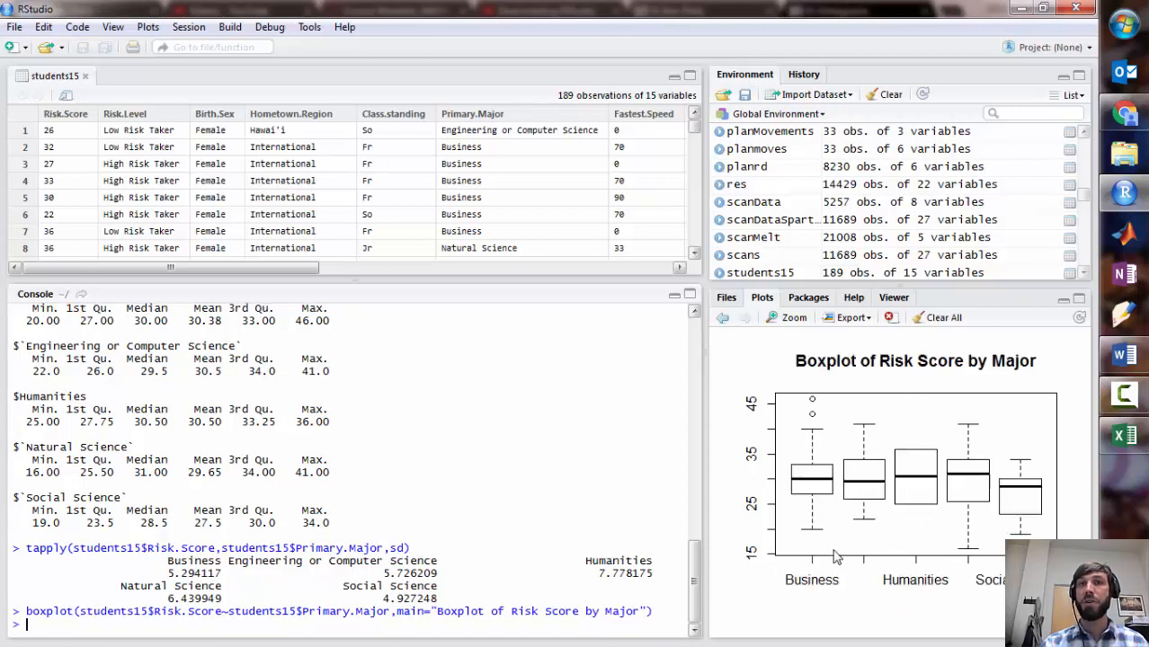
{"action": "mouse_move", "coordinate": [813, 475]}
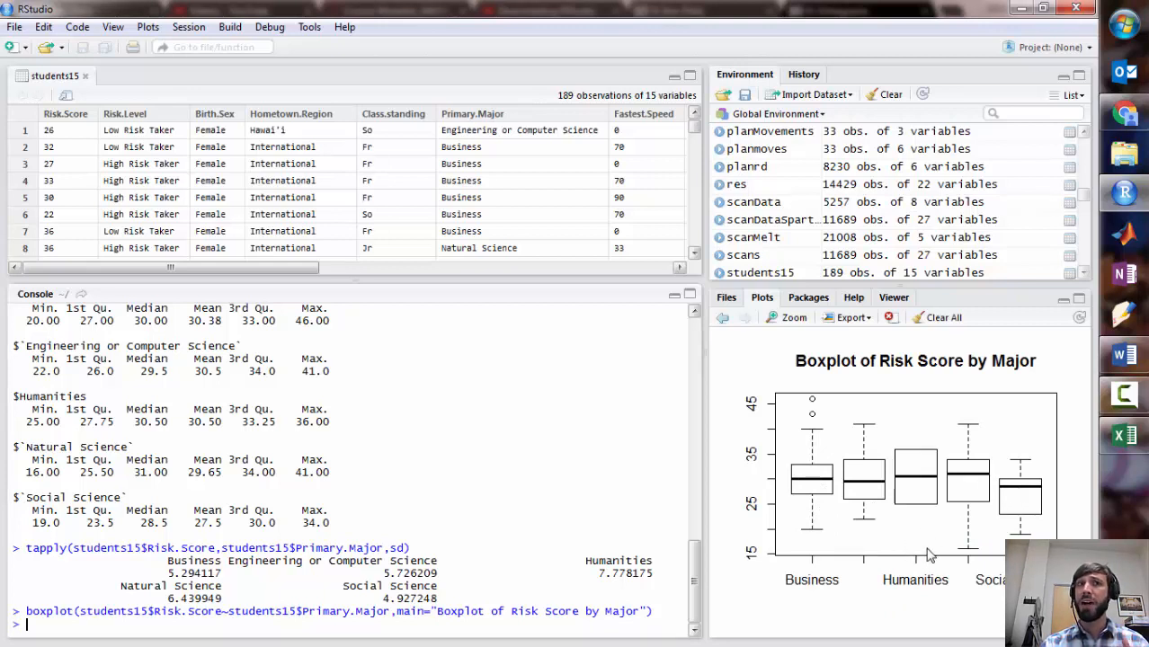
{"action": "mouse_move", "coordinate": [806, 594]}
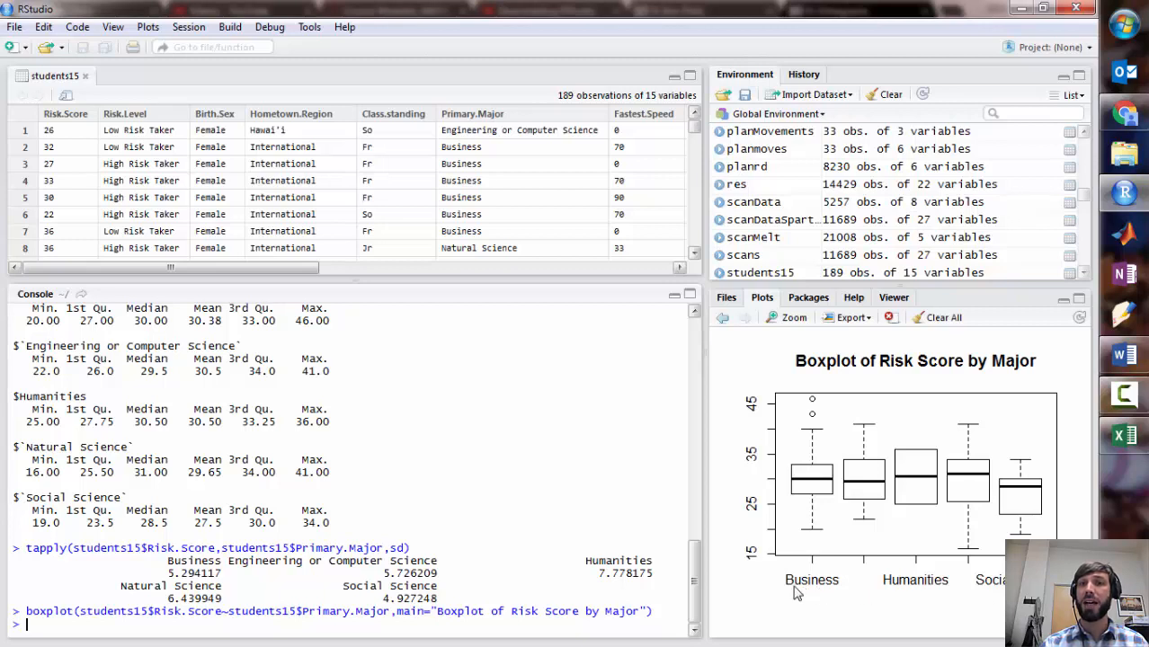
{"action": "mouse_move", "coordinate": [854, 580]}
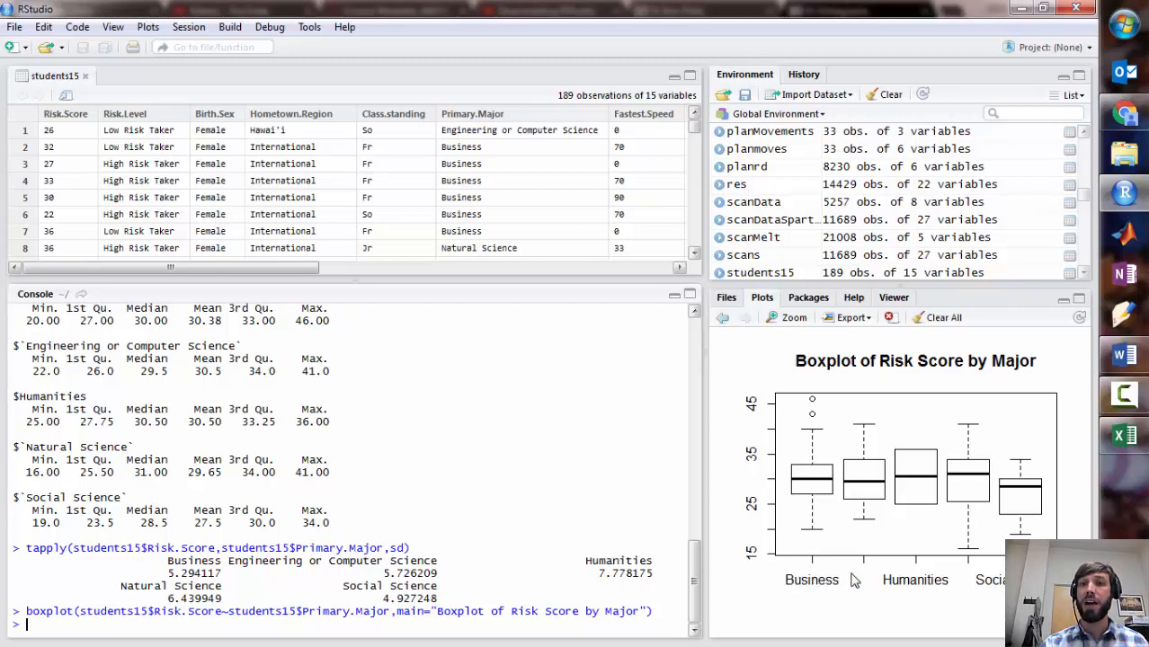
{"action": "mouse_move", "coordinate": [828, 600]}
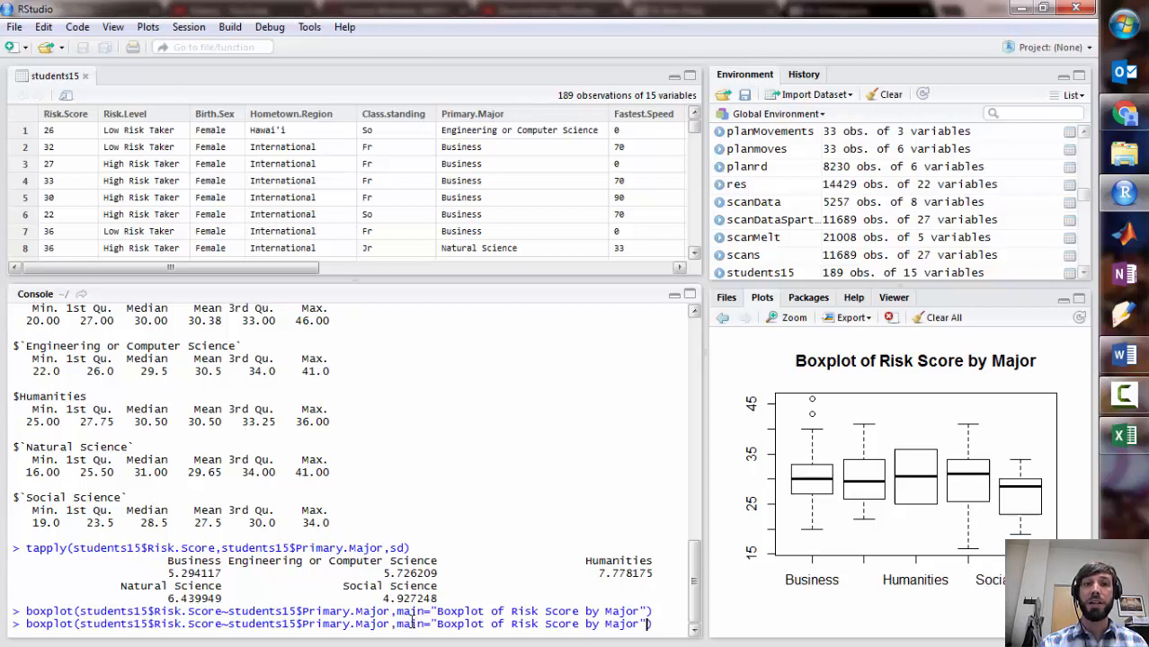
Redraw the by-major boxplot with names=c("B","ECS","H","NS","SS") as group labels
{"action": "type", "text": ",names"}
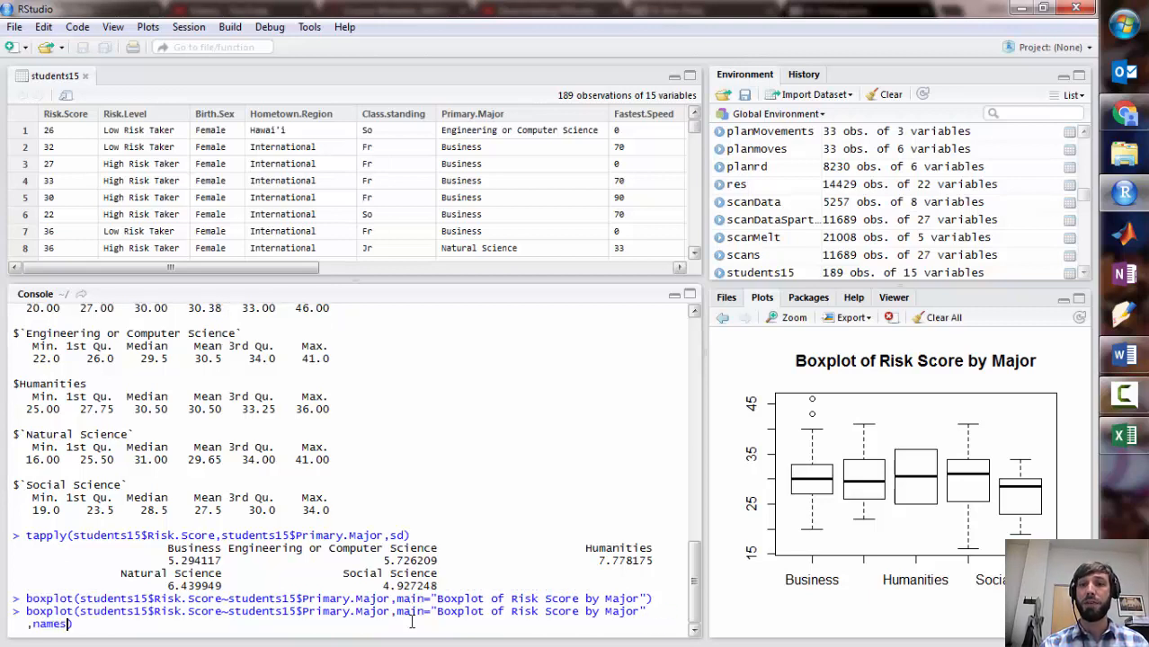
{"action": "type", "text": "="}
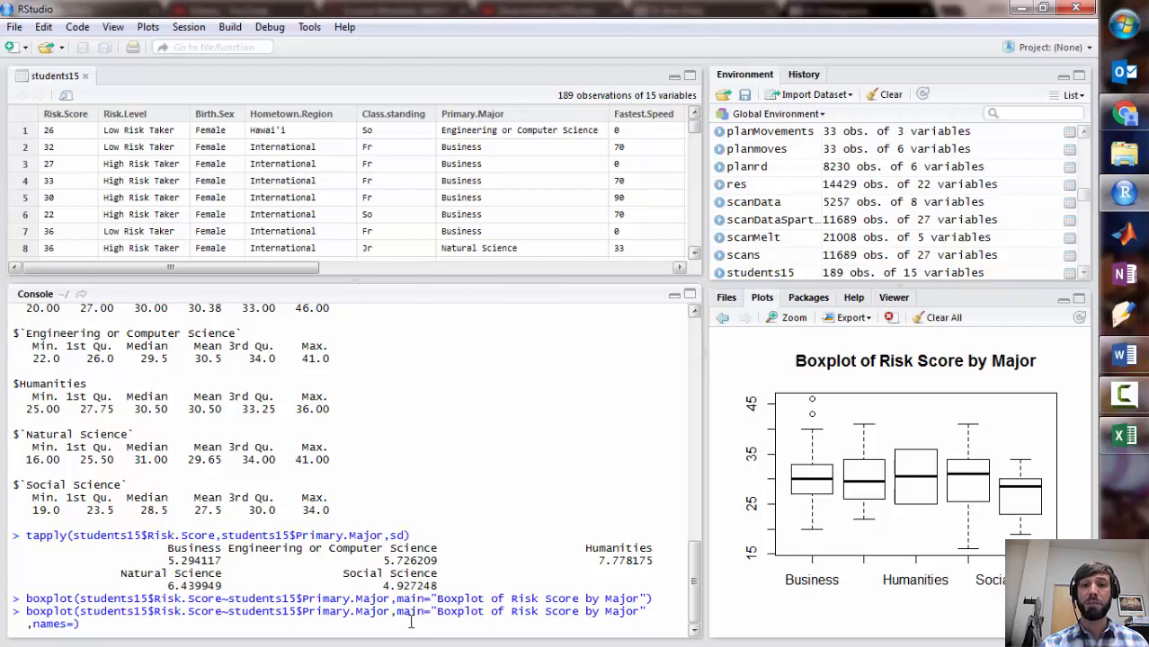
{"action": "type", "text": "c("}
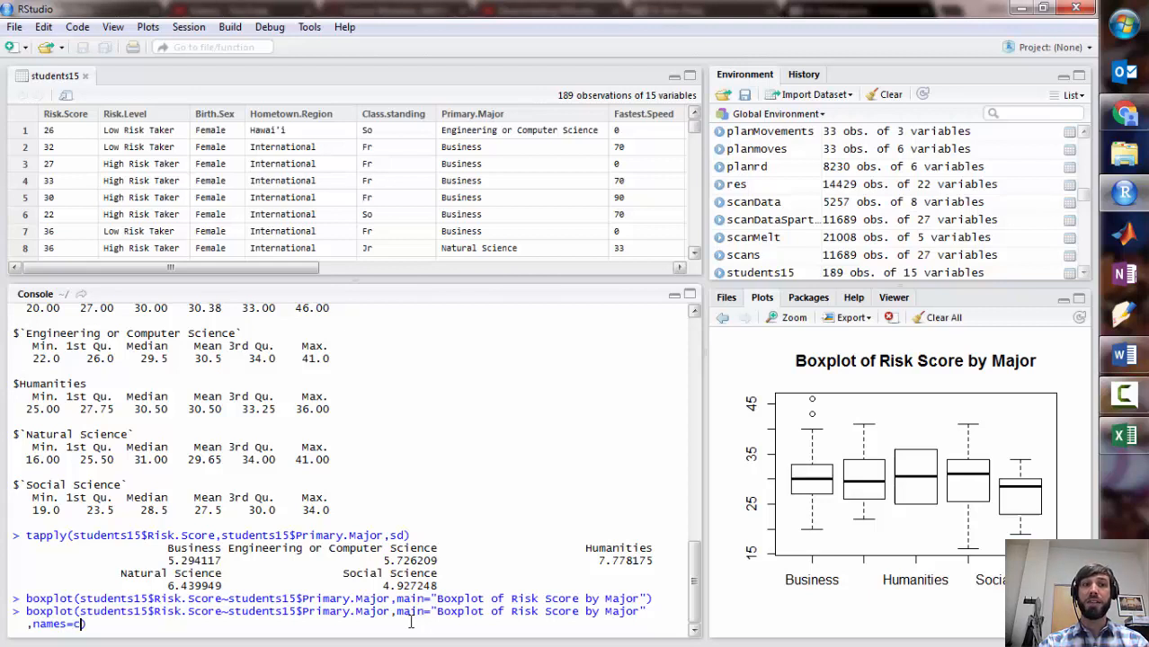
{"action": "type", "text": "("}
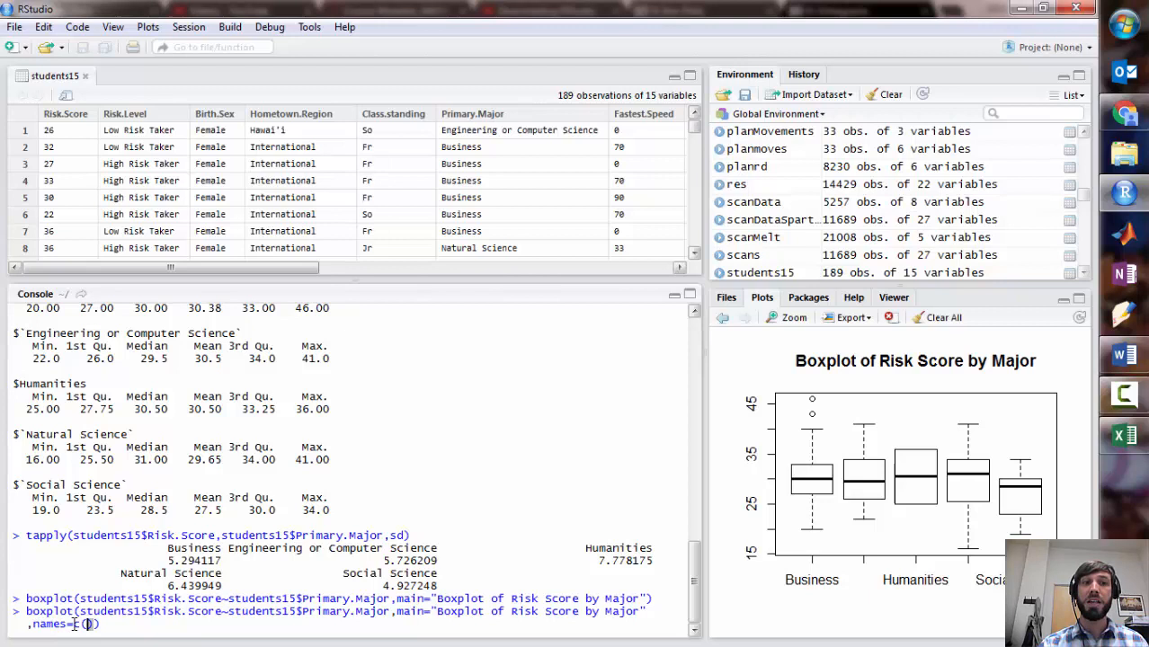
{"action": "type", "text": "c"}
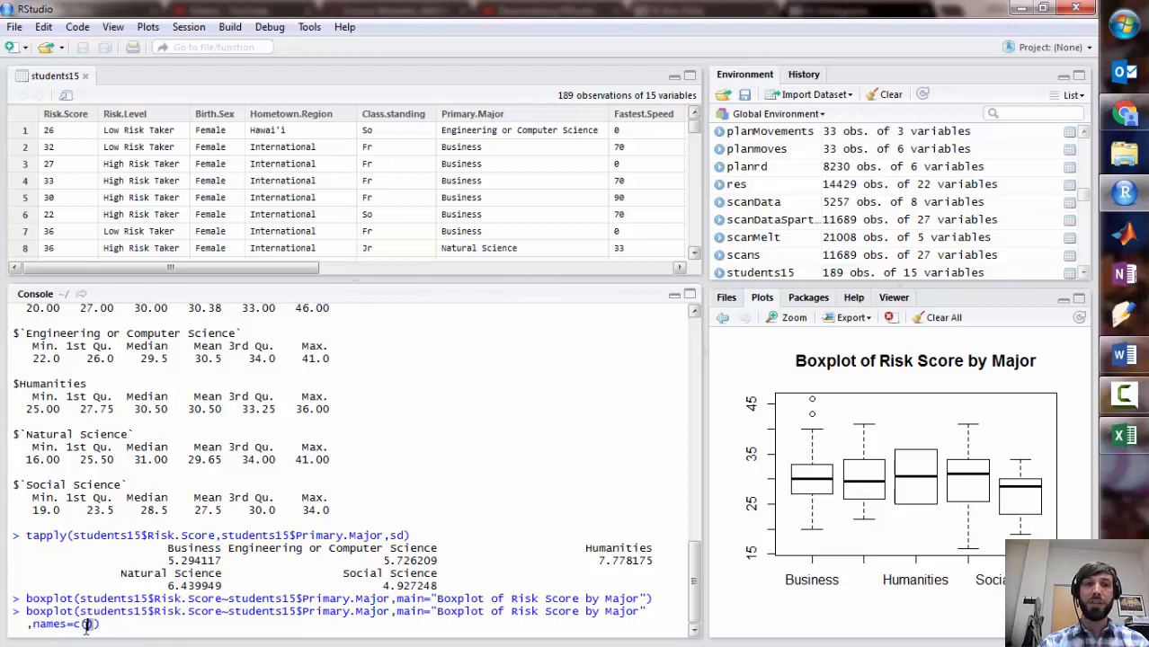
{"action": "type", "text": "\"B\""}
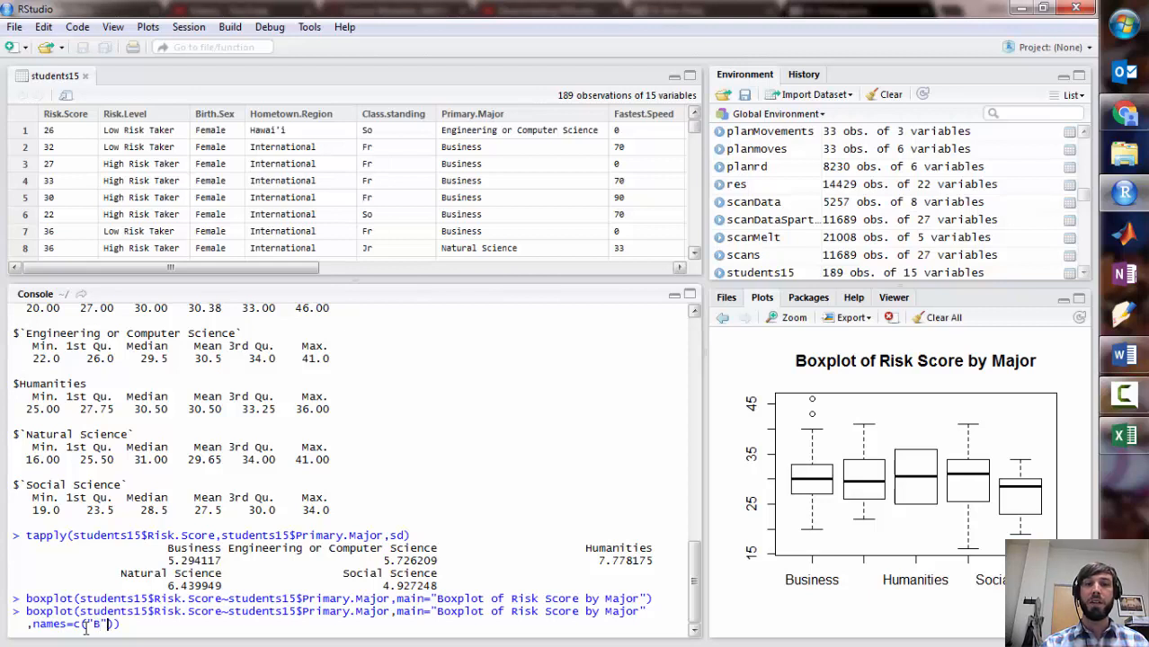
{"action": "type", "text": "\",\"\""}
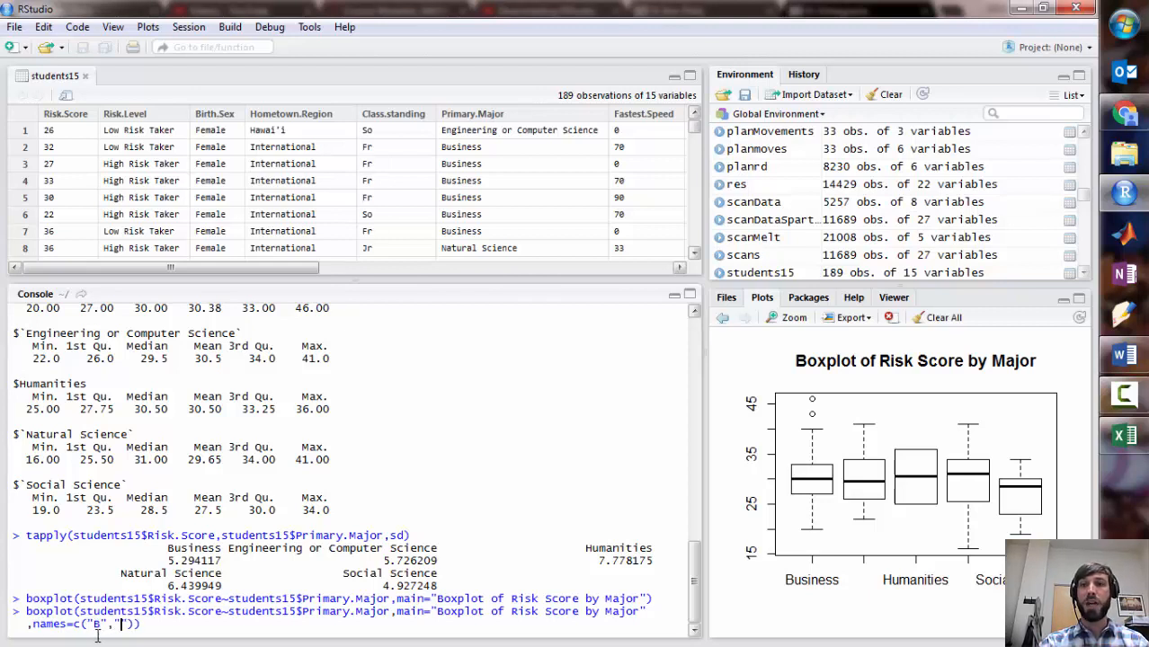
{"action": "type", "text": "EC"}
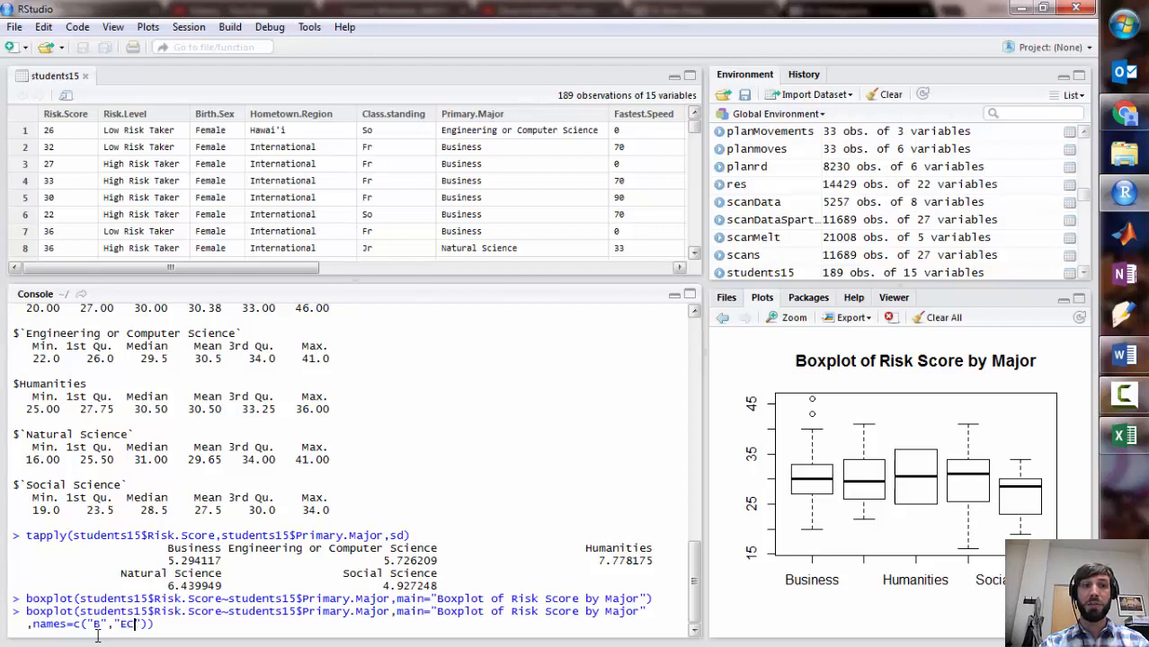
{"action": "type", "text": "S\",\"H\","}
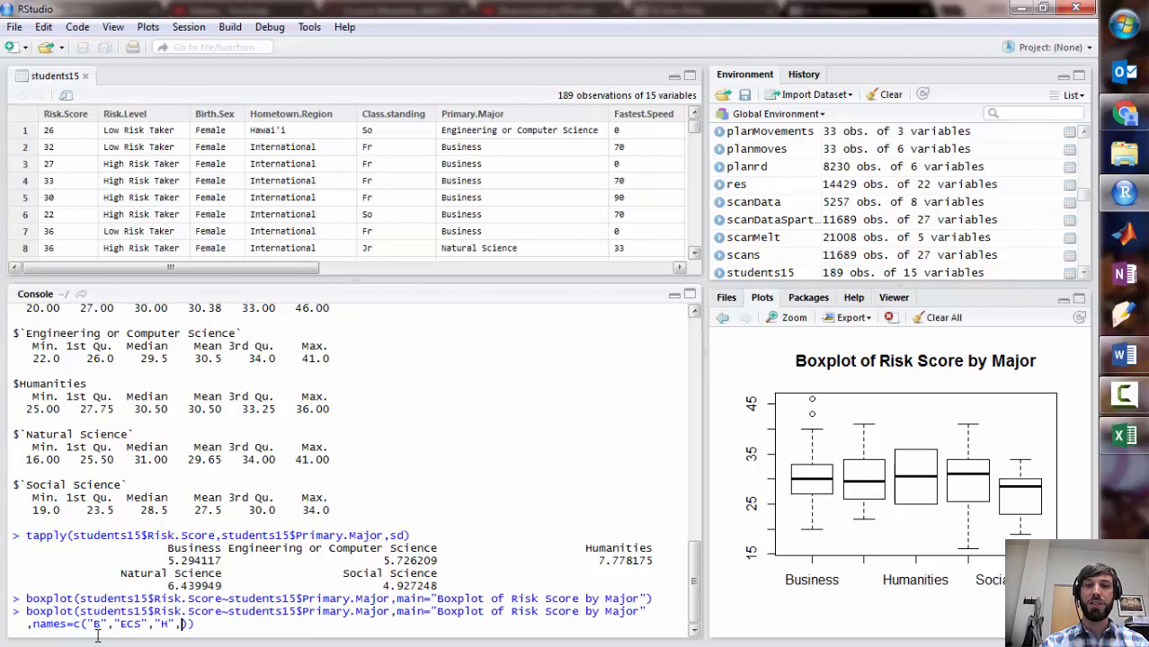
{"action": "type", "text": "NS\""}
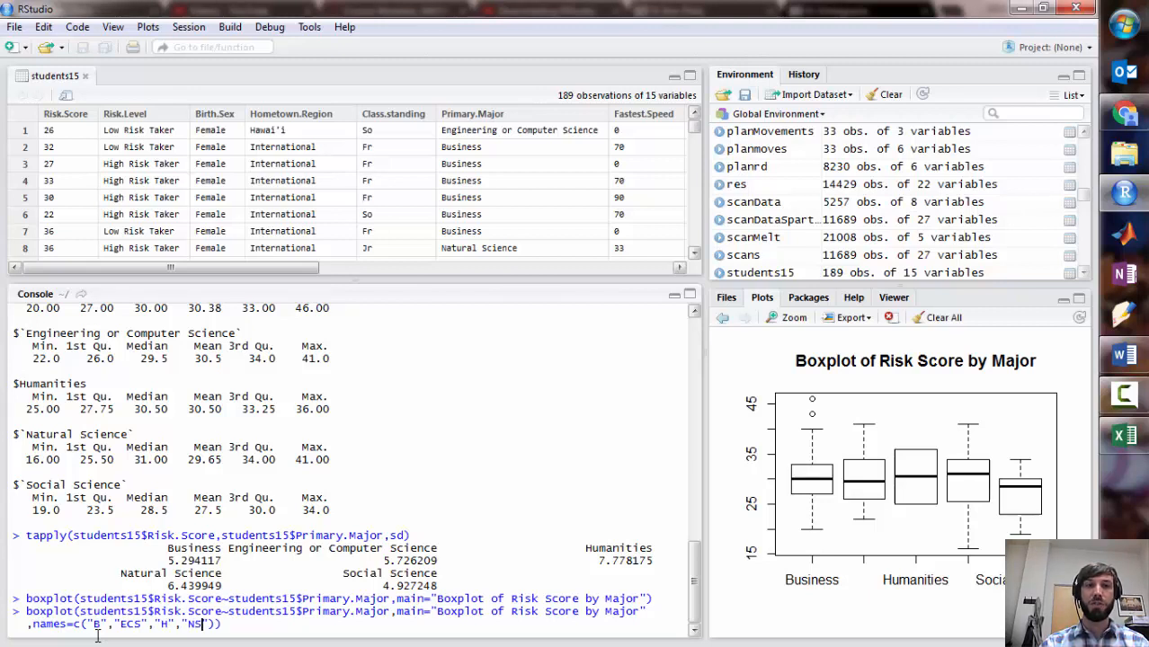
{"action": "type", "text": "SS\""}
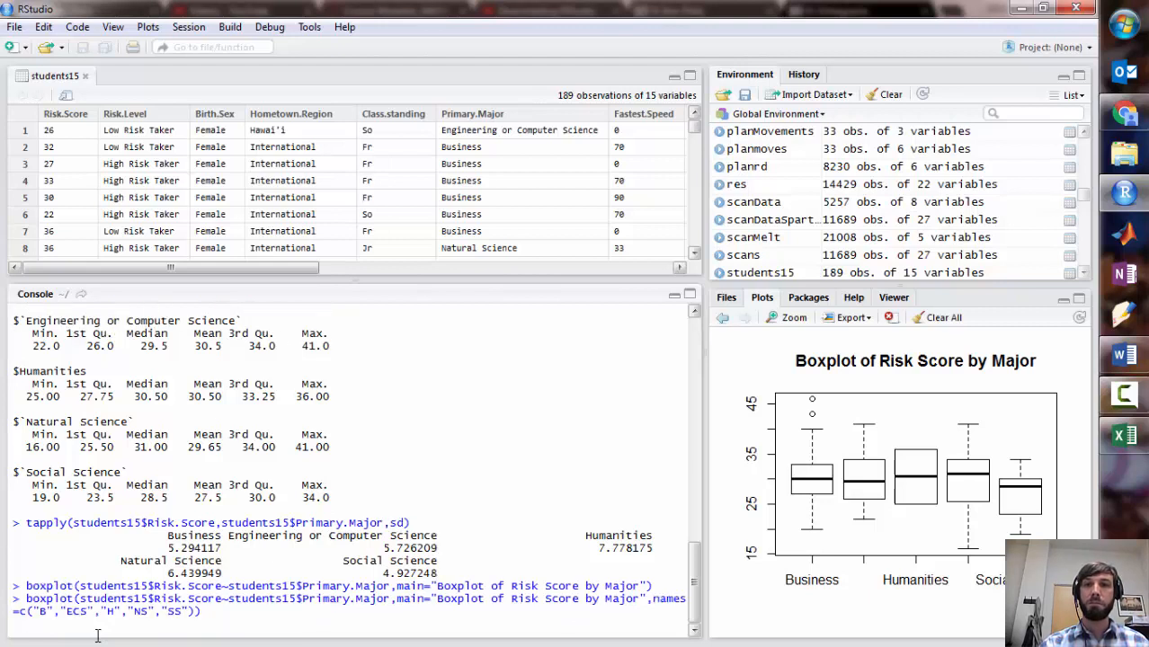
{"action": "key", "text": "Return"}
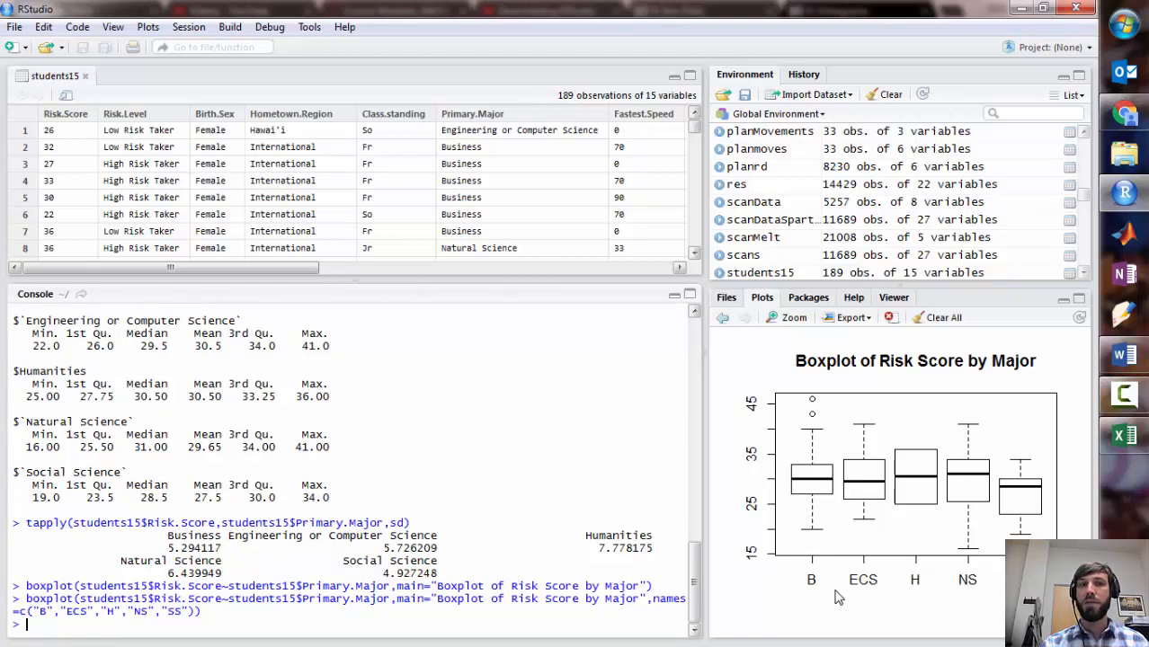
{"action": "mouse_move", "coordinate": [896, 616]}
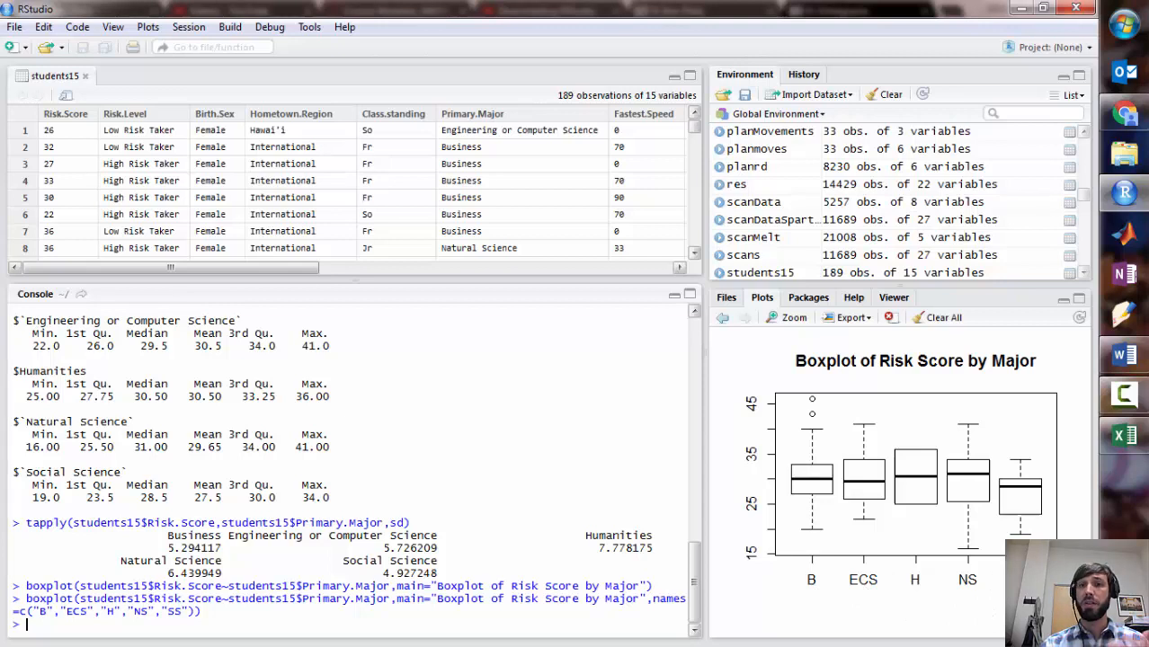
{"action": "mouse_move", "coordinate": [895, 560]}
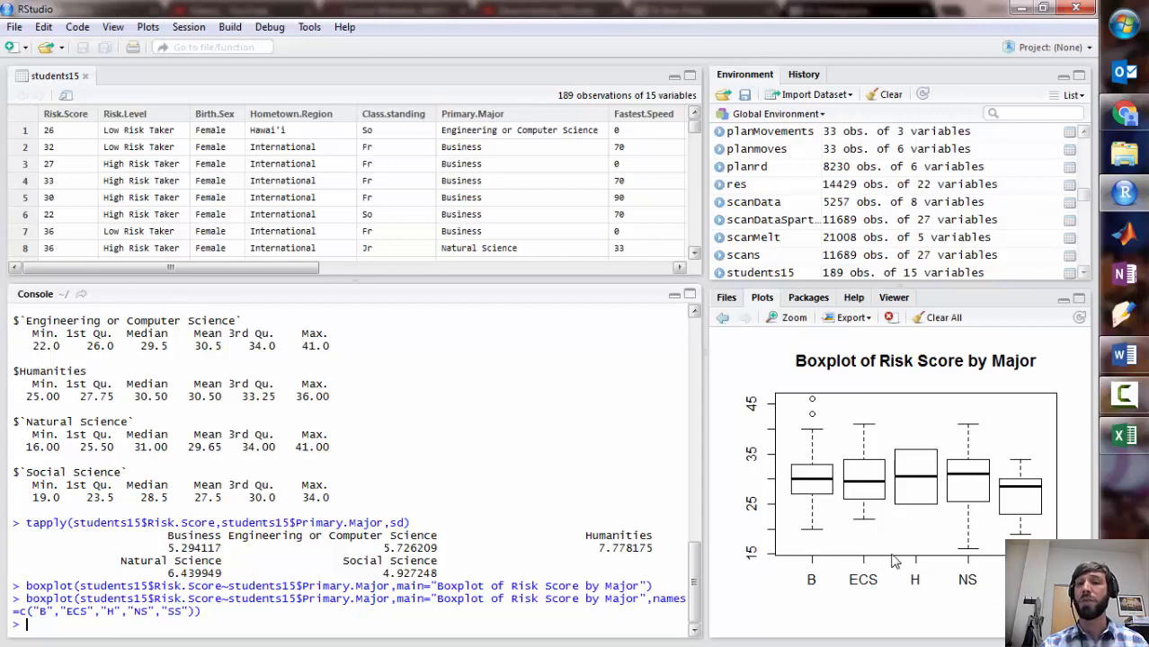
{"action": "mouse_move", "coordinate": [863, 543]}
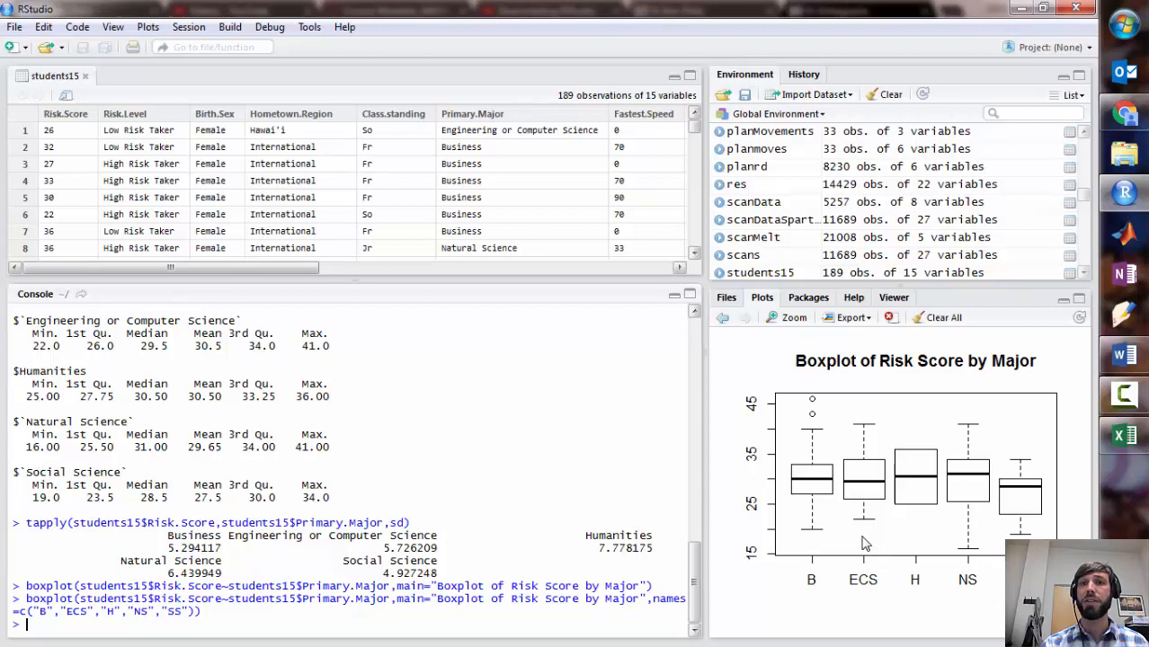
{"action": "mouse_move", "coordinate": [860, 346]}
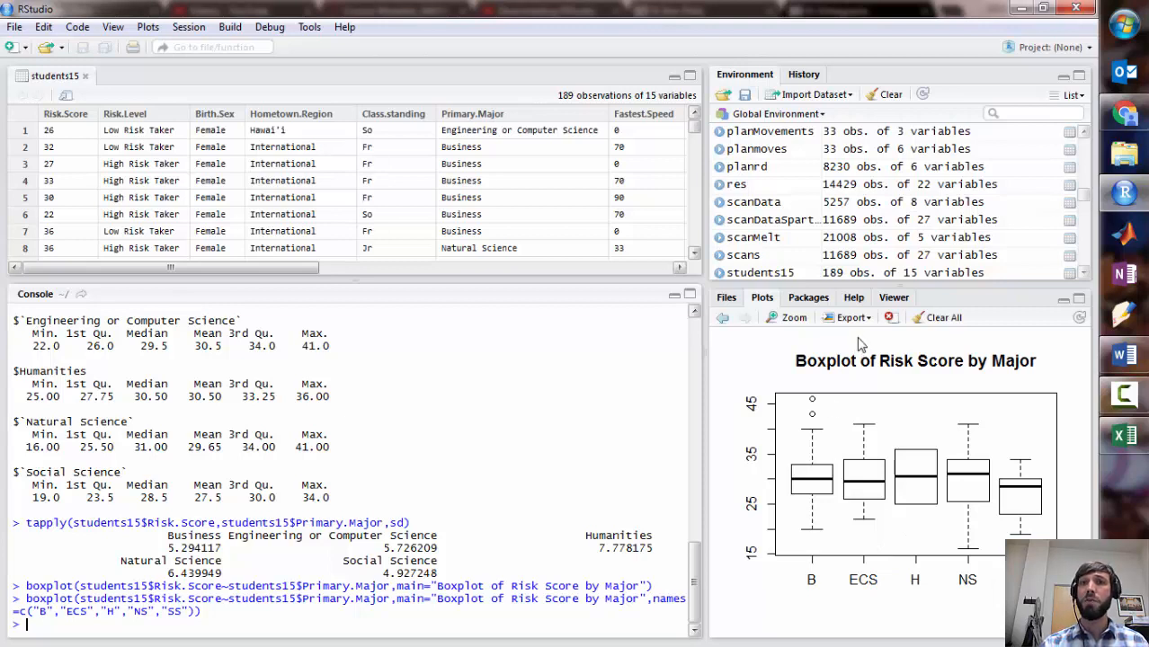
{"action": "mouse_move", "coordinate": [916, 466]}
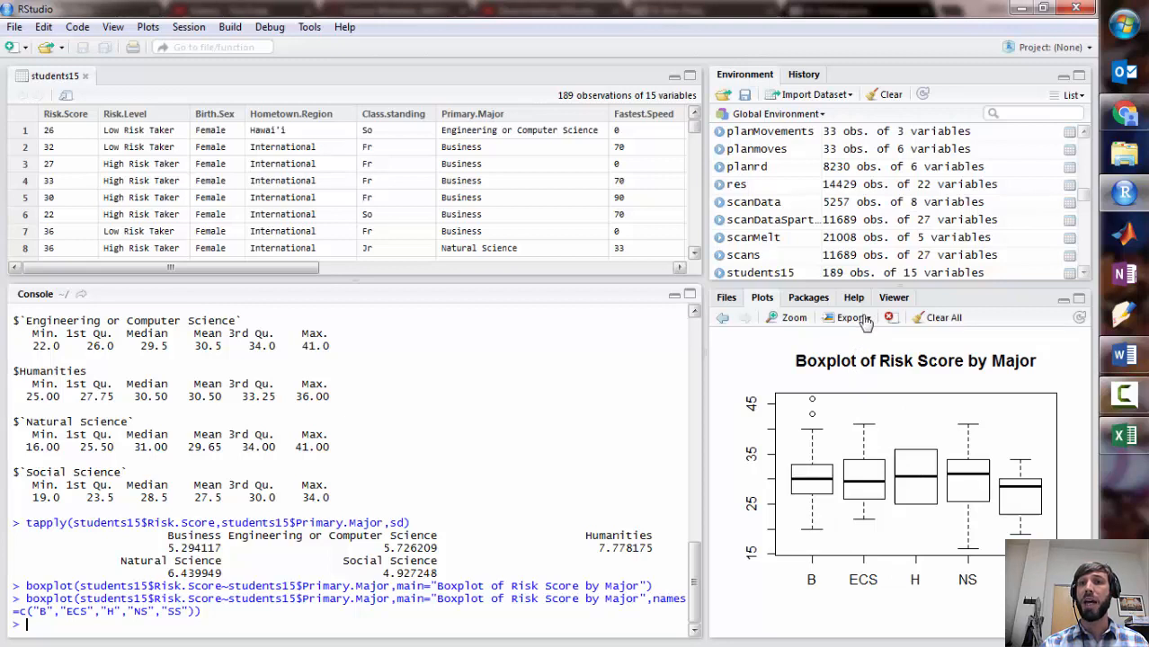
Show the boxplot's export choices: Save as Image, Save as PDF, Copy to Clipboard
{"action": "left_click", "coordinate": [850, 317]}
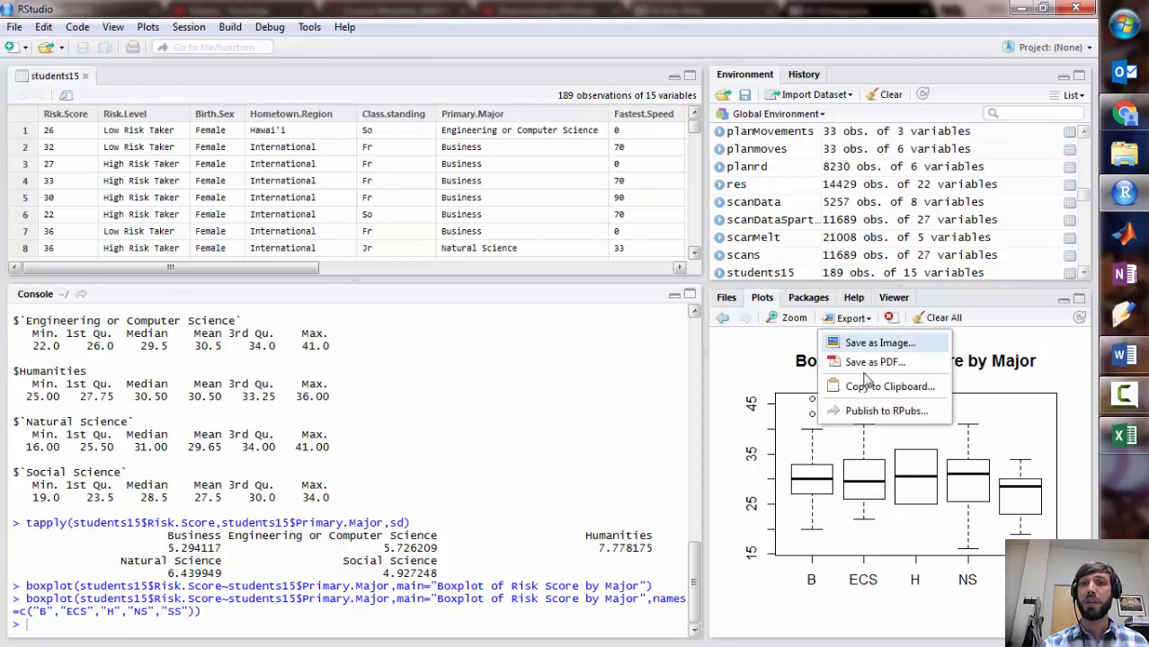
{"action": "mouse_move", "coordinate": [890, 386]}
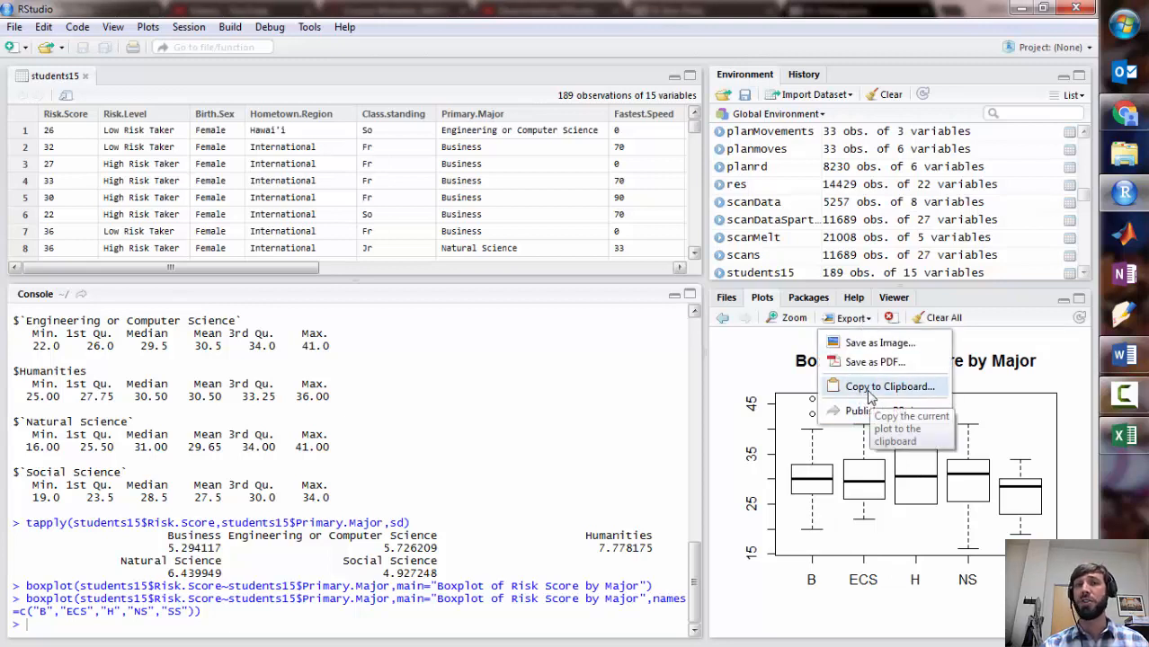
{"action": "mouse_move", "coordinate": [879, 342]}
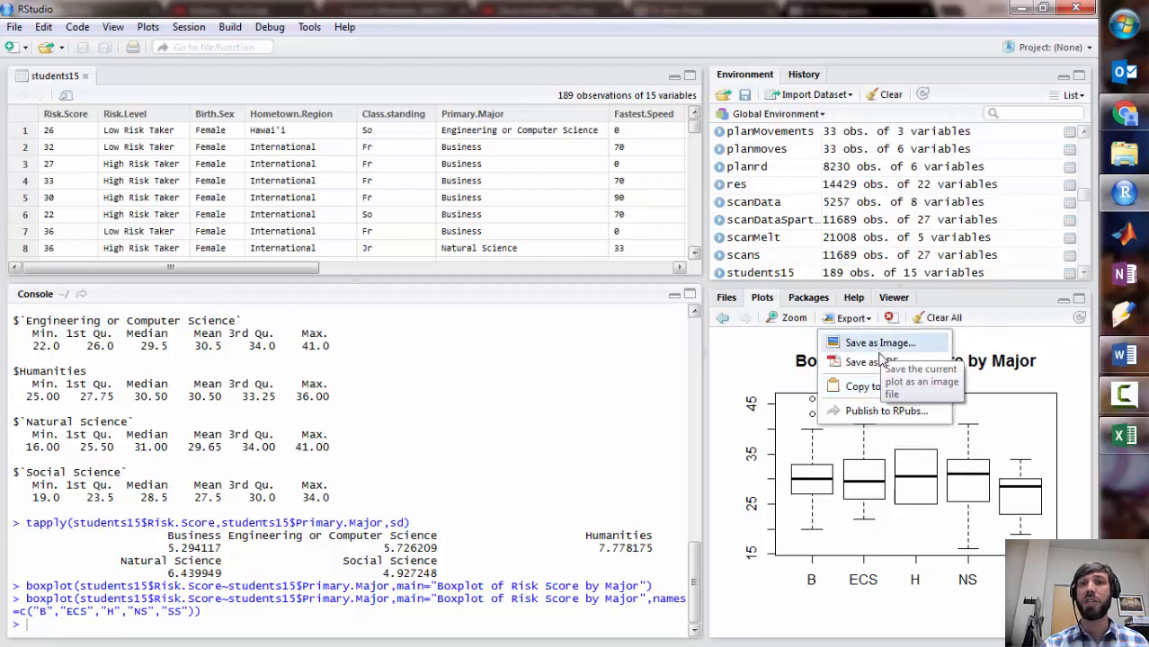
{"action": "mouse_move", "coordinate": [873, 361]}
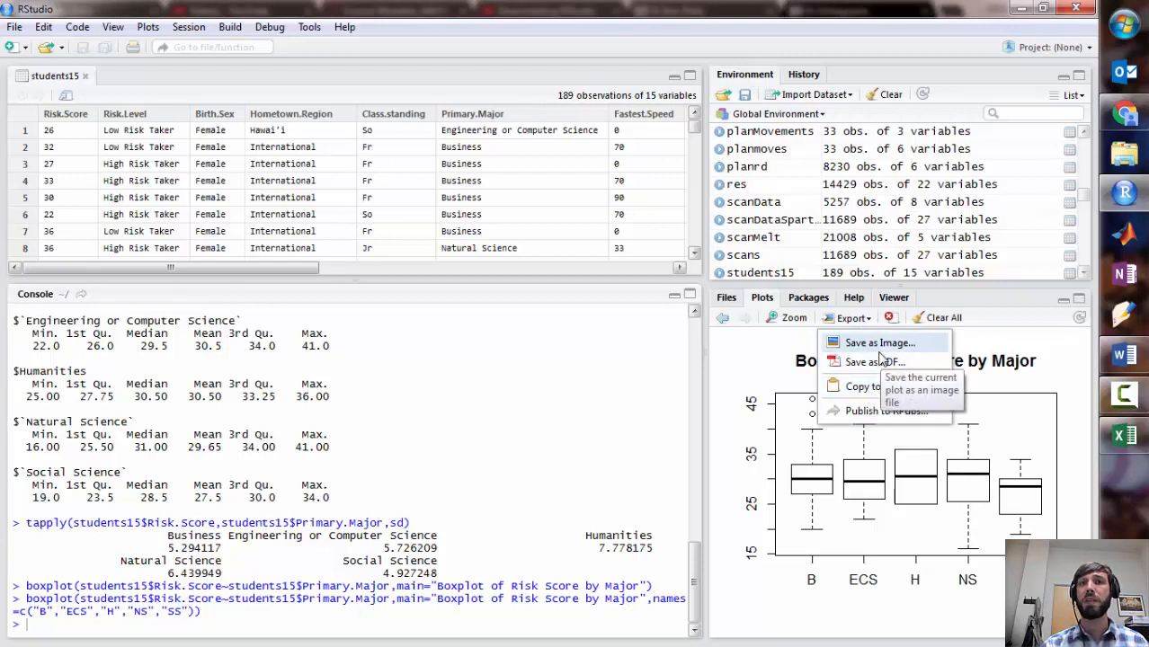